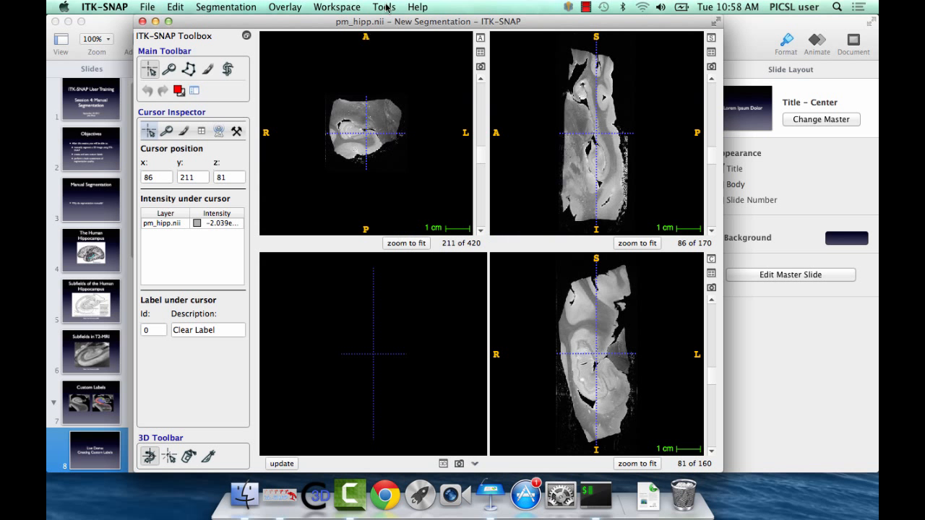
# - Open the Label Editor from Tools and clear Label 1's description field
pyautogui.click(383, 7)
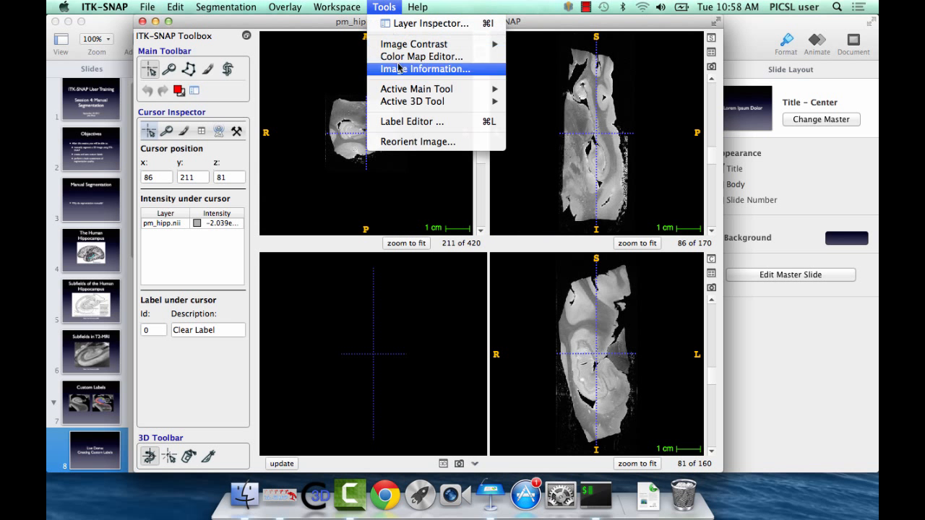
pyautogui.moveTo(412, 122)
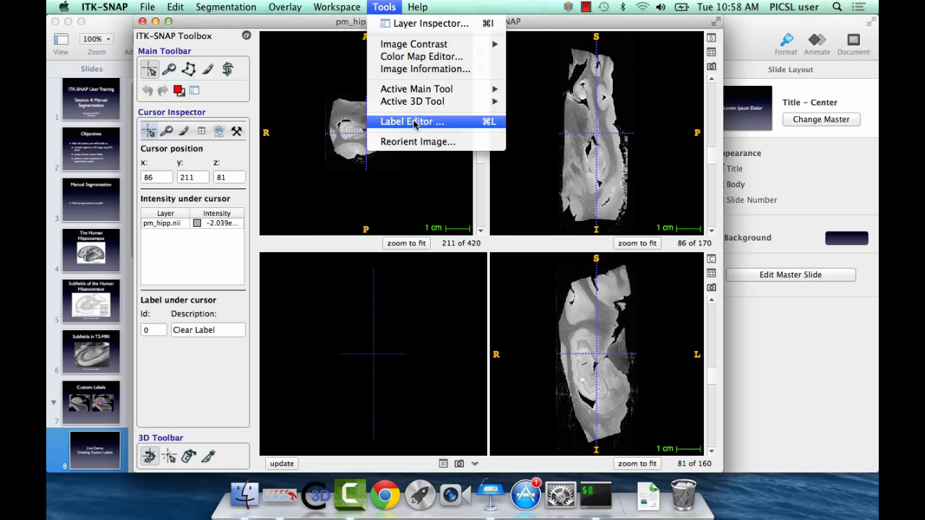
pyautogui.click(411, 121)
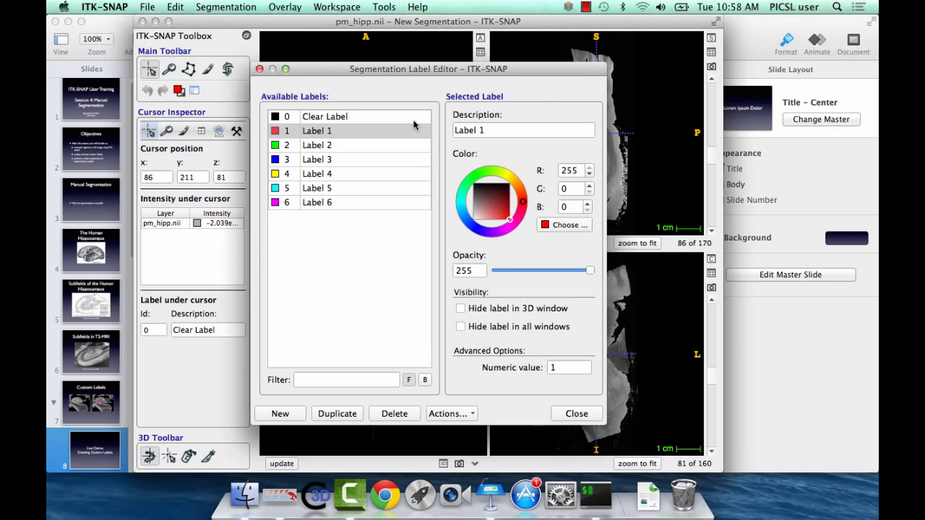
pyautogui.moveTo(535, 110)
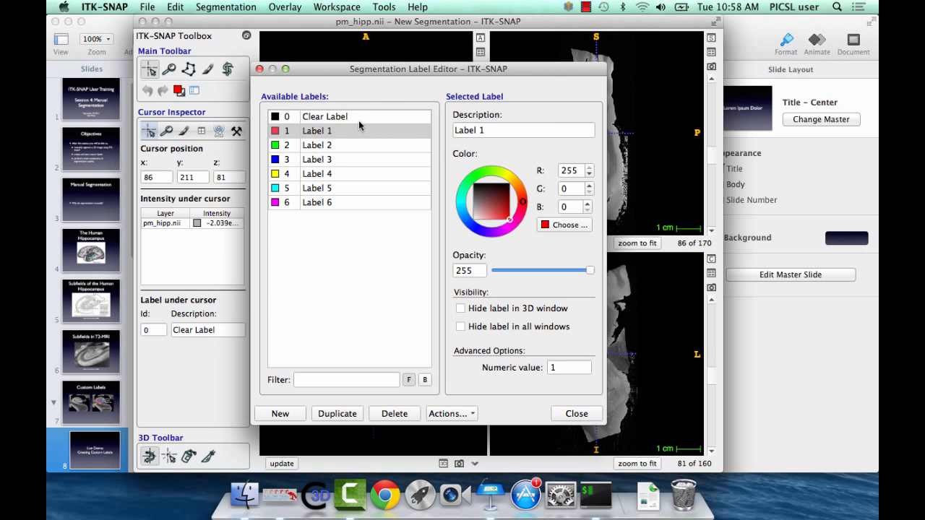
pyautogui.moveTo(356, 99)
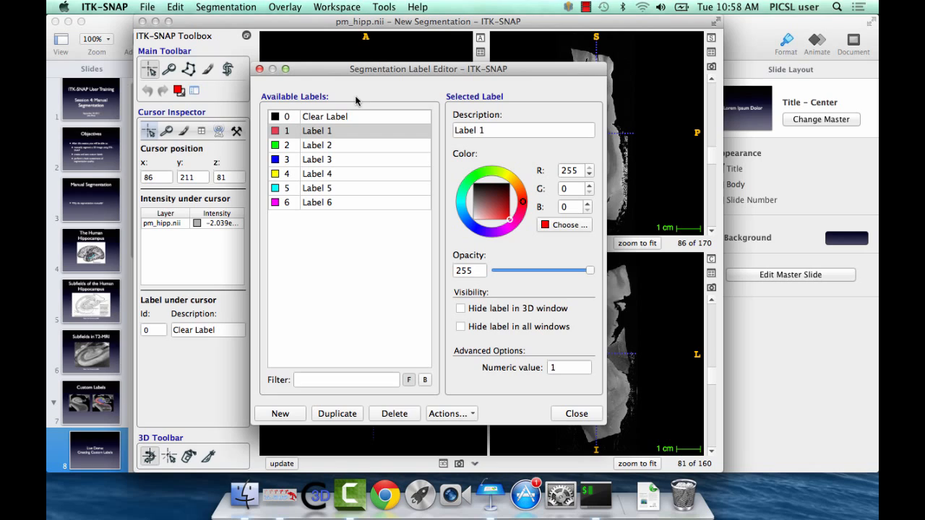
pyautogui.click(523, 130)
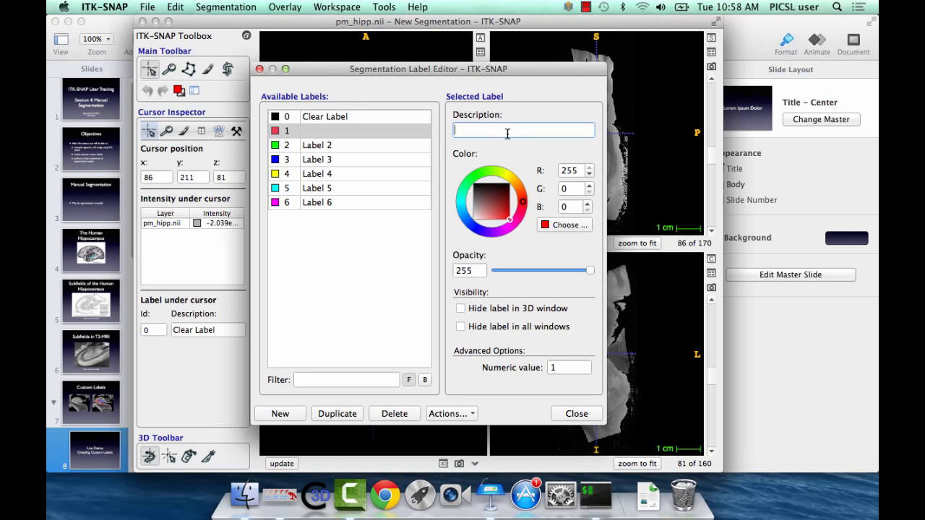
# - Name Label 1 'CA', try a blue colour, then replace a label's name with 'DG'
pyautogui.write('CA')
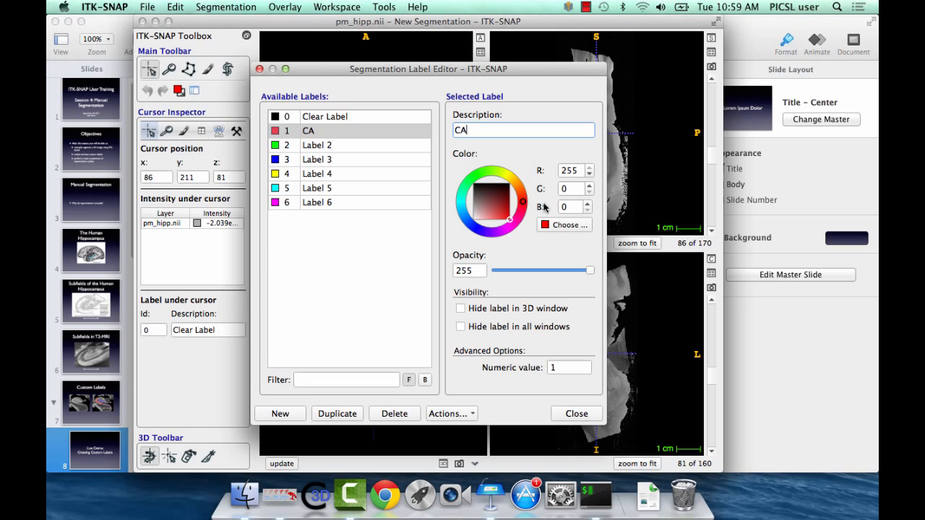
pyautogui.moveTo(576, 163)
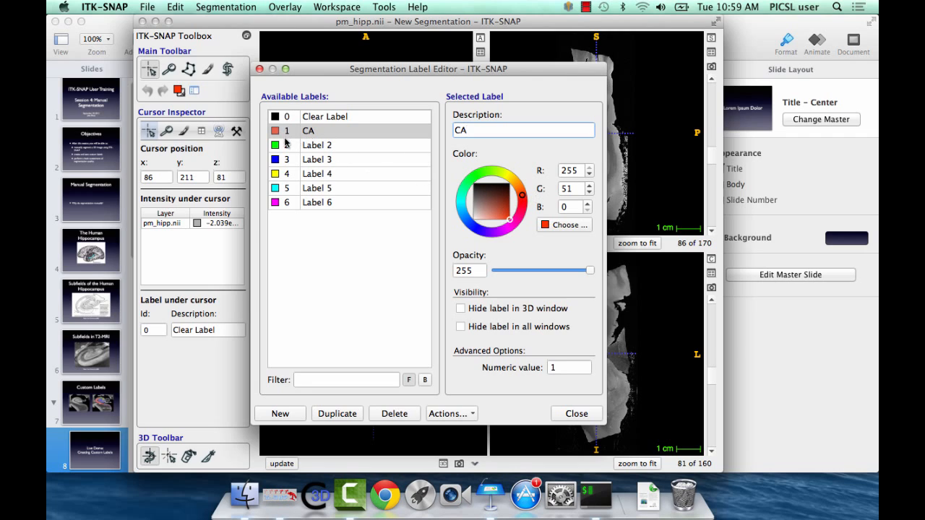
pyautogui.click(506, 195)
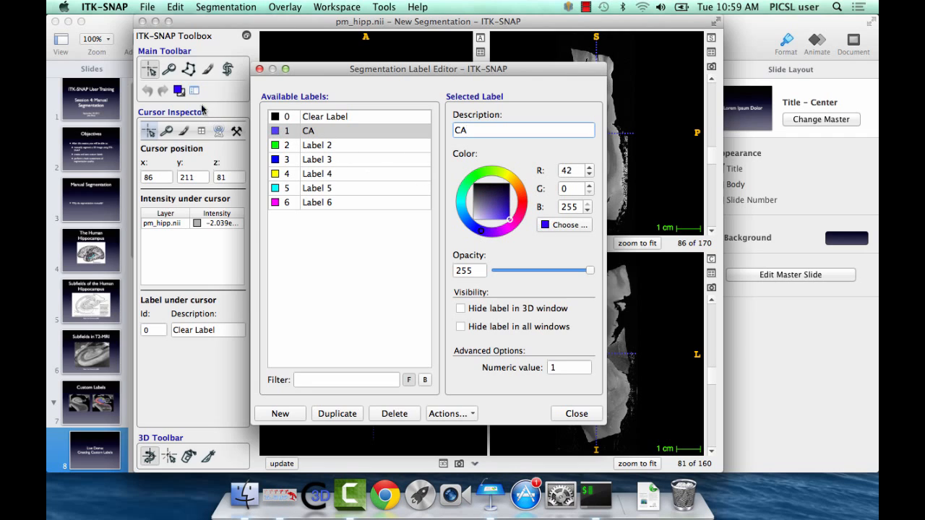
pyautogui.click(571, 171)
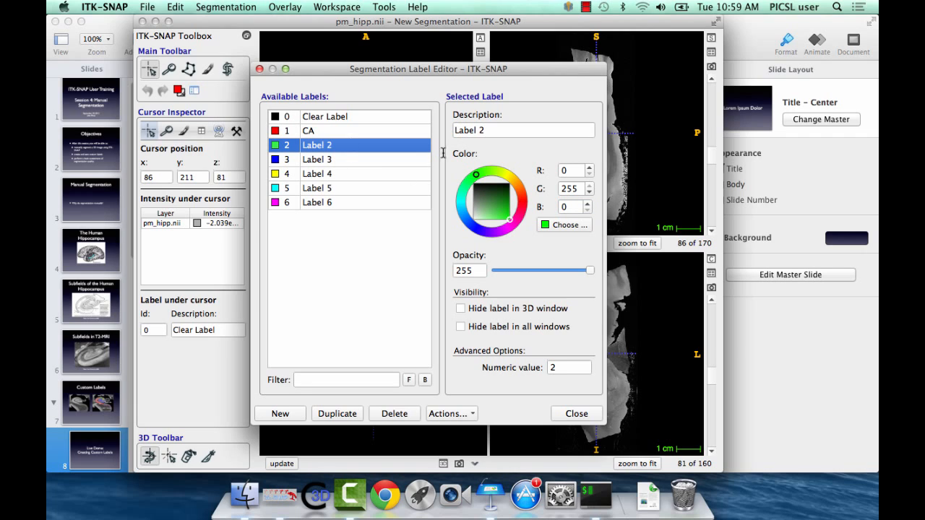
pyautogui.tripleClick(524, 130)
pyautogui.write('SRLM')
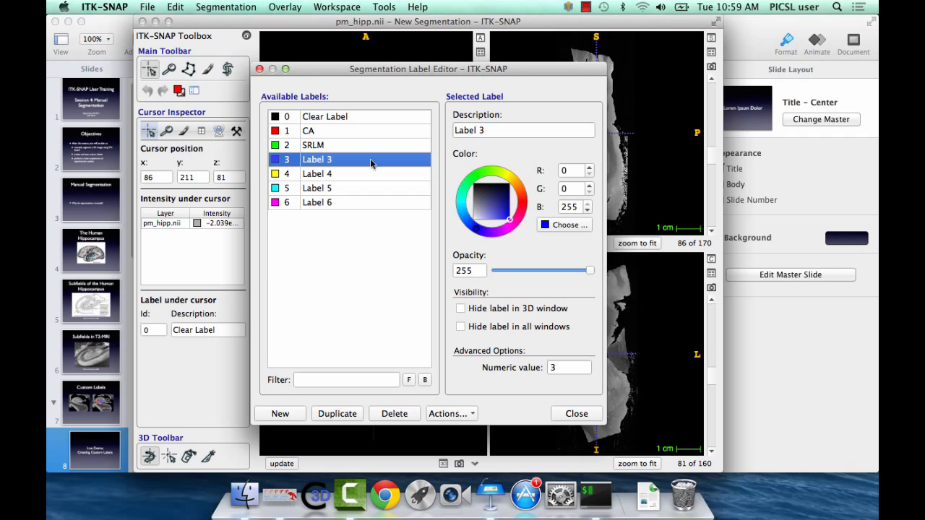
pyautogui.write('DG')
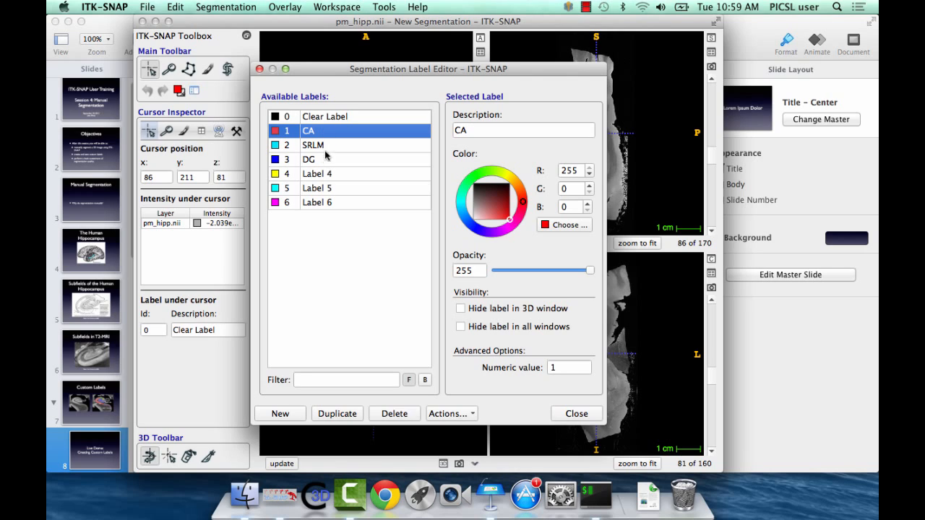
pyautogui.moveTo(320, 147)
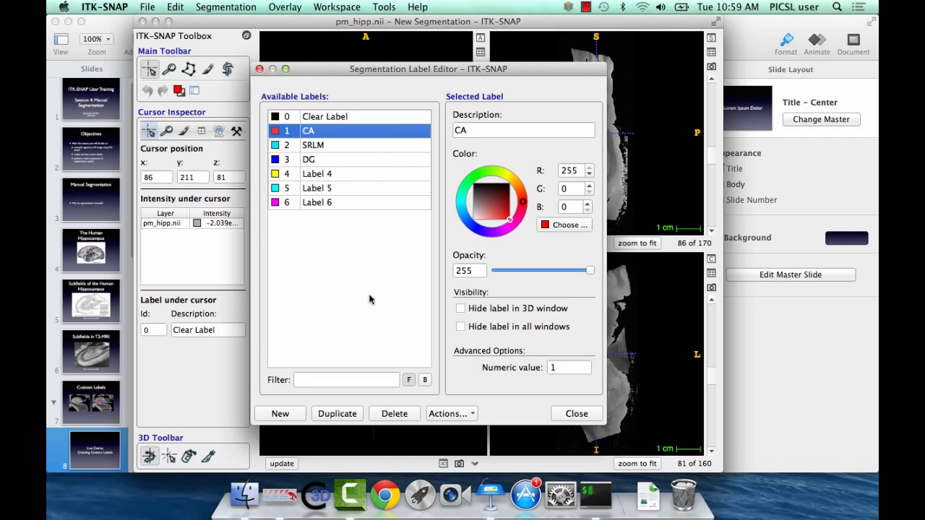
# - Add two new labels and delete the extra Label 7, keeping Label 8
pyautogui.click(280, 414)
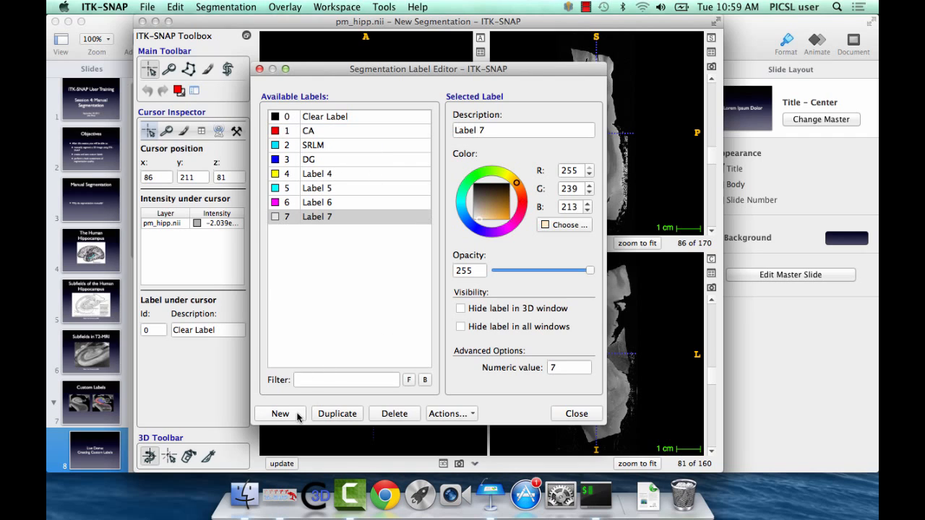
pyautogui.click(280, 414)
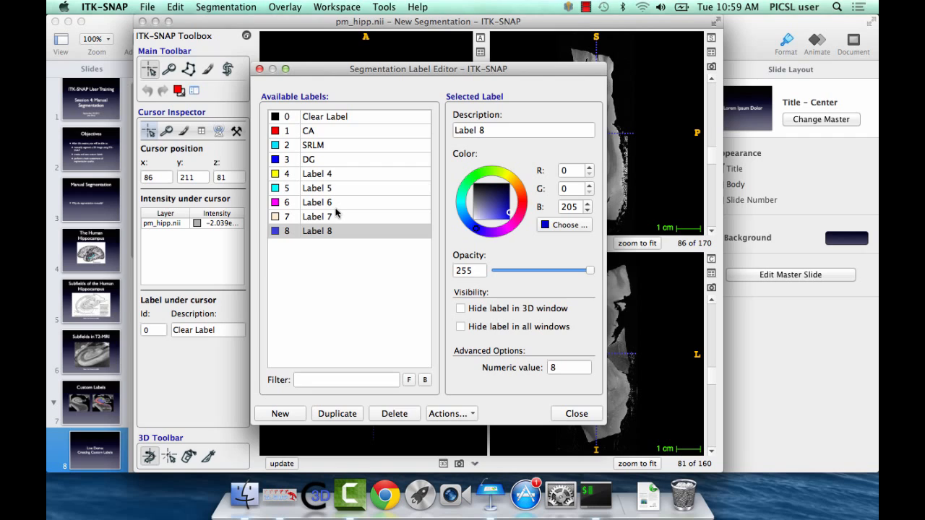
pyautogui.moveTo(354, 183)
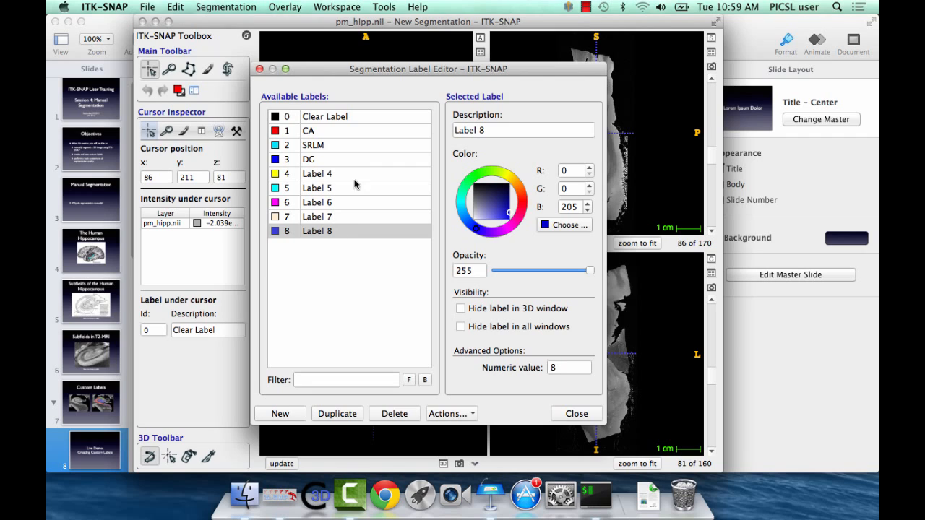
pyautogui.click(394, 414)
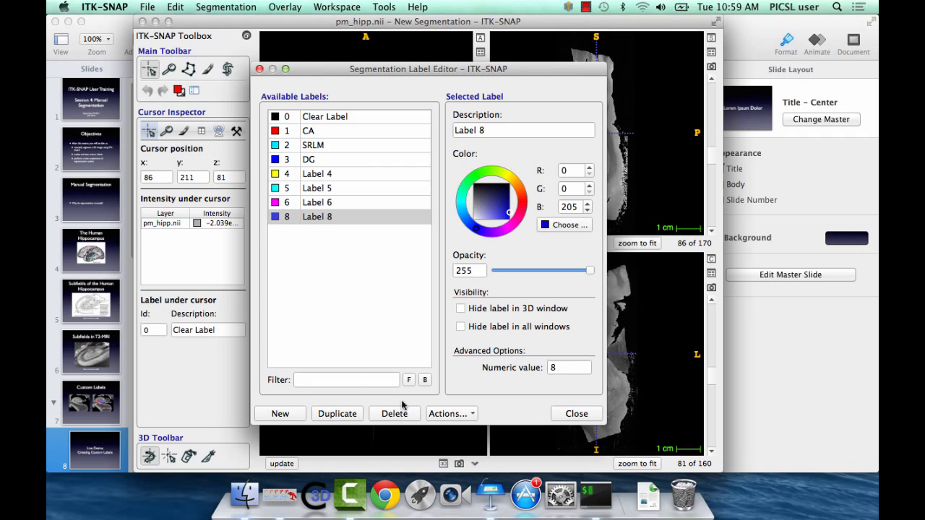
# - Select Label 8 and drag its opacity down to 0
pyautogui.click(569, 368)
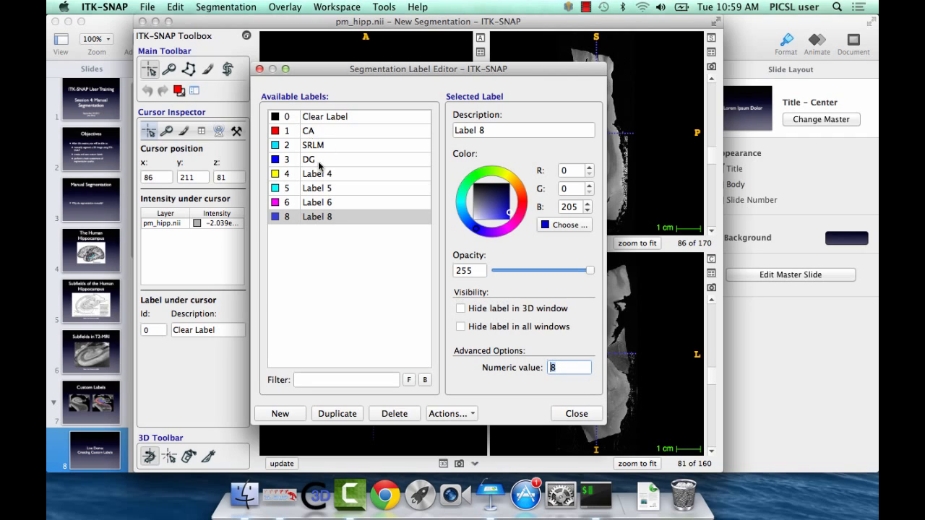
pyautogui.moveTo(526, 272)
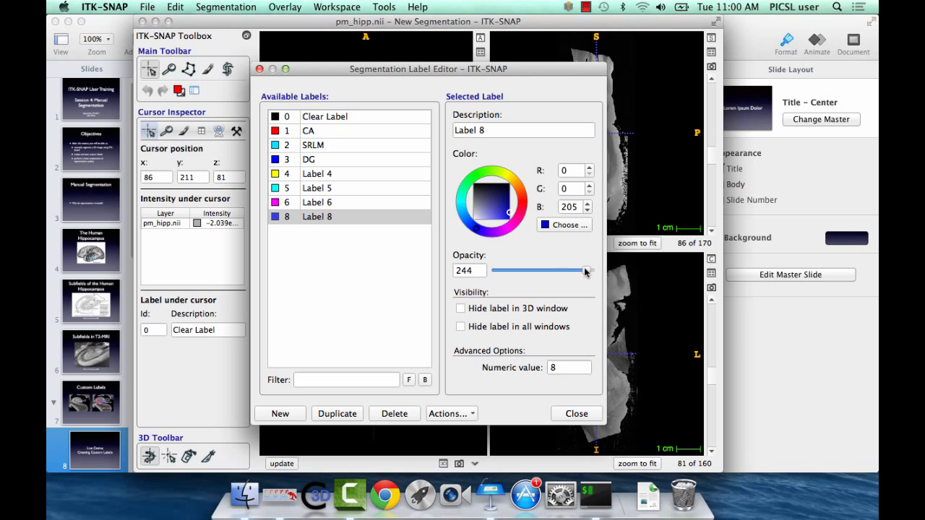
pyautogui.click(589, 270)
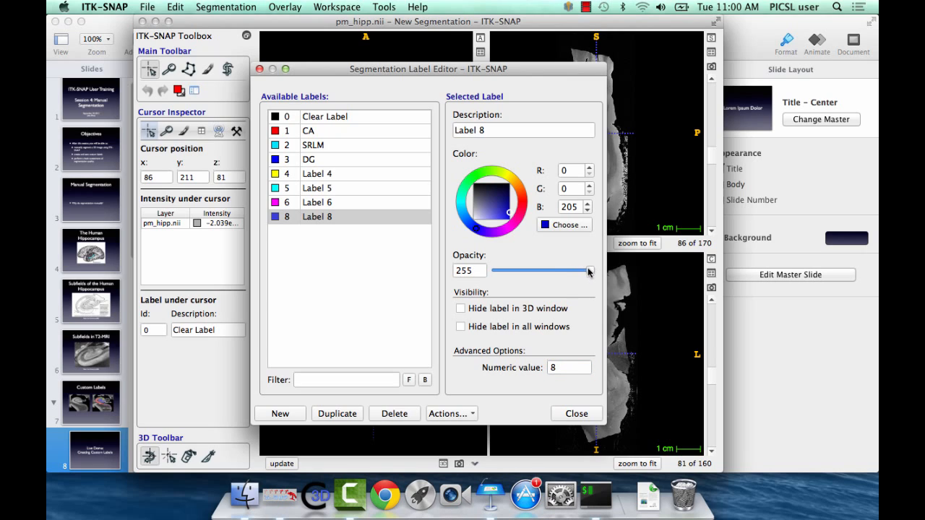
pyautogui.moveTo(593, 274)
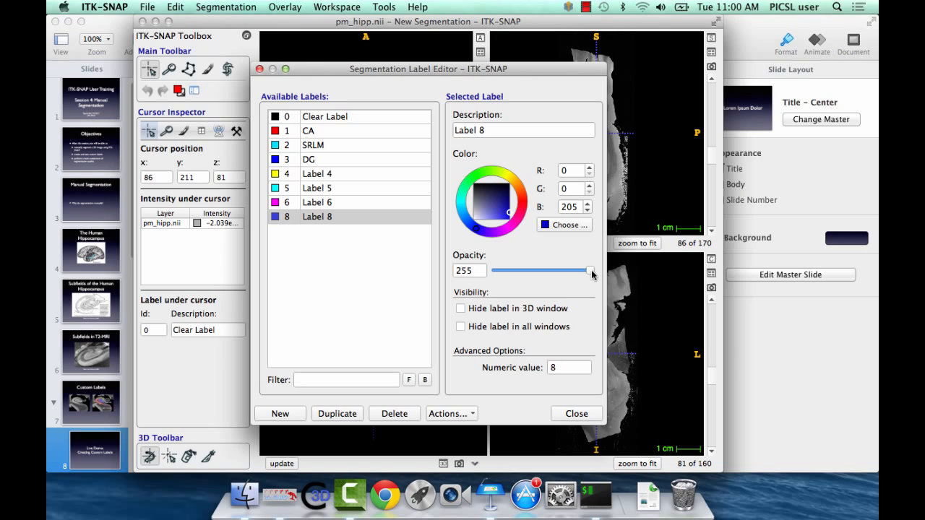
pyautogui.moveTo(732, 263)
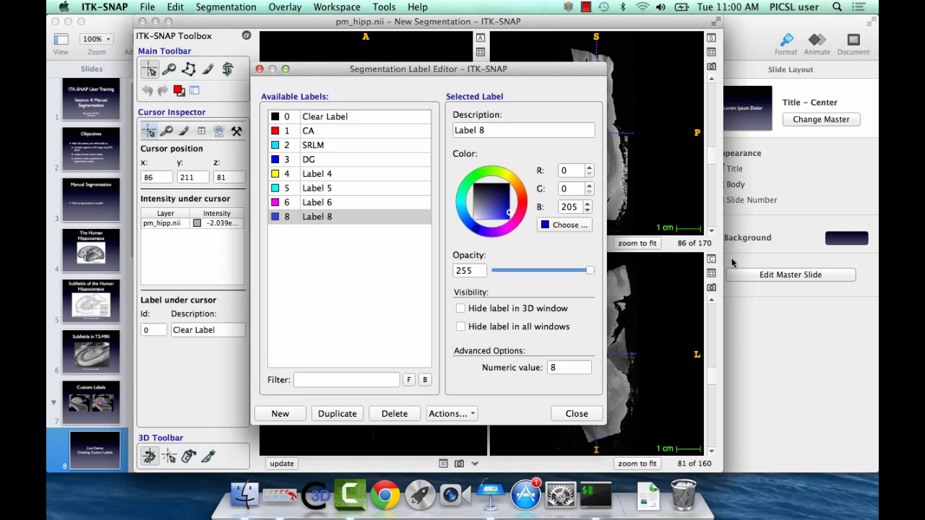
pyautogui.moveTo(634, 277)
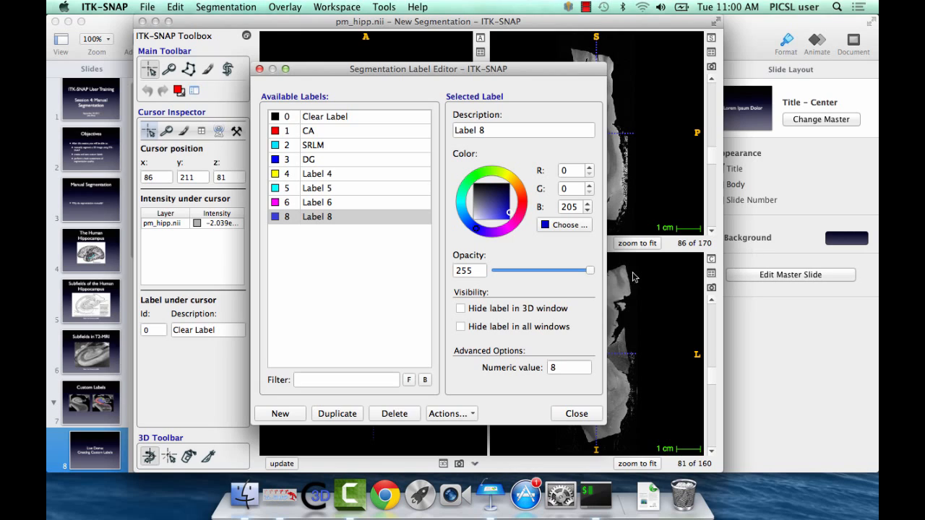
pyautogui.moveTo(620, 259)
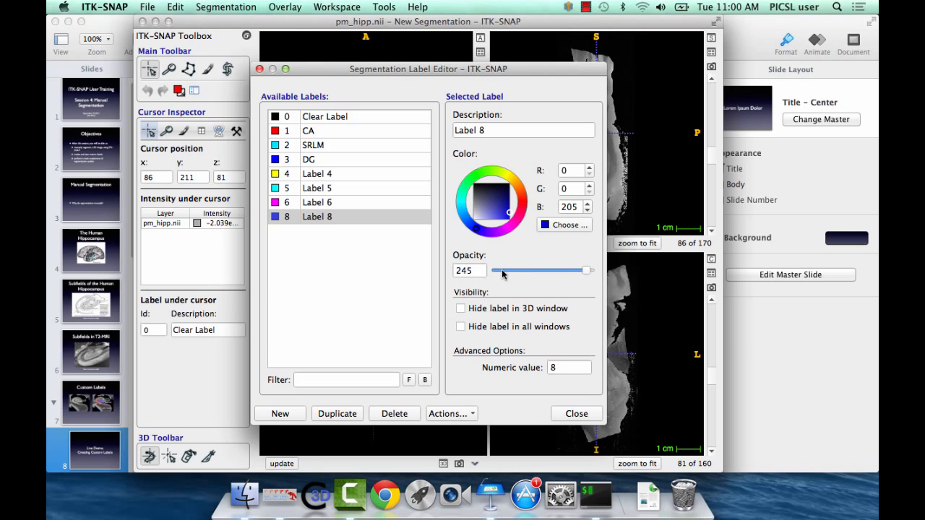
pyautogui.moveTo(585, 270); pyautogui.dragTo(496, 270)
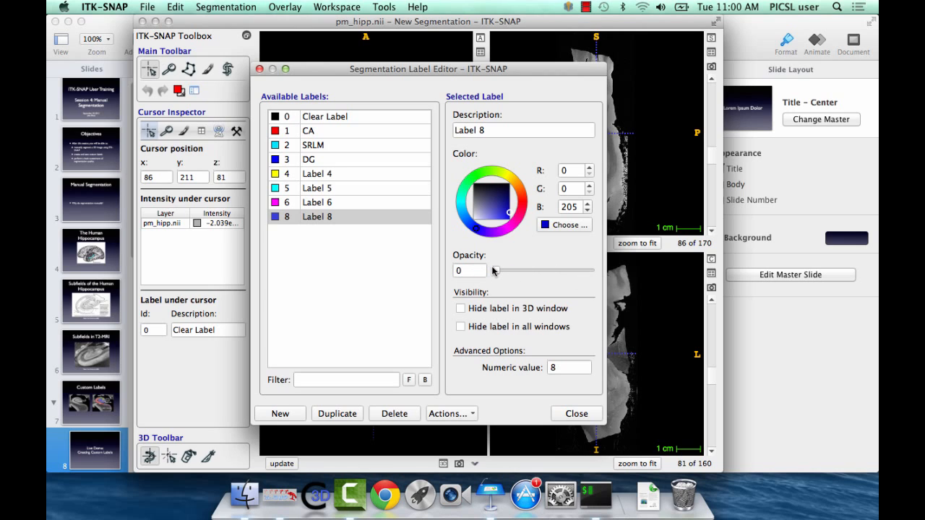
pyautogui.moveTo(488, 264)
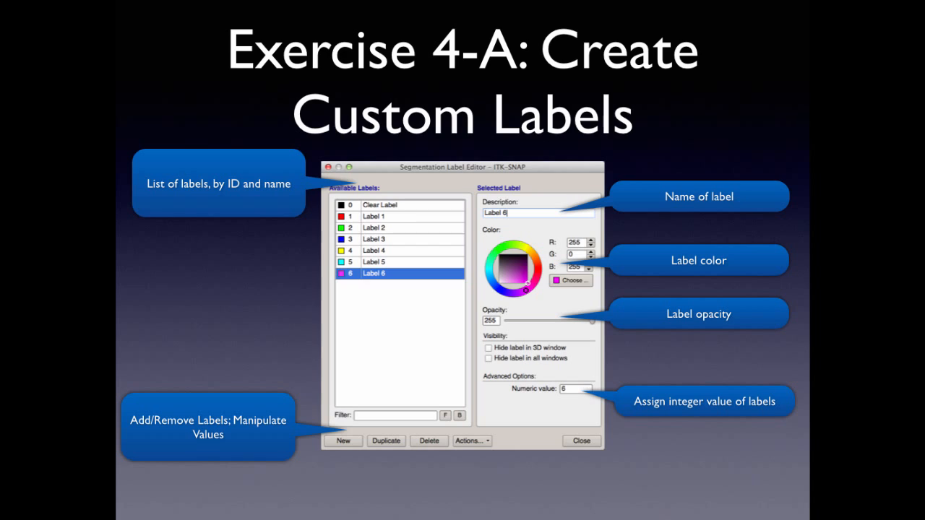
# - Advance to the 'Live Demo: Polygon Tool' slide and exit the slideshow
pyautogui.press('right')
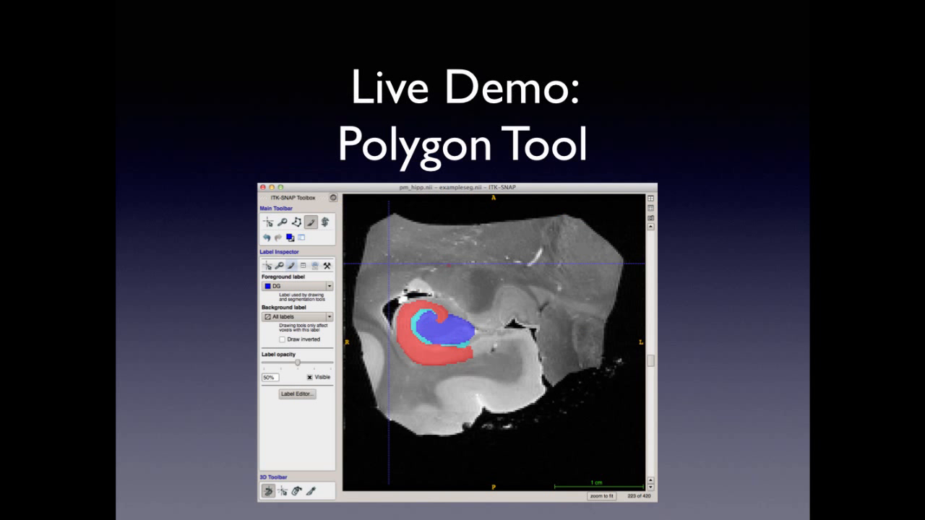
pyautogui.press('escape')
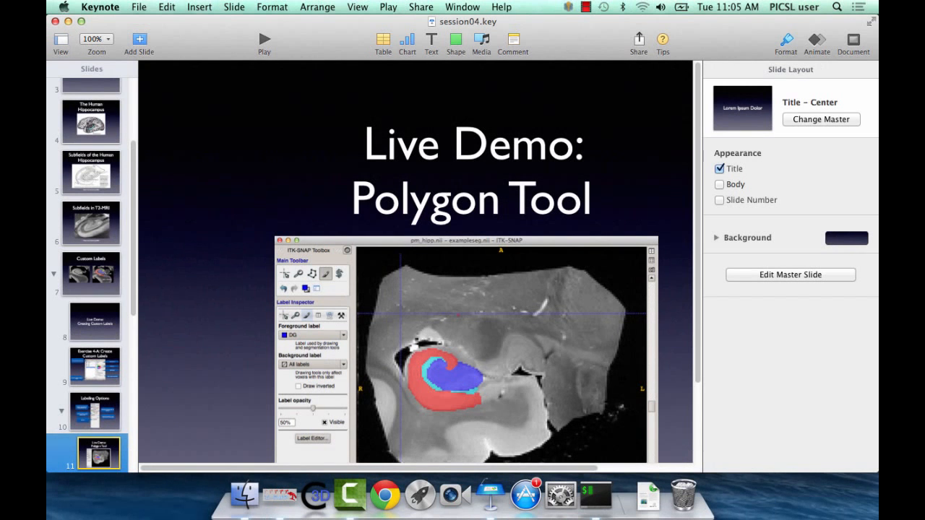
pyautogui.moveTo(281, 496)
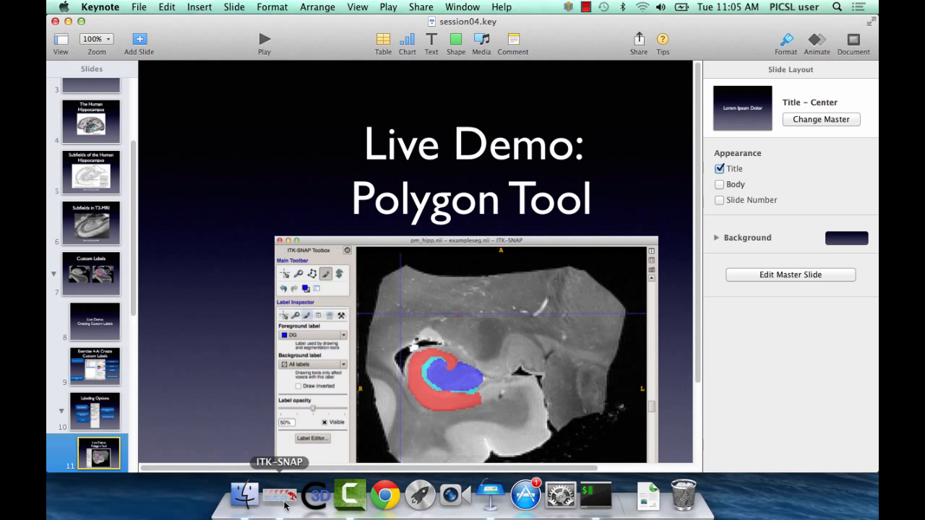
# - Return to ITK-SNAP and set polygon drawing to CA over All labels
pyautogui.click(279, 495)
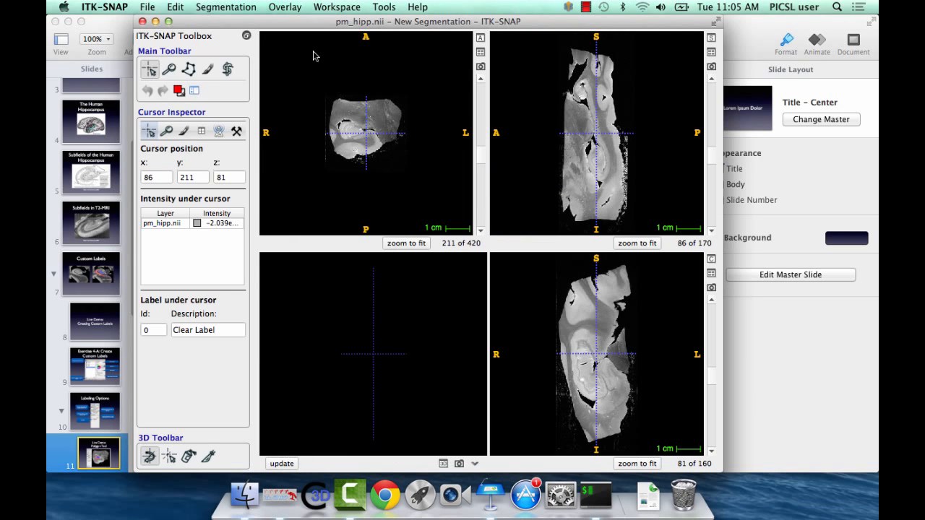
pyautogui.moveTo(618, 57)
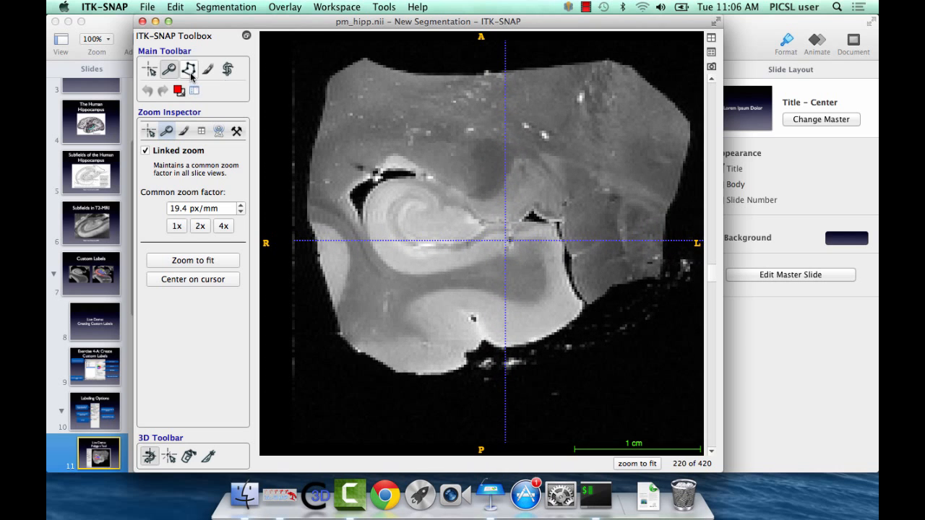
pyautogui.moveTo(191, 68)
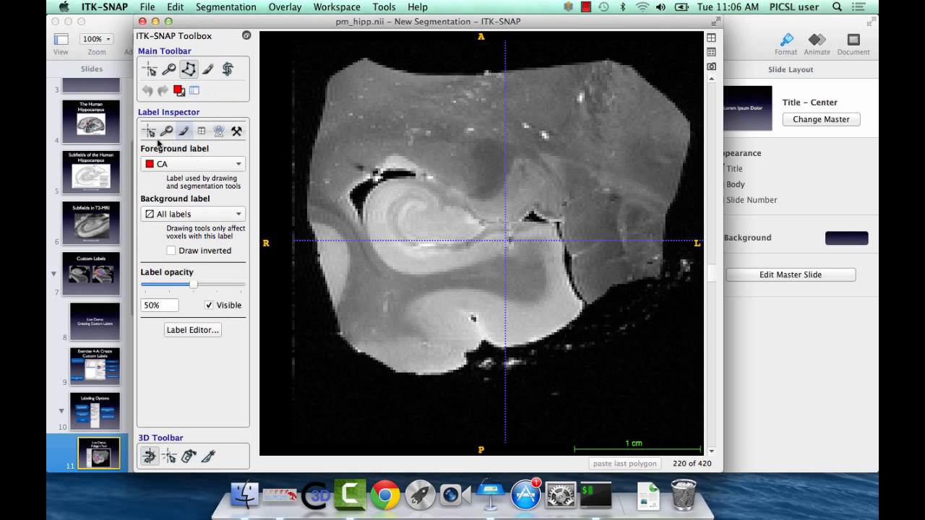
pyautogui.moveTo(207, 171)
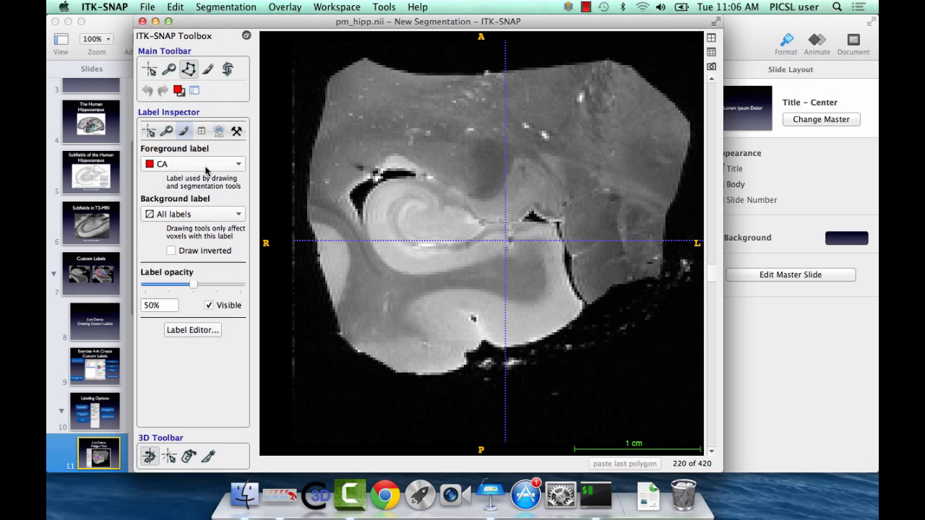
pyautogui.moveTo(244, 200)
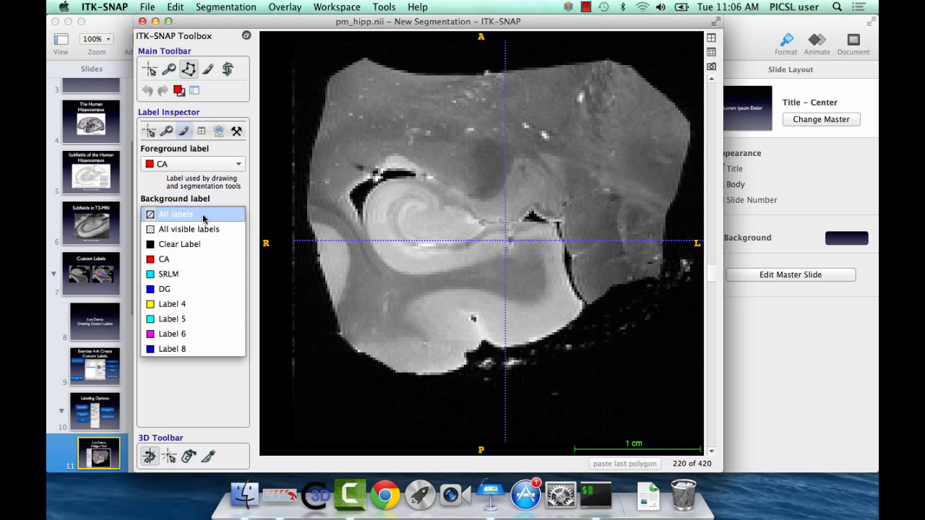
pyautogui.click(176, 214)
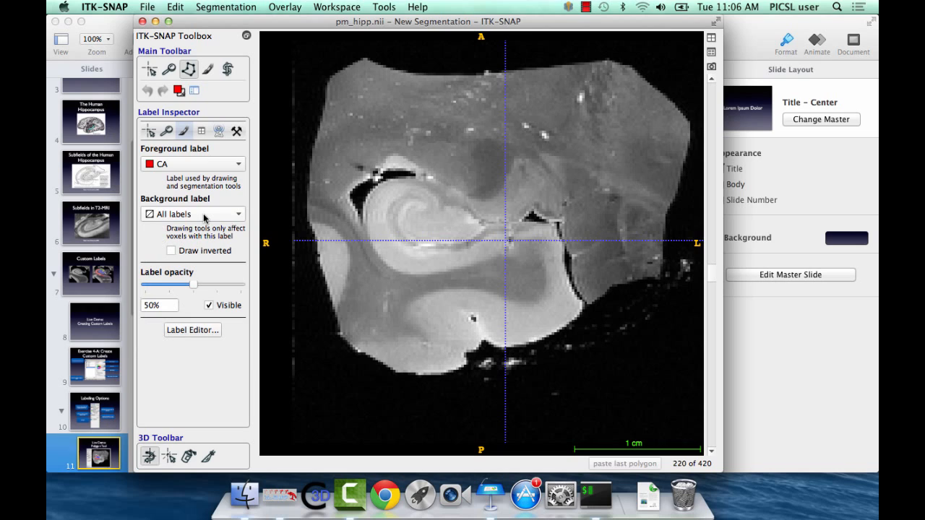
pyautogui.click(192, 164)
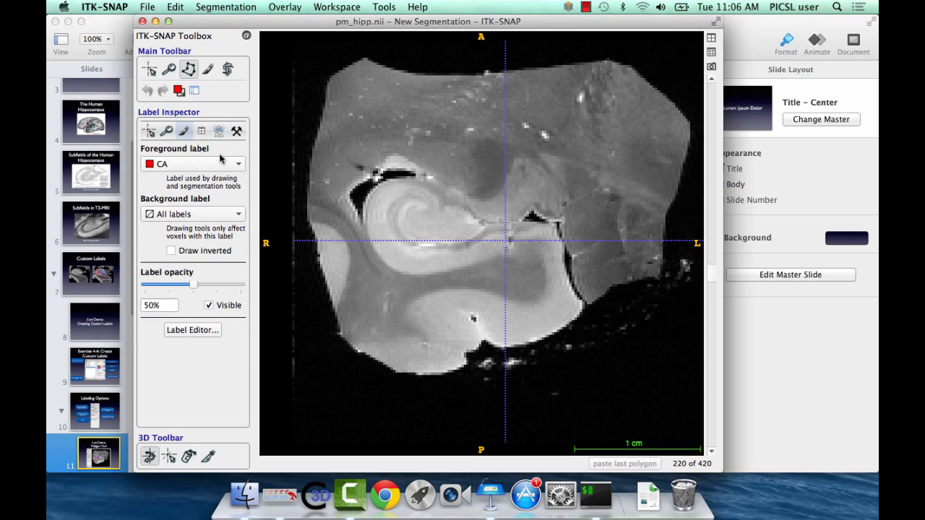
pyautogui.moveTo(426, 213)
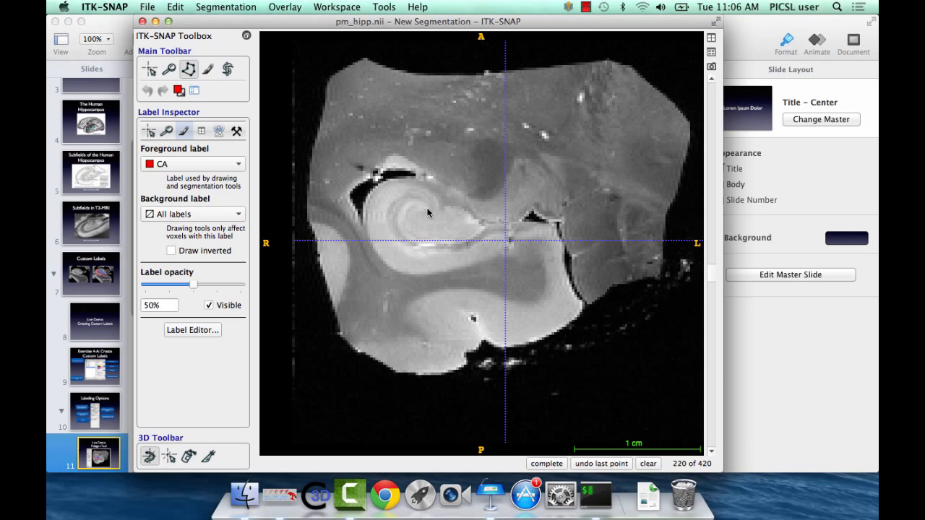
# - Trace the CA band, discard and redraw the outline, then accept to fill it red
pyautogui.click(426, 191)
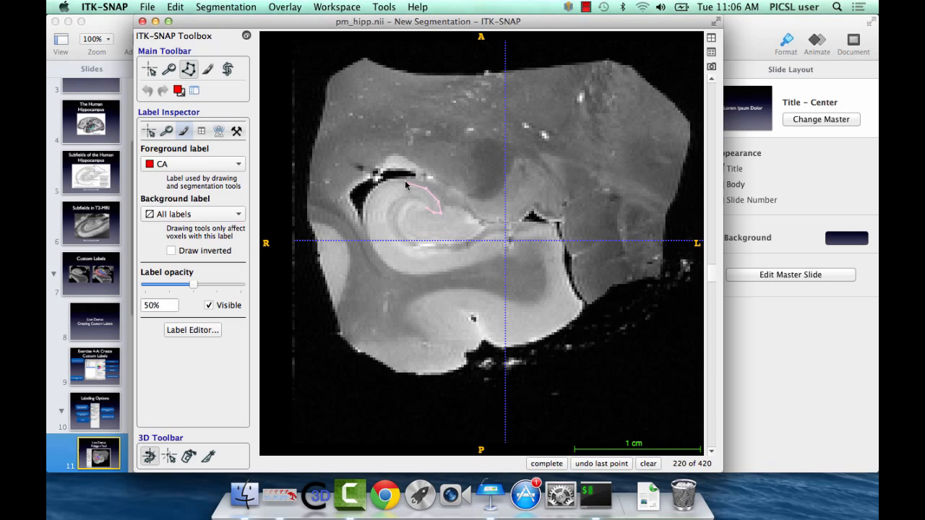
pyautogui.click(369, 229)
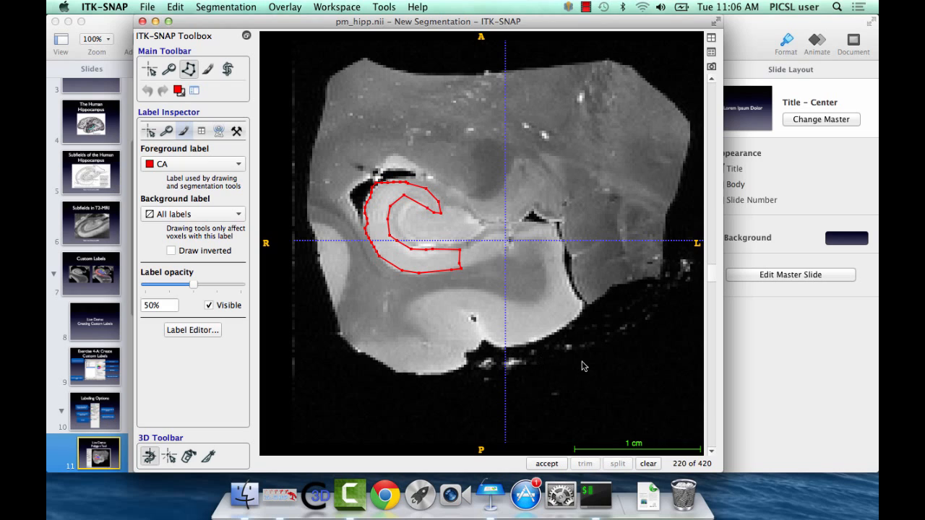
pyautogui.click(648, 463)
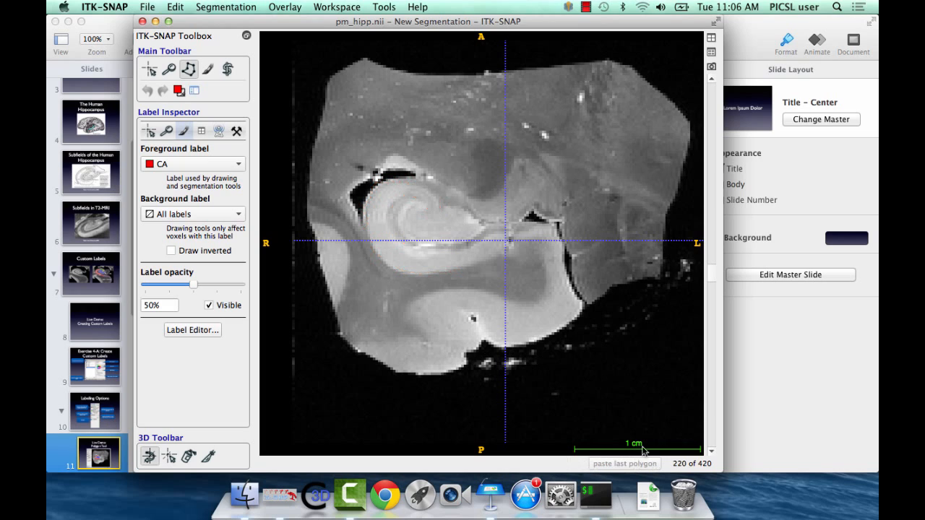
pyautogui.click(412, 196)
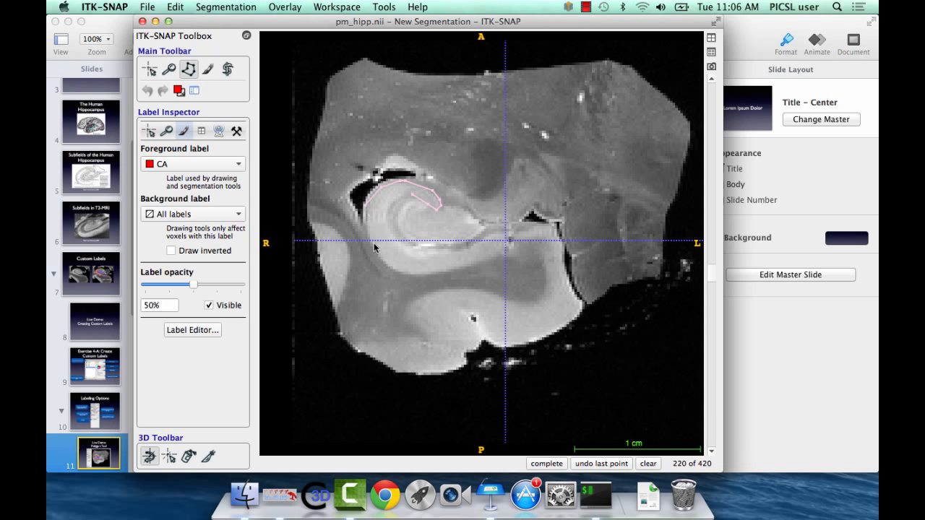
pyautogui.click(449, 273)
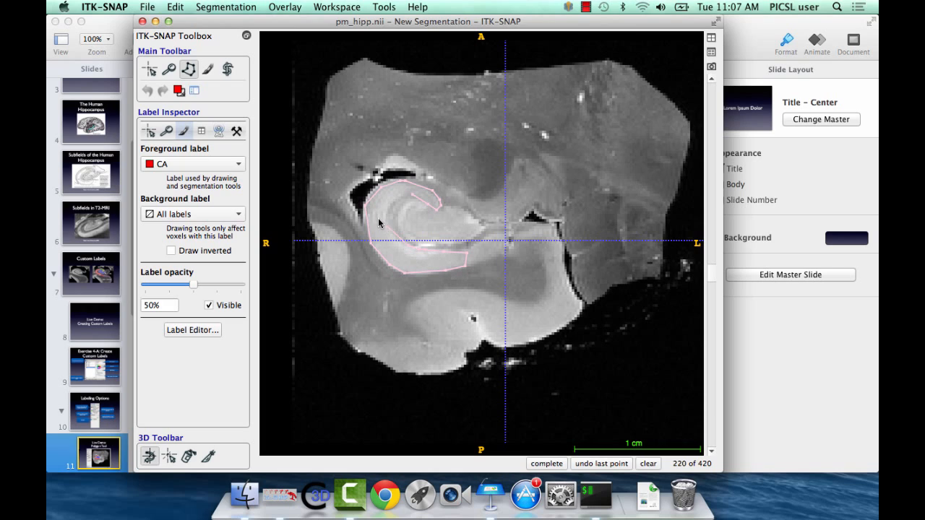
pyautogui.click(547, 463)
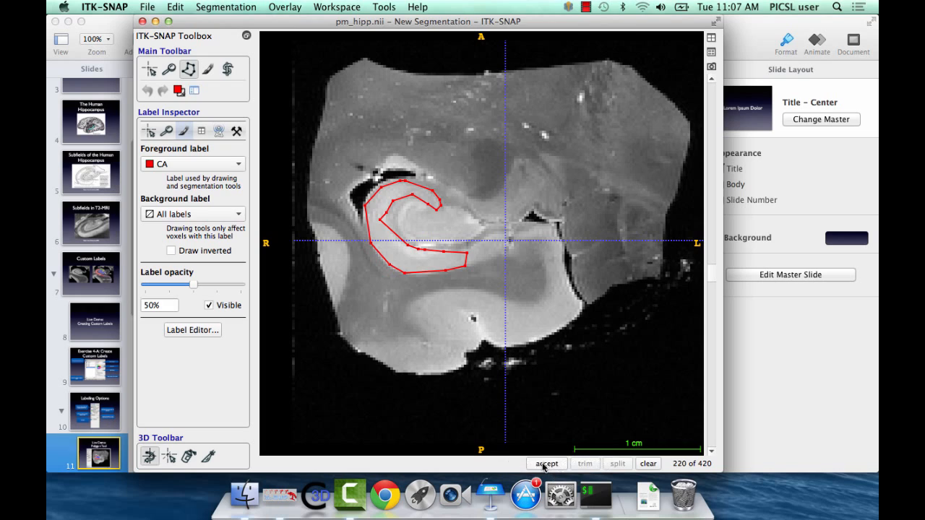
pyautogui.click(546, 463)
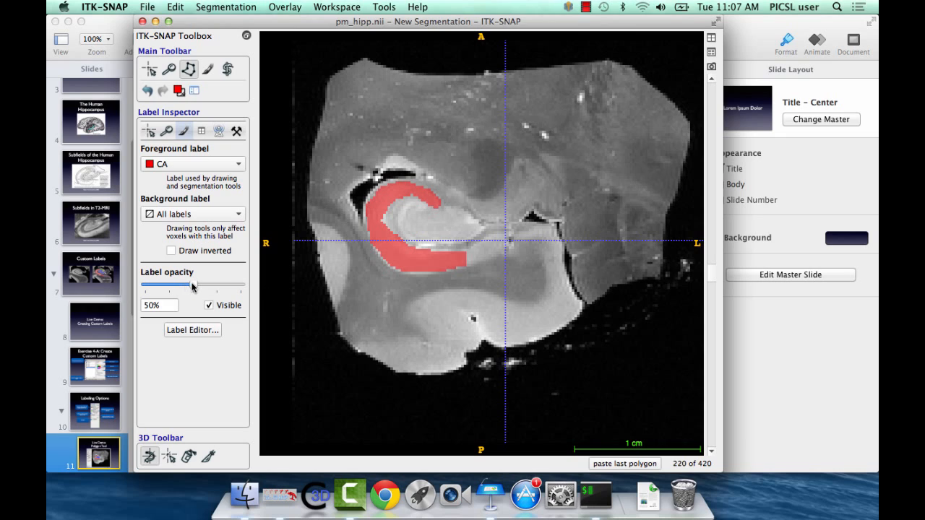
pyautogui.moveTo(181, 284); pyautogui.dragTo(159, 284)
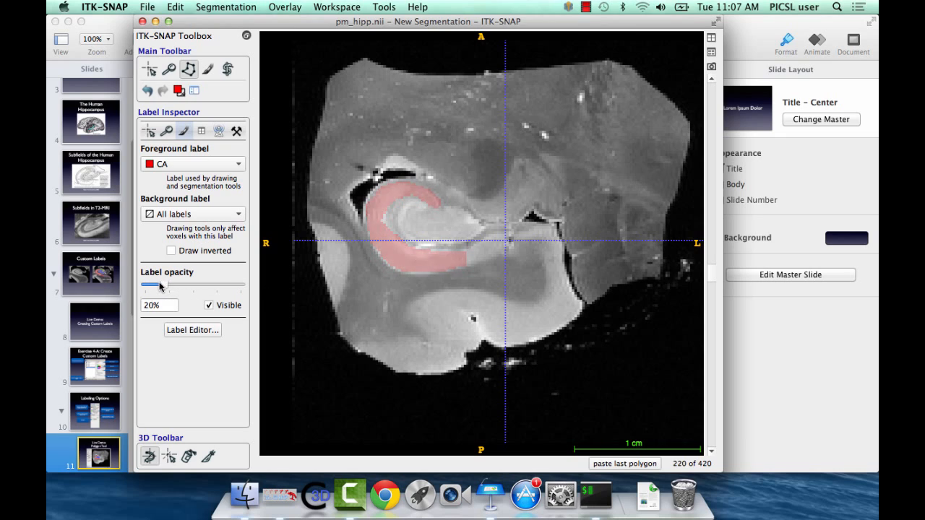
pyautogui.moveTo(159, 285); pyautogui.dragTo(150, 285)
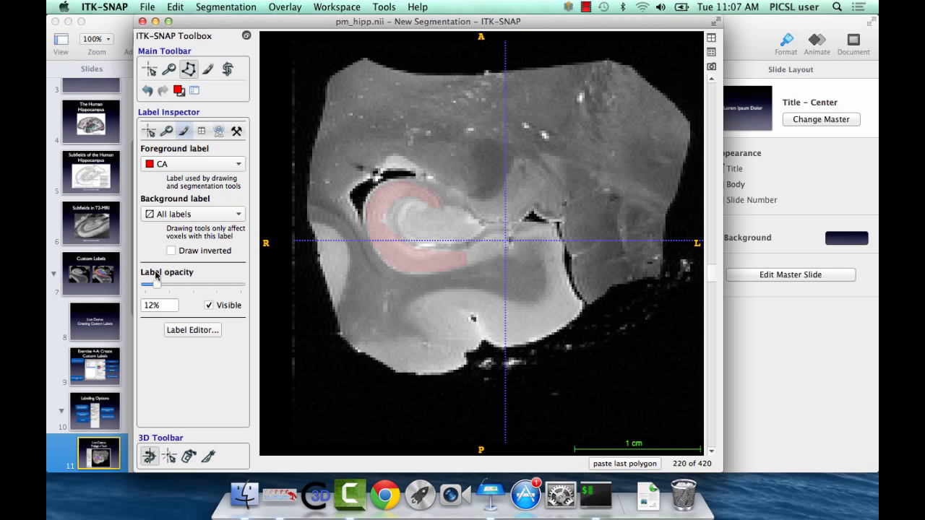
pyautogui.moveTo(152, 284); pyautogui.dragTo(241, 284)
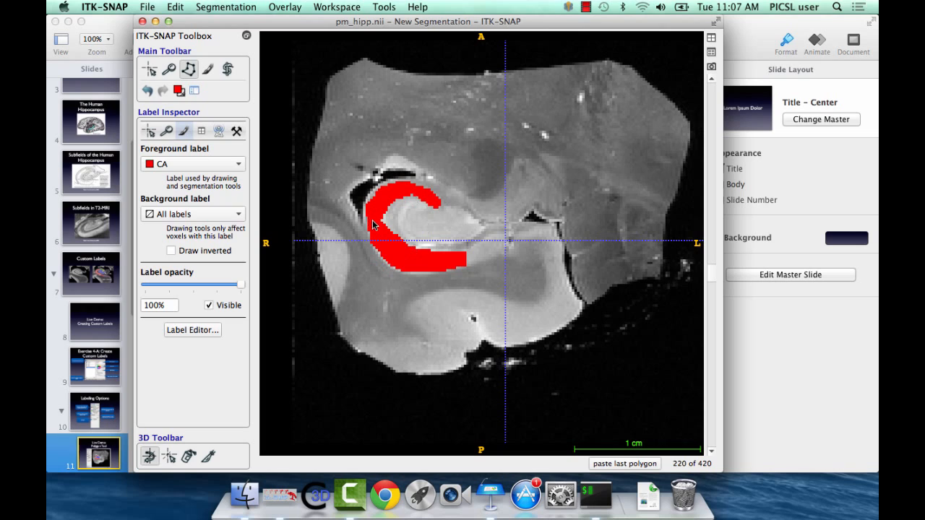
pyautogui.moveTo(242, 285); pyautogui.dragTo(223, 284)
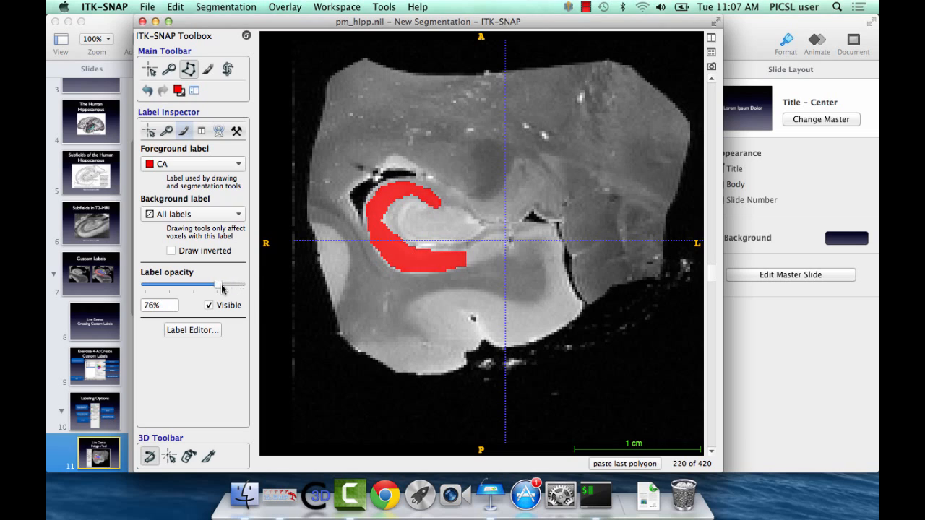
pyautogui.moveTo(217, 284); pyautogui.dragTo(196, 284)
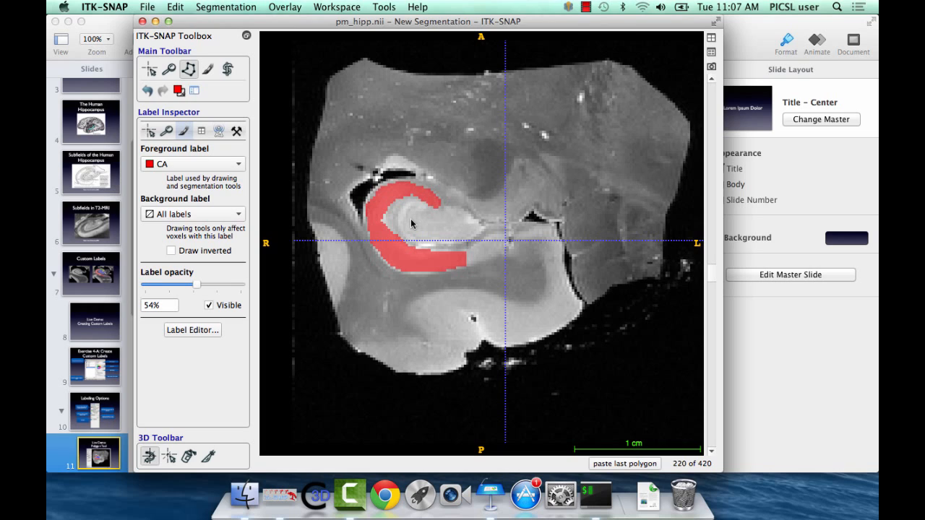
pyautogui.moveTo(194, 284); pyautogui.dragTo(165, 284)
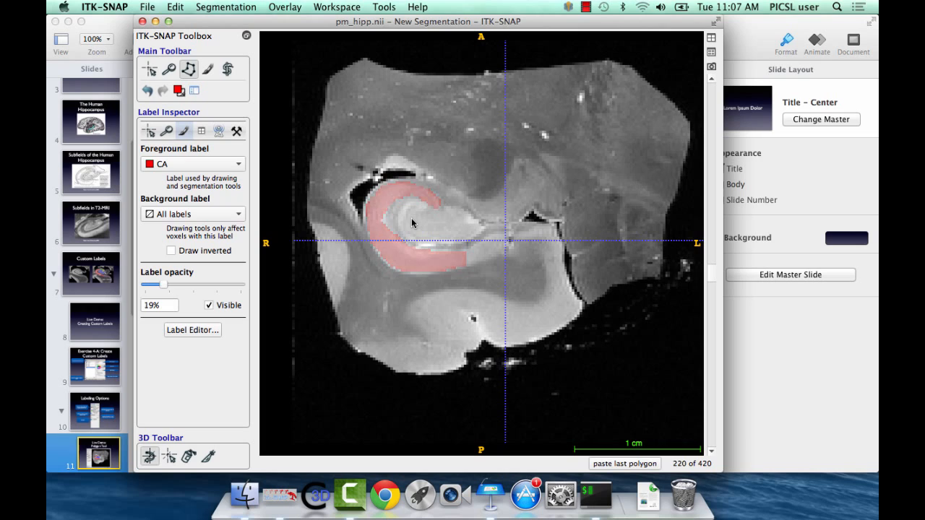
pyautogui.moveTo(176, 284); pyautogui.dragTo(191, 284)
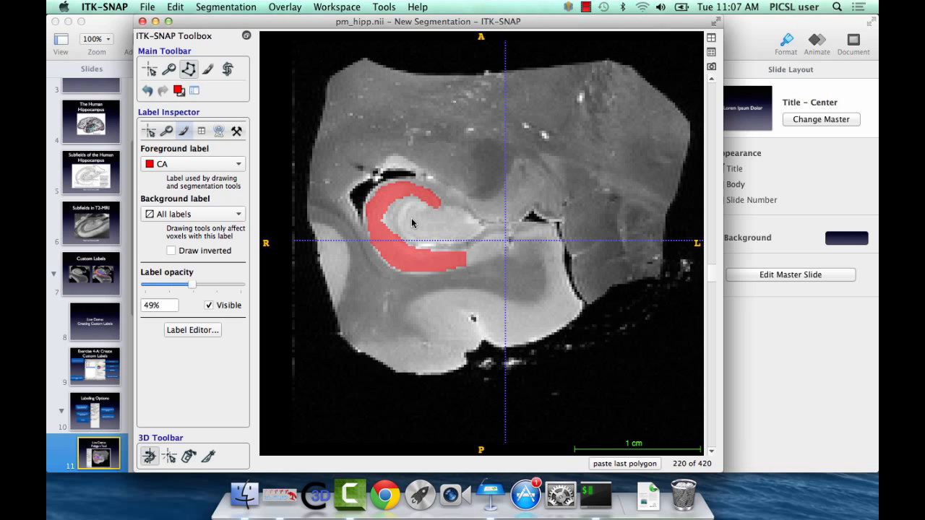
pyautogui.moveTo(185, 284); pyautogui.dragTo(178, 285)
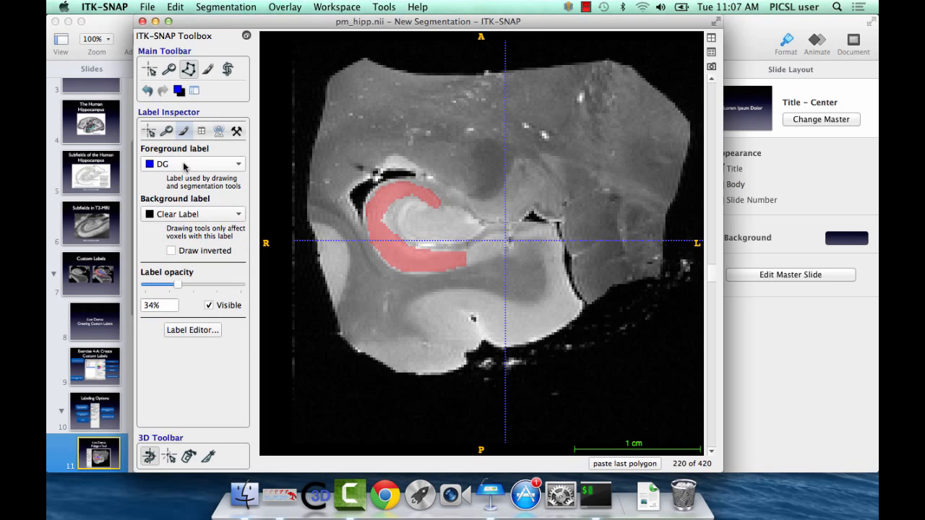
pyautogui.moveTo(376, 224)
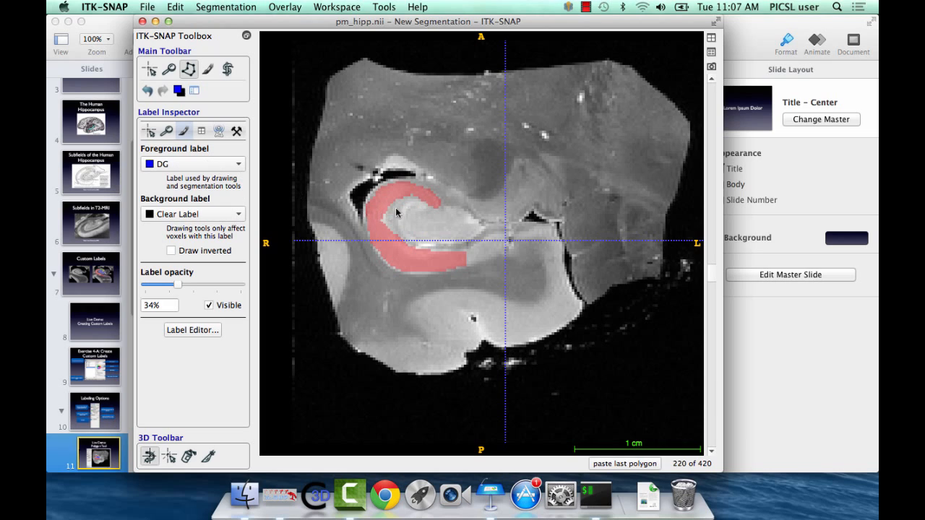
# - Outline the region inside the CA curve and accept to fill it with DG
pyautogui.click(396, 213)
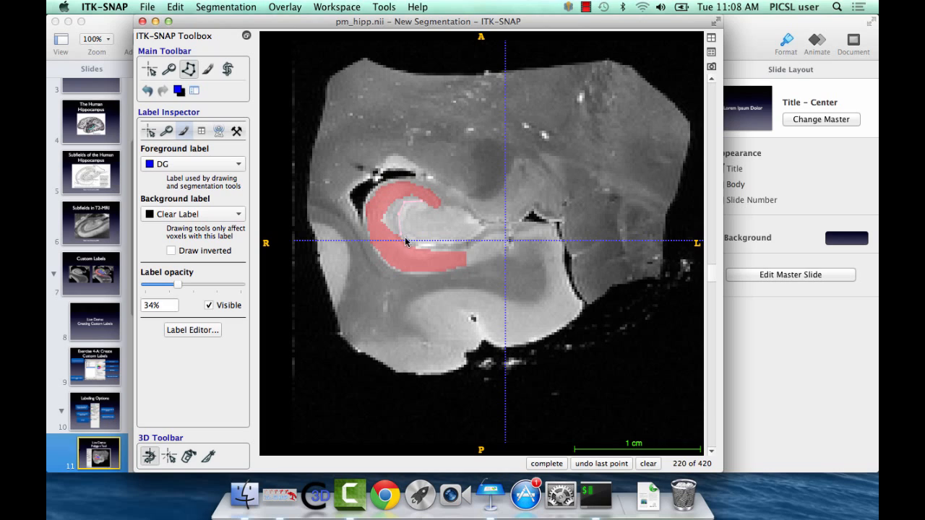
pyautogui.click(461, 260)
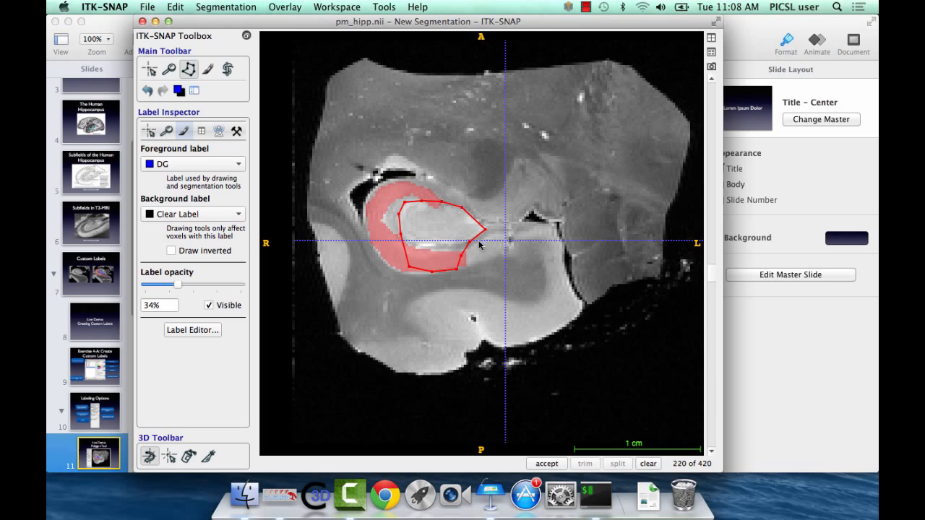
pyautogui.click(547, 463)
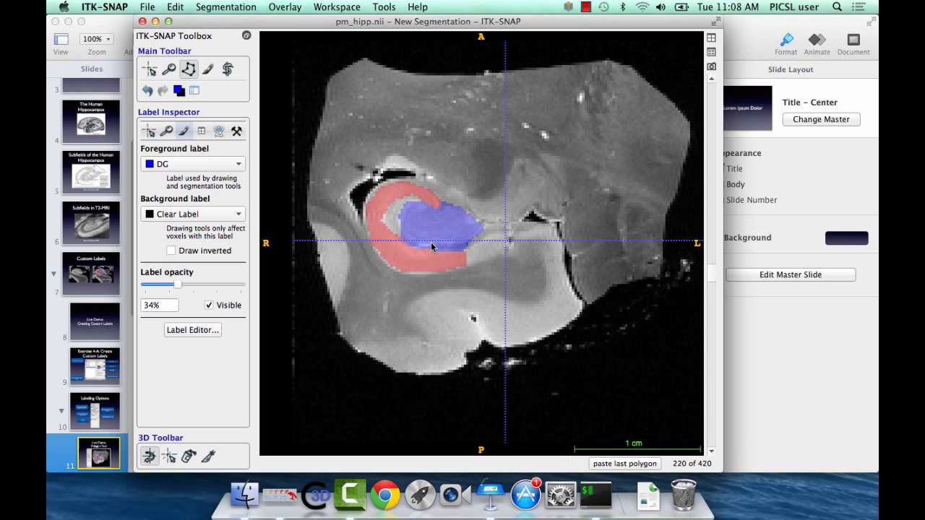
pyautogui.moveTo(456, 221)
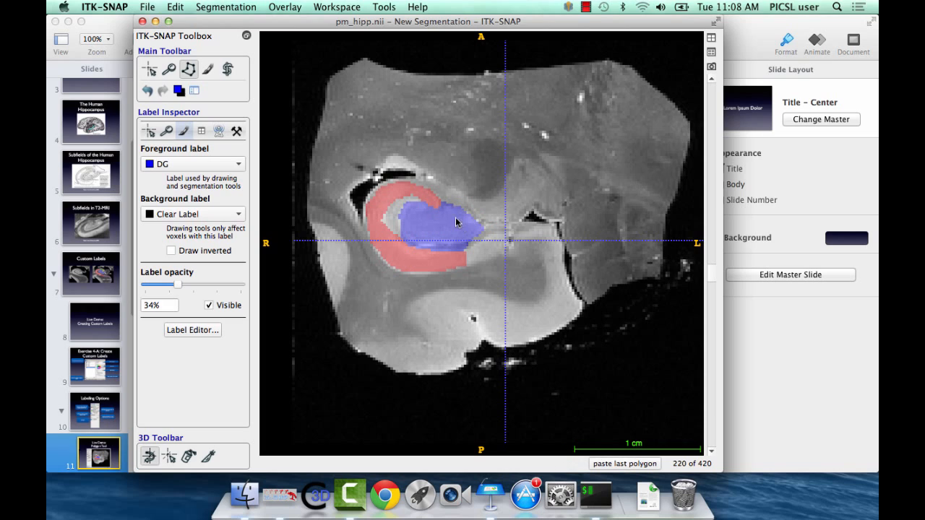
pyautogui.moveTo(230, 198)
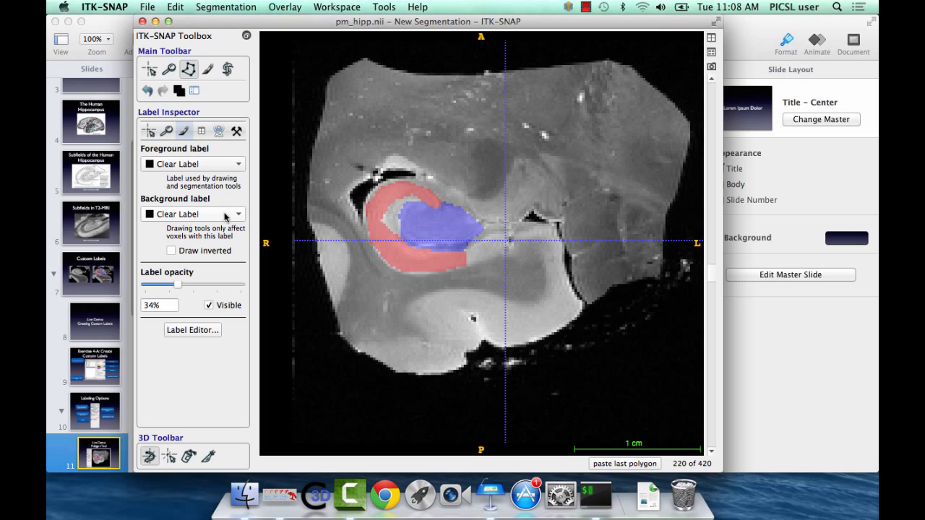
# - Switch the drawing label to Clear Label, outline the blue region, and accept to erase DG
pyautogui.click(238, 165)
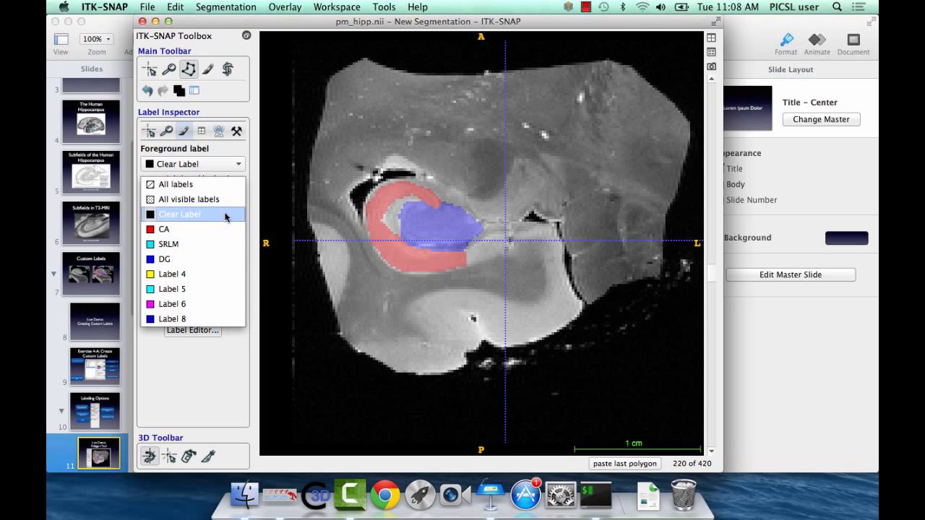
pyautogui.click(164, 259)
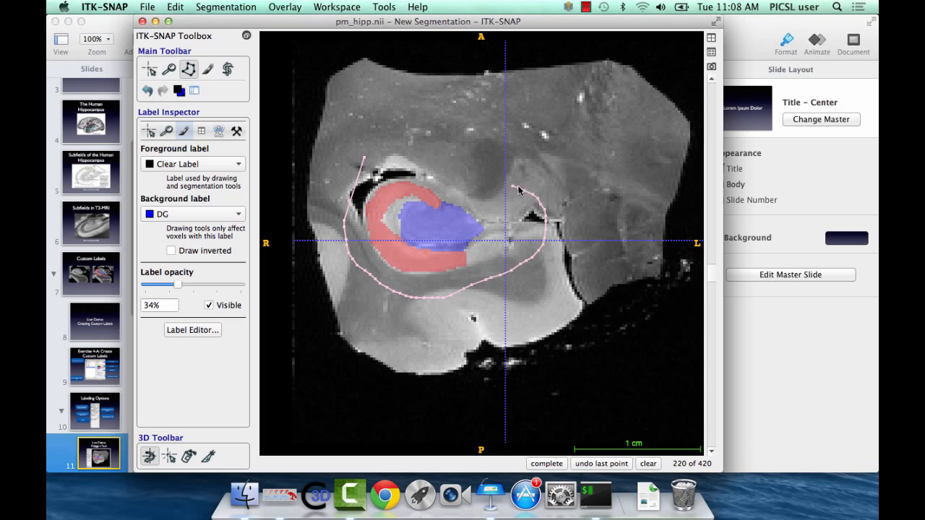
pyautogui.click(369, 162)
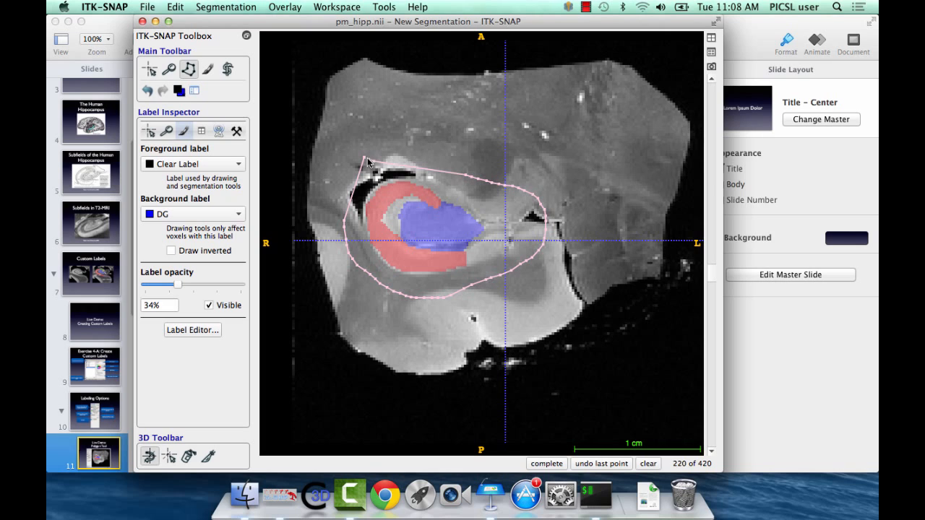
pyautogui.click(546, 464)
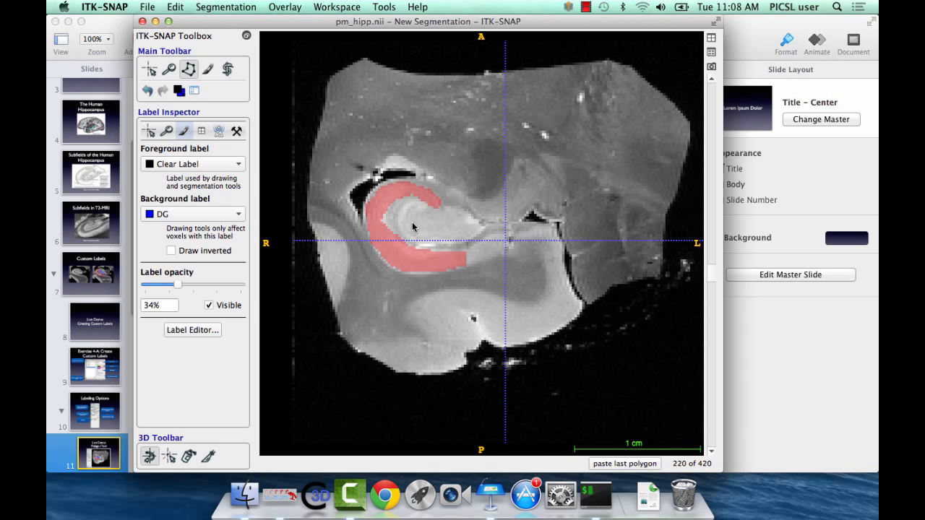
pyautogui.moveTo(360, 218)
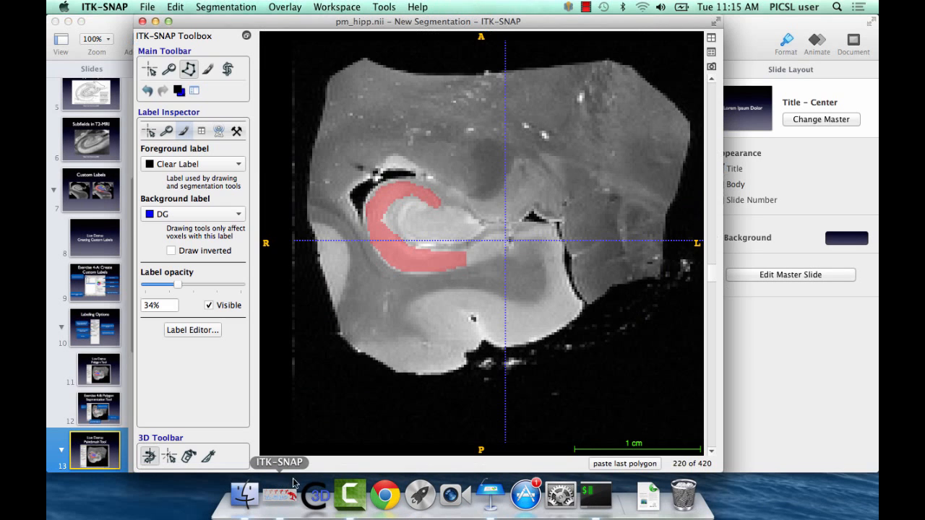
pyautogui.moveTo(228, 243)
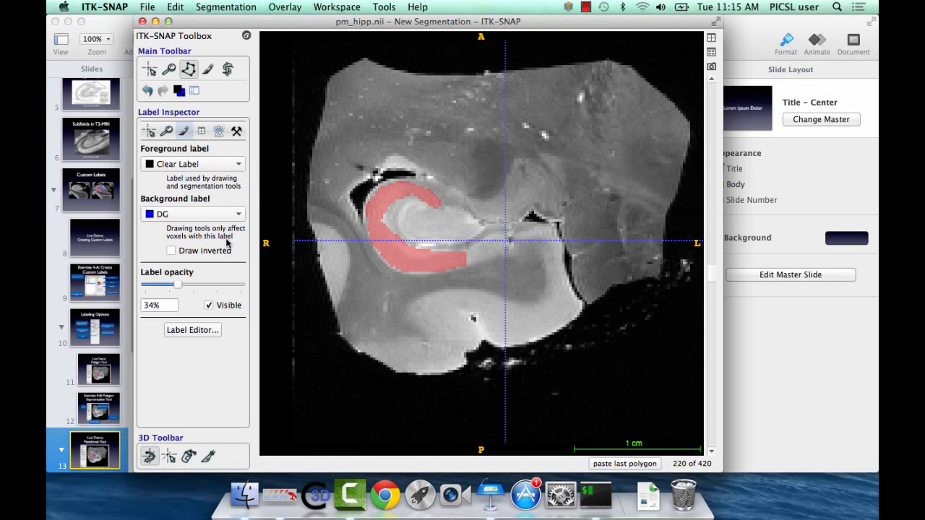
# - Draw DG over All labels by outlining inside the CA curve and accepting
pyautogui.click(192, 163)
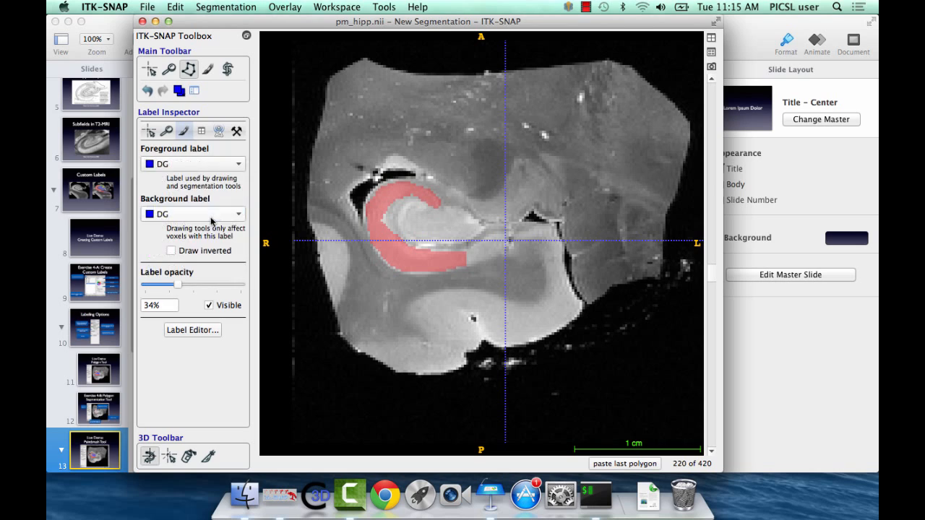
pyautogui.click(193, 214)
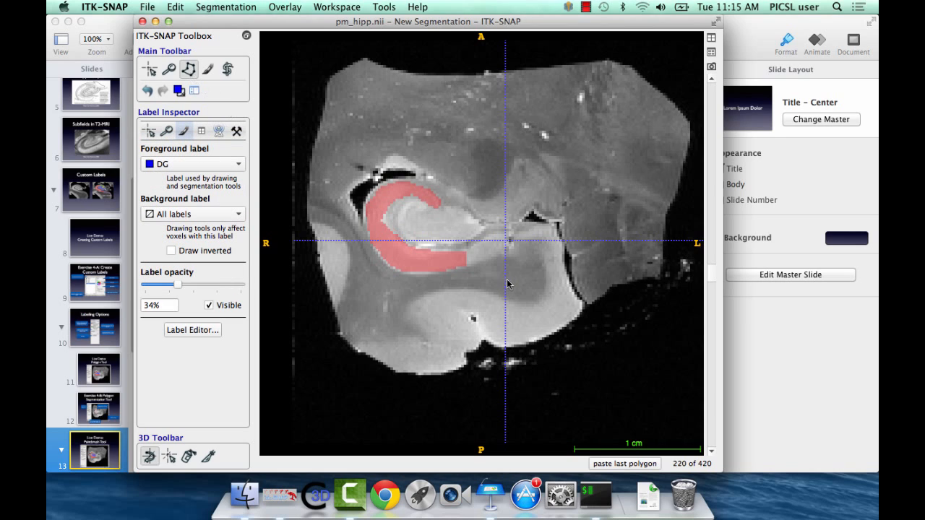
pyautogui.click(398, 225)
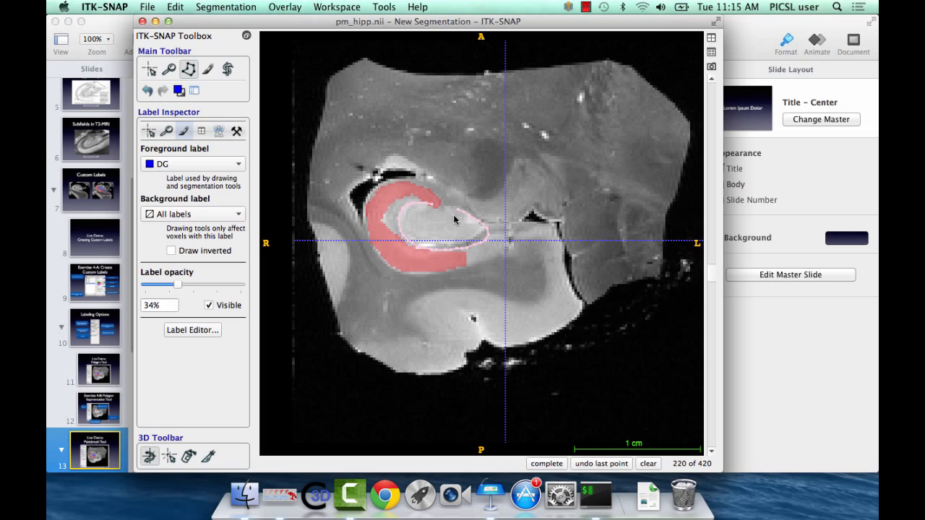
pyautogui.click(546, 464)
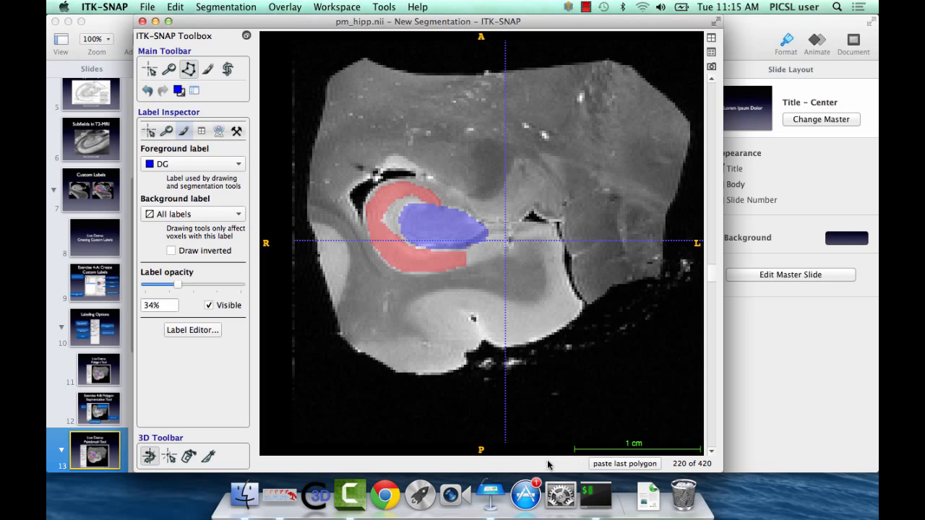
pyautogui.moveTo(329, 267)
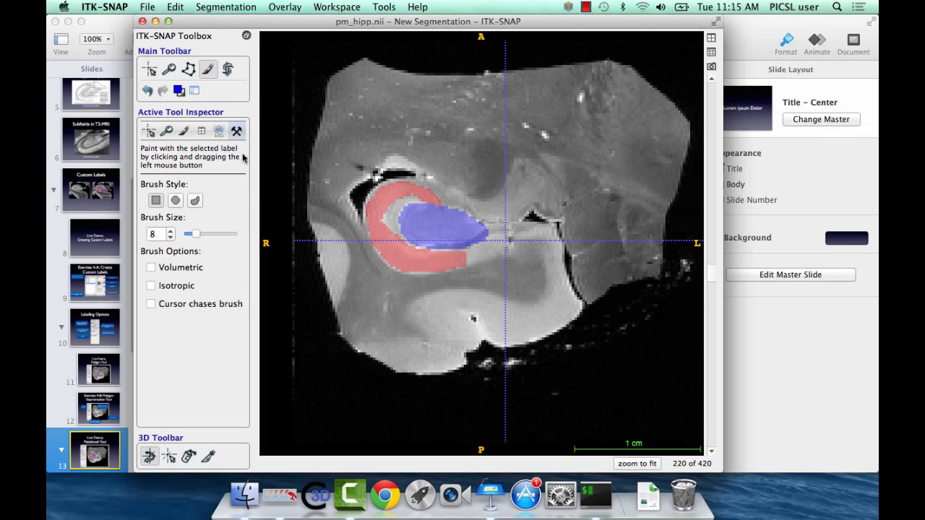
pyautogui.moveTo(251, 215)
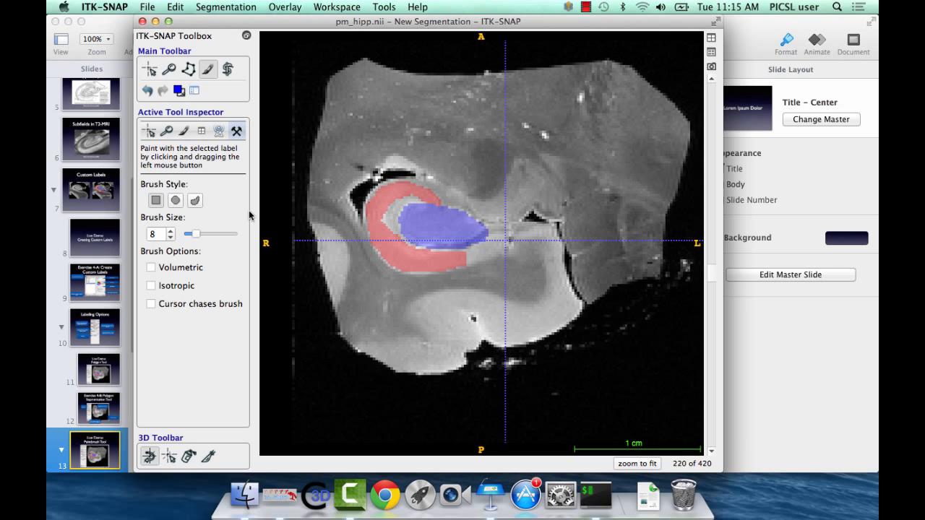
pyautogui.moveTo(237, 187)
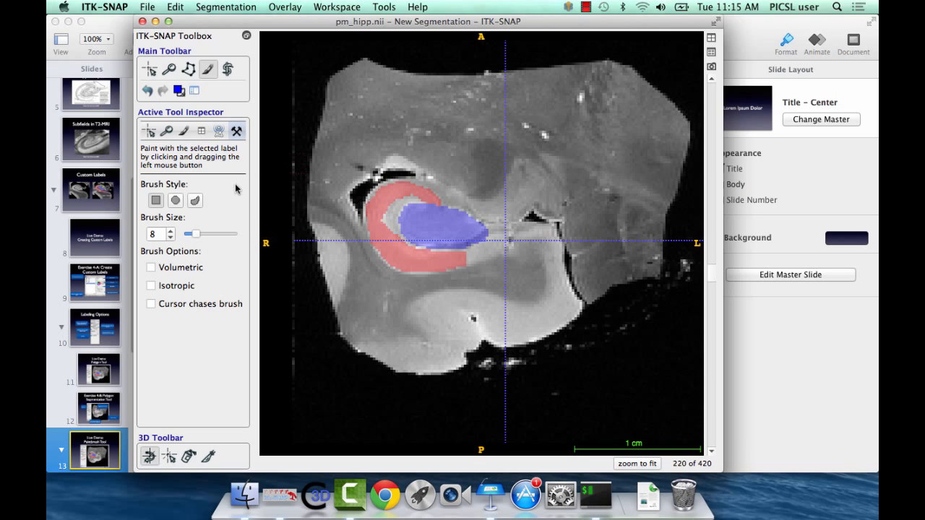
pyautogui.moveTo(194, 239)
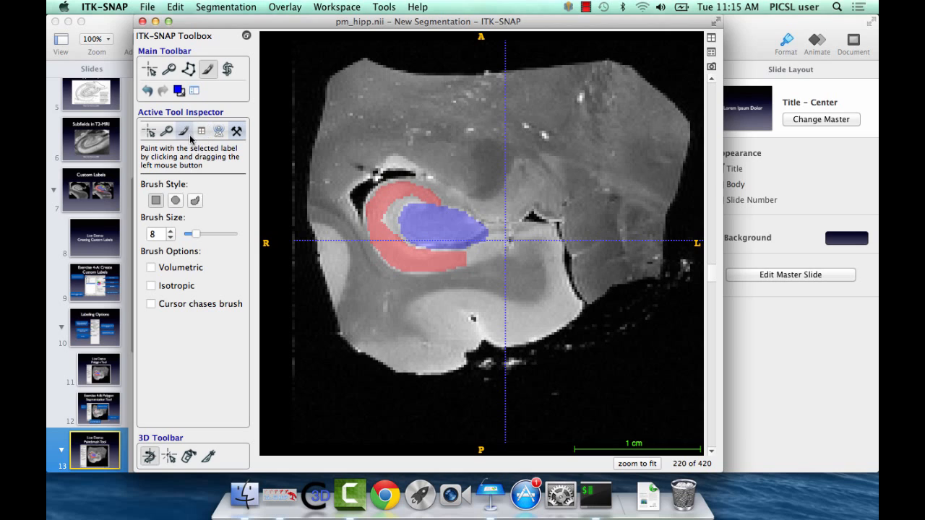
# - Reopen the label settings and choose CA as the foreground drawing label
pyautogui.click(236, 131)
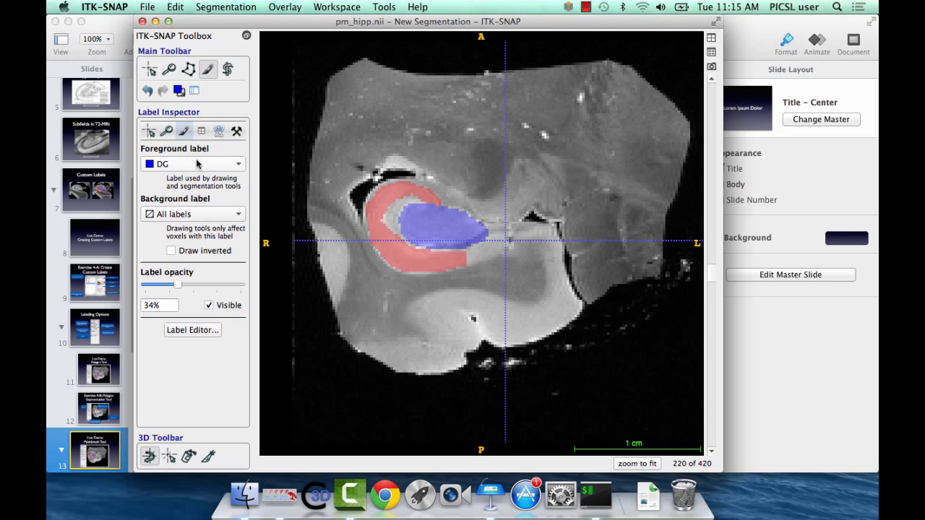
pyautogui.click(192, 163)
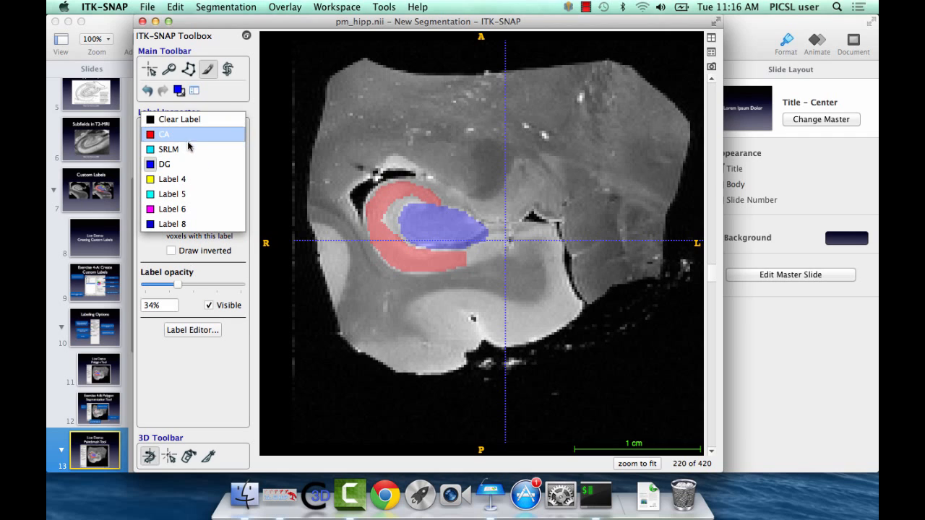
pyautogui.click(164, 133)
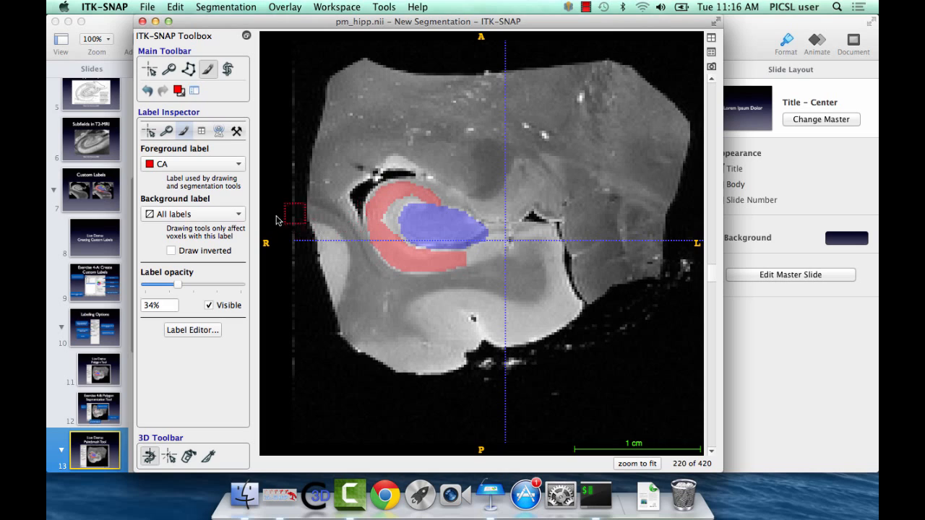
pyautogui.moveTo(236, 131)
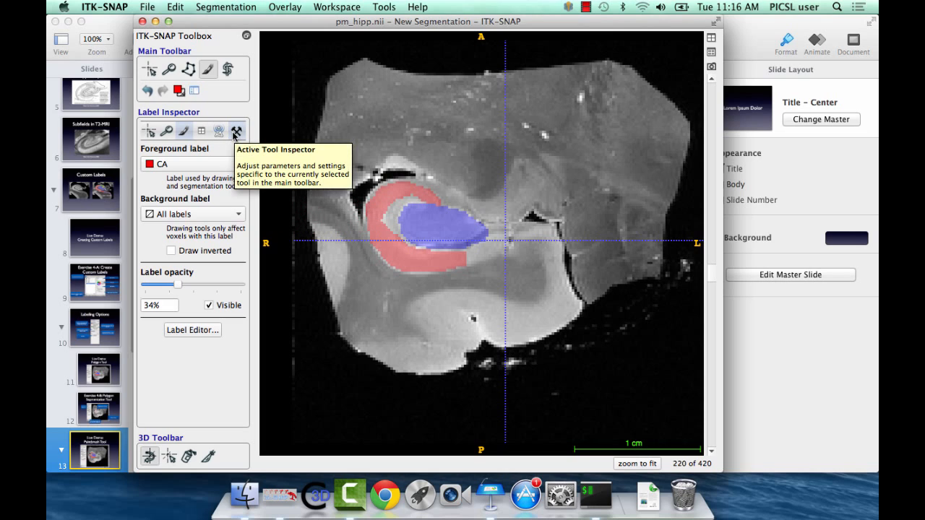
pyautogui.click(235, 131)
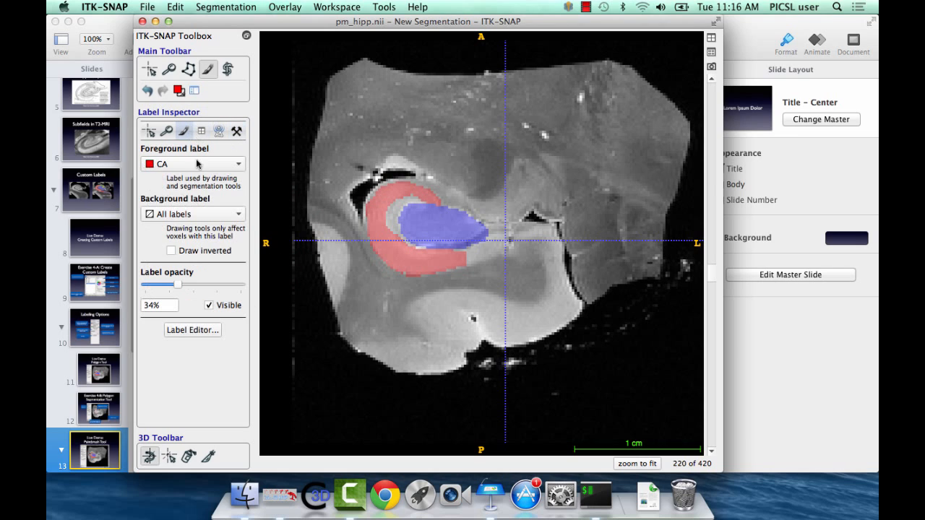
# - Set DG as the paint label, limited to overwriting only Clear Label voxels
pyautogui.click(192, 163)
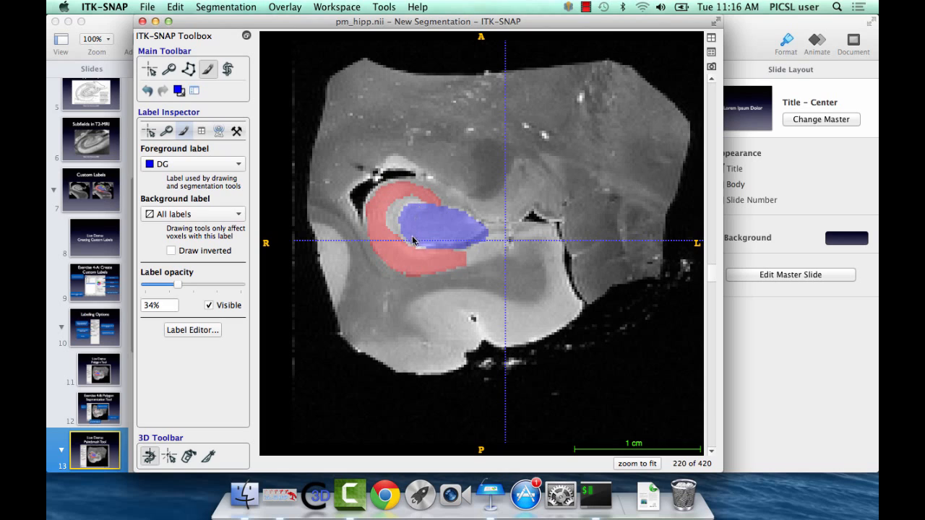
pyautogui.moveTo(411, 199)
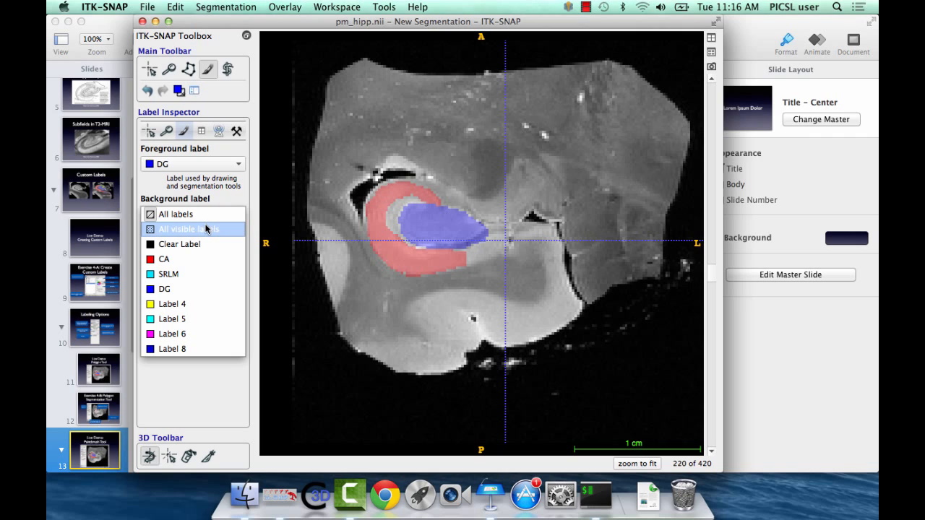
pyautogui.click(192, 229)
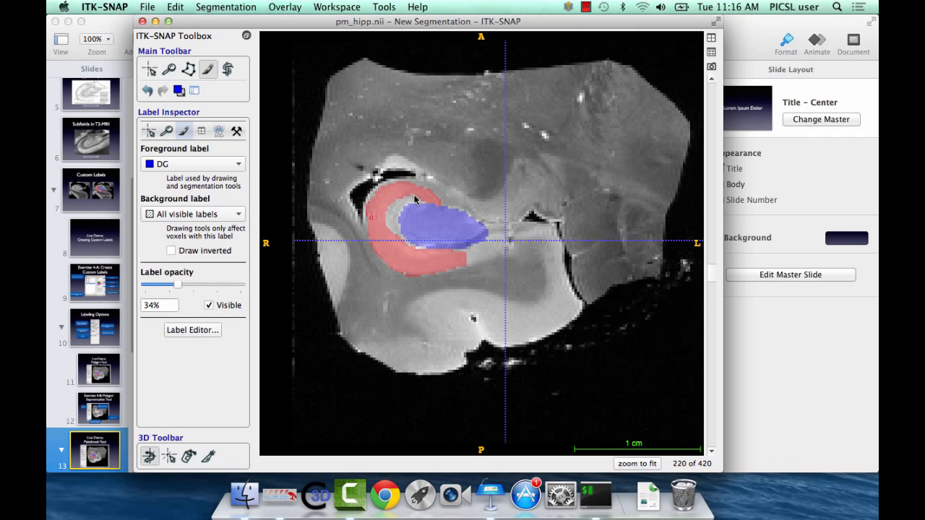
pyautogui.click(193, 214)
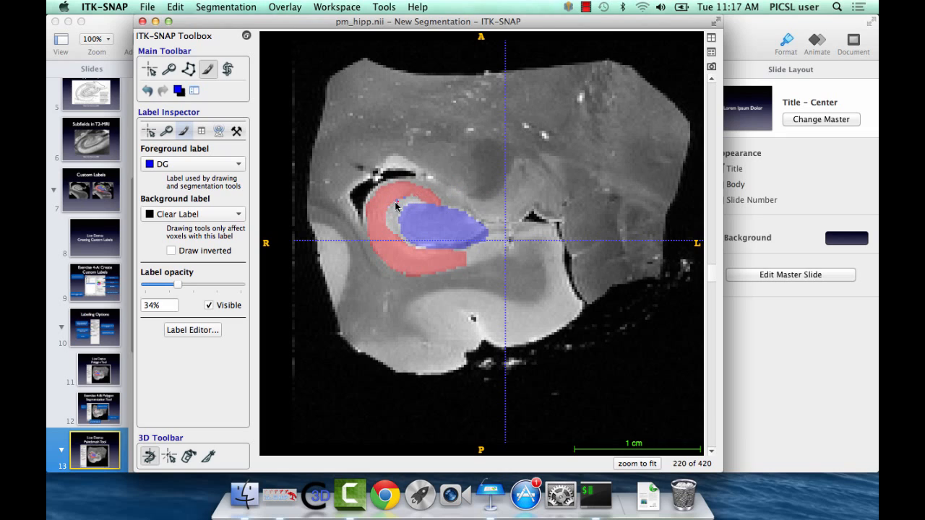
pyautogui.moveTo(452, 173)
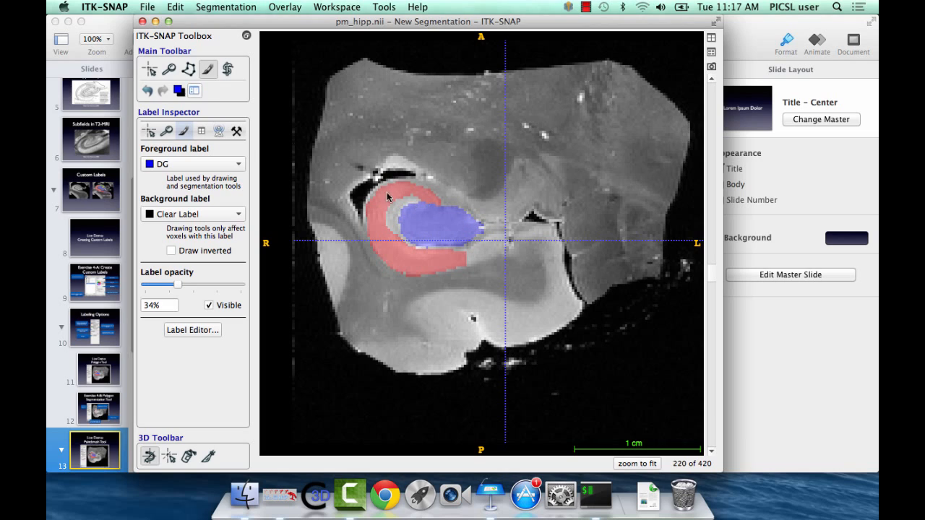
# - Set brush size 9, choose SRLM as foreground, and paint cyan SRLM between CA and DG
pyautogui.click(237, 131)
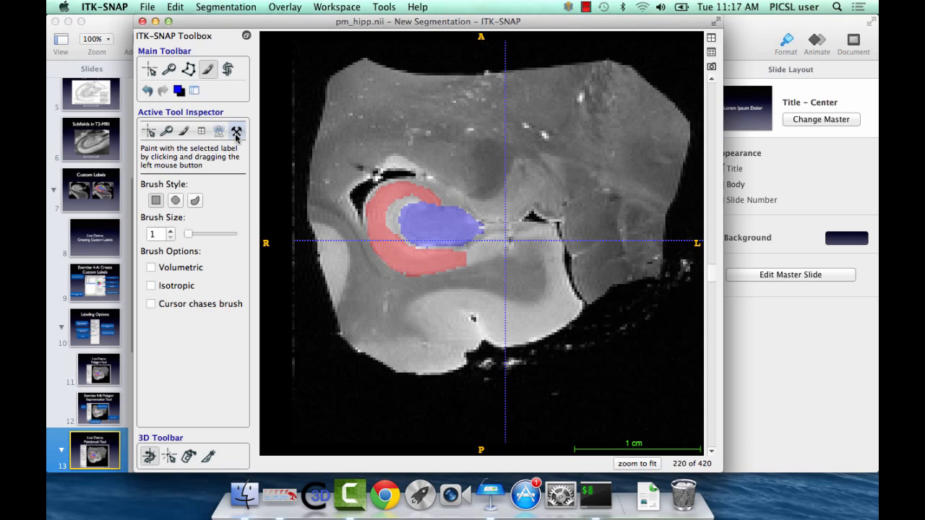
pyautogui.moveTo(170, 234)
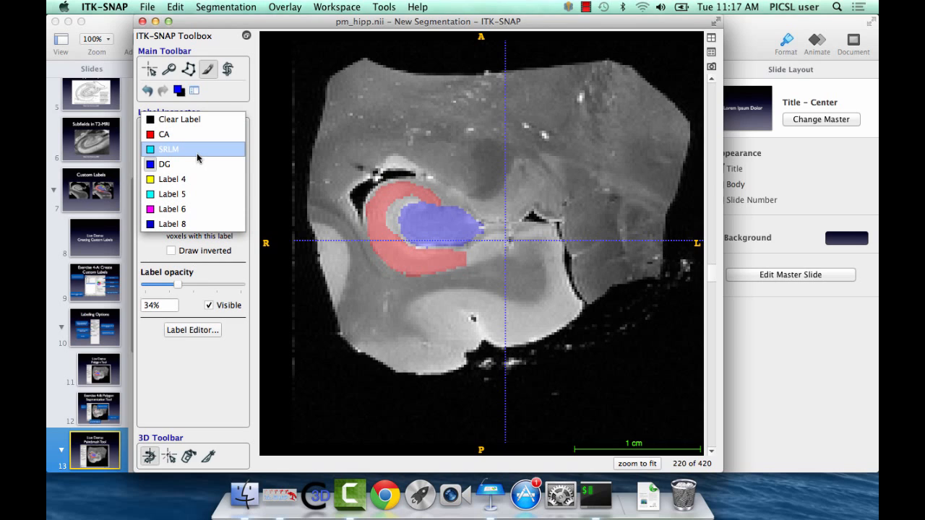
pyautogui.click(168, 149)
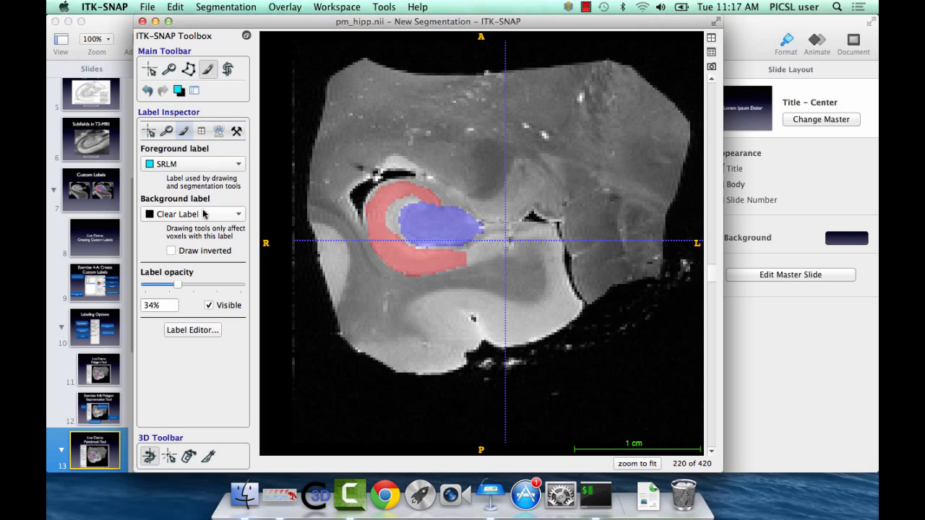
pyautogui.moveTo(249, 199)
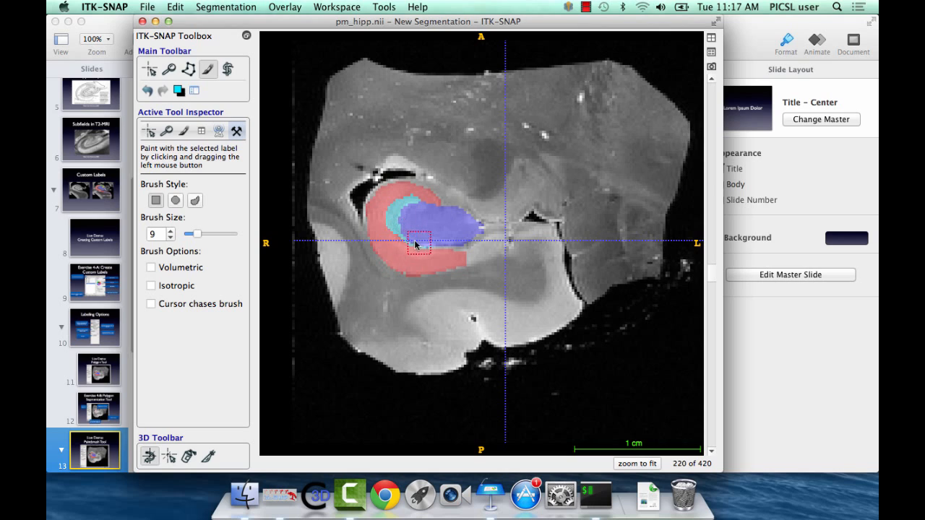
pyautogui.click(417, 243)
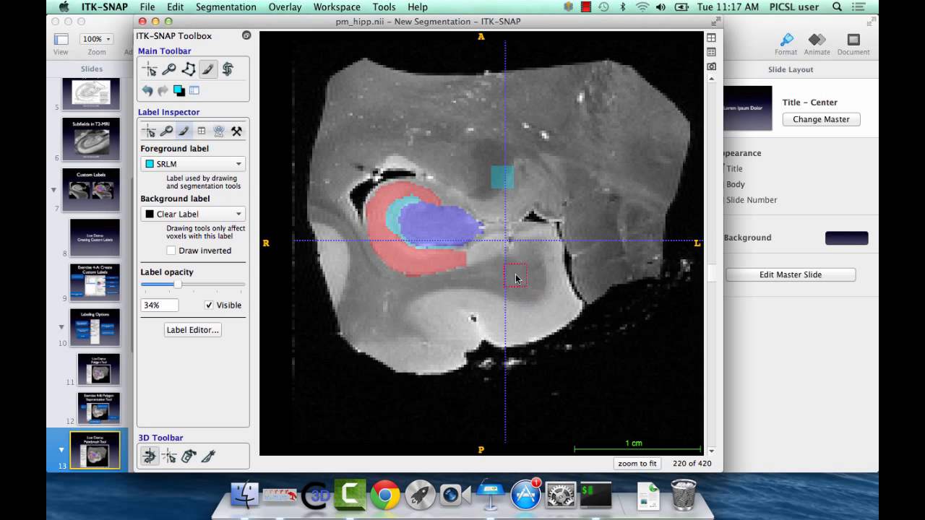
# - Briefly enable volumetric brush painting, then switch it back off
pyautogui.click(236, 131)
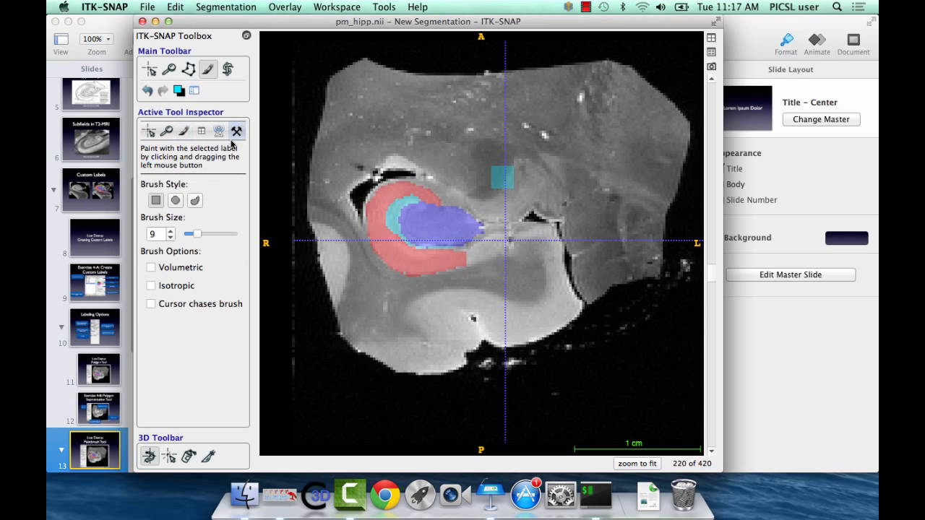
pyautogui.click(151, 267)
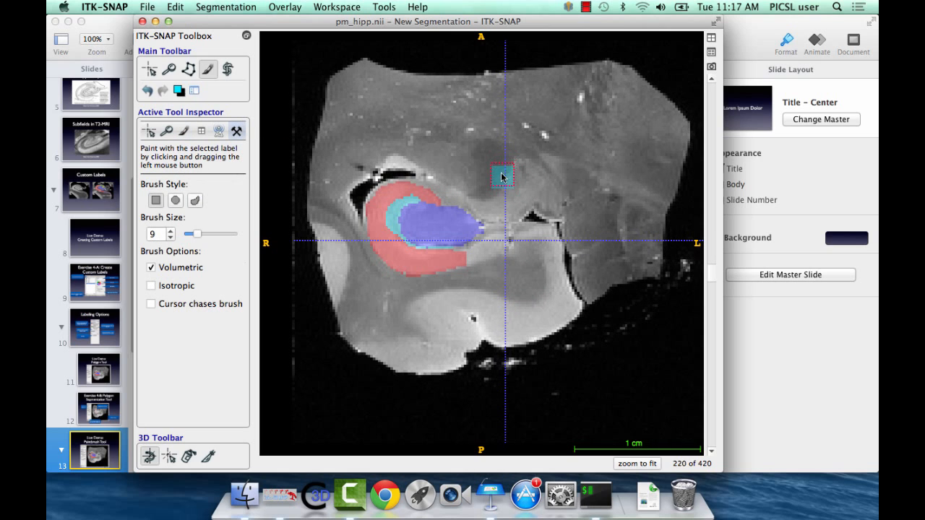
pyautogui.scroll(-3)
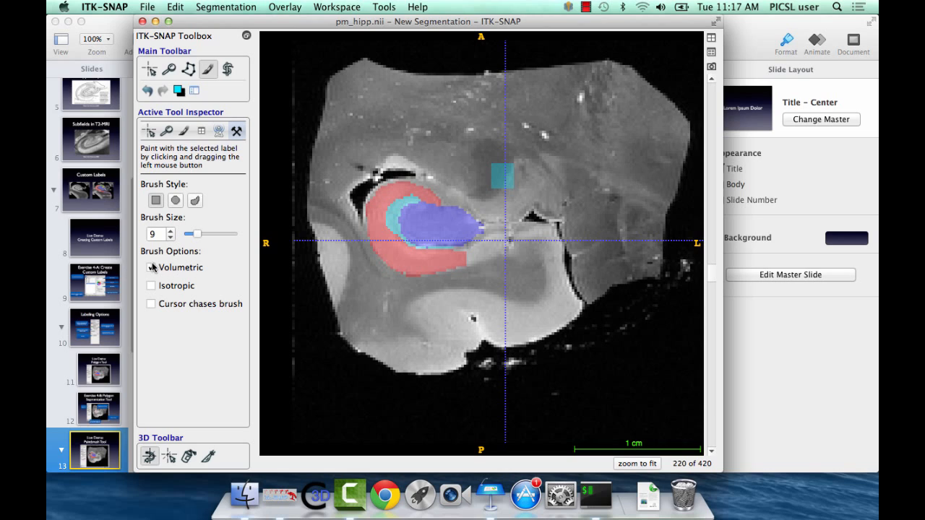
pyautogui.click(150, 267)
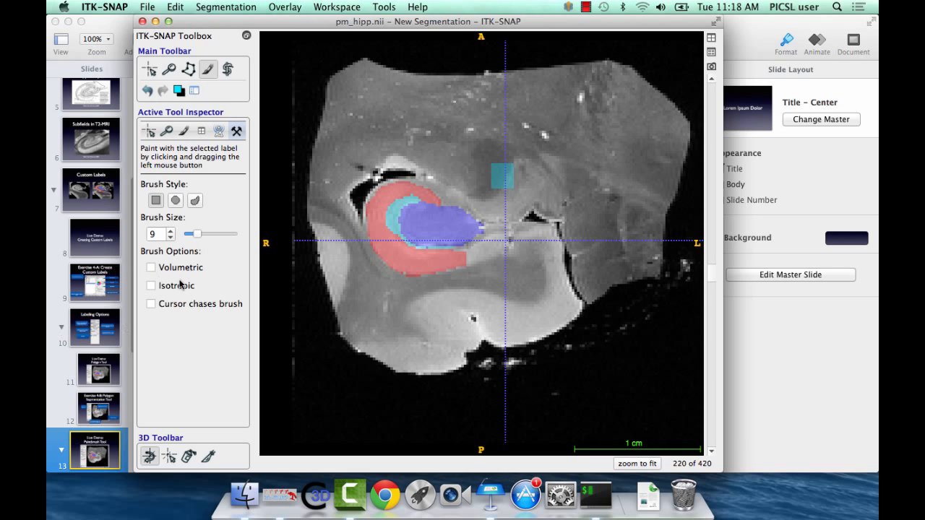
pyautogui.moveTo(167, 293)
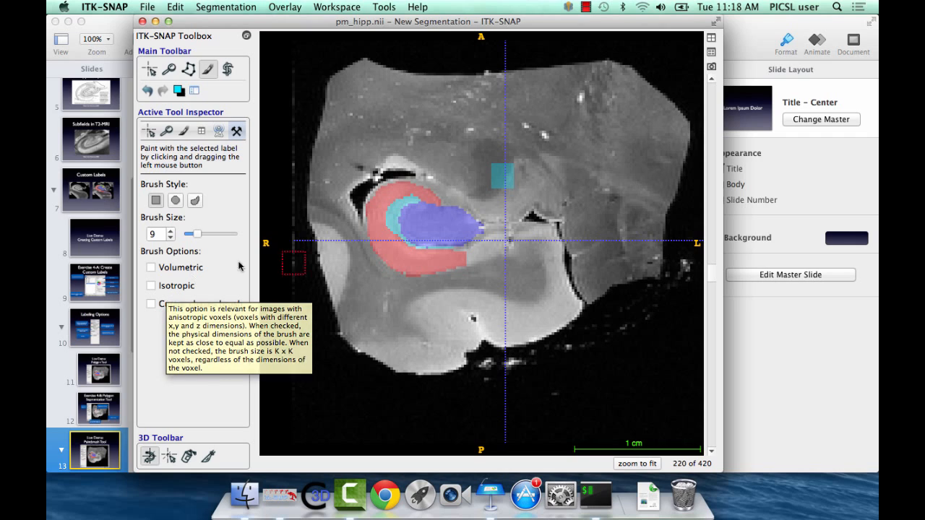
pyautogui.moveTo(372, 235)
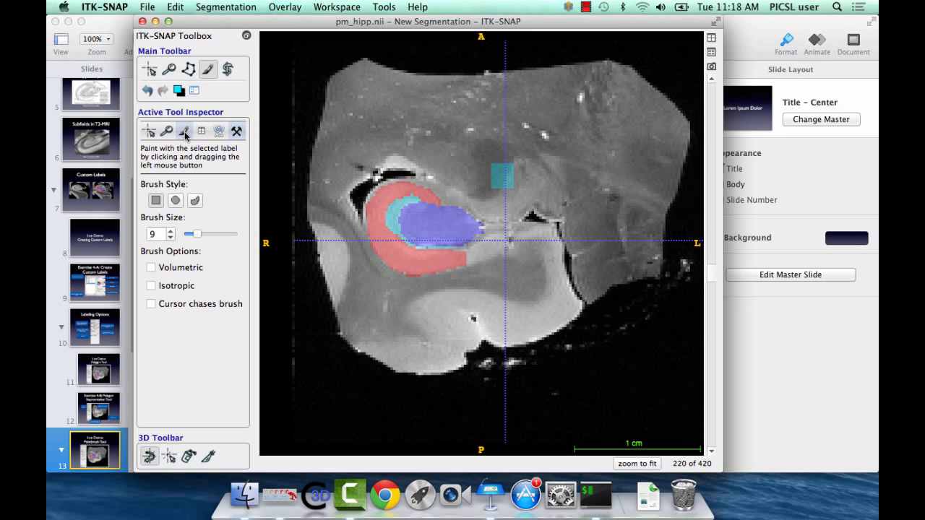
pyautogui.moveTo(221, 131)
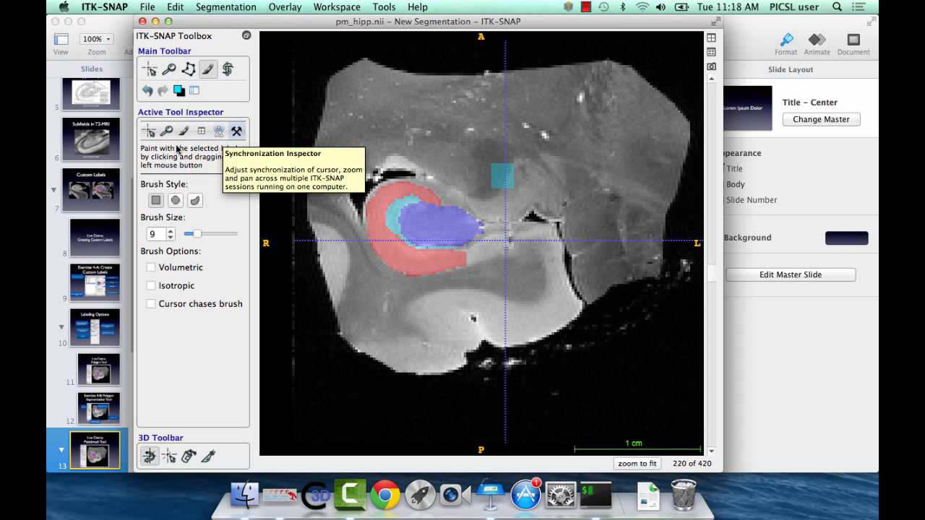
pyautogui.moveTo(204, 131)
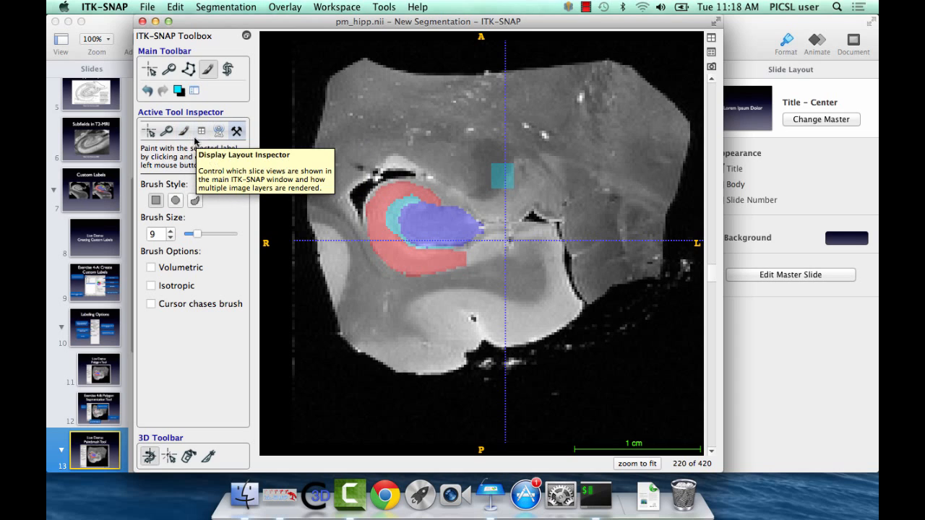
pyautogui.moveTo(147, 385)
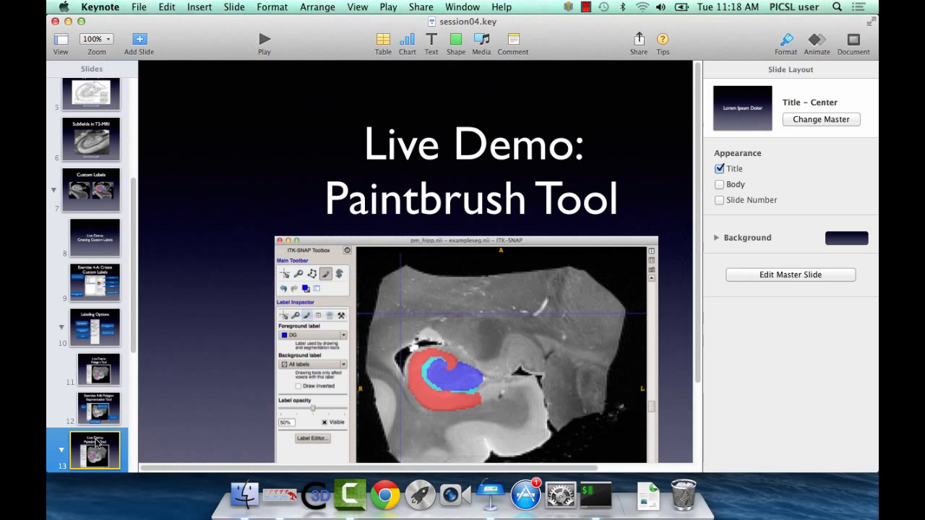
# - Select slide 13, 'Live Demo: Paintbrush Tool', and present it full screen
pyautogui.click(264, 39)
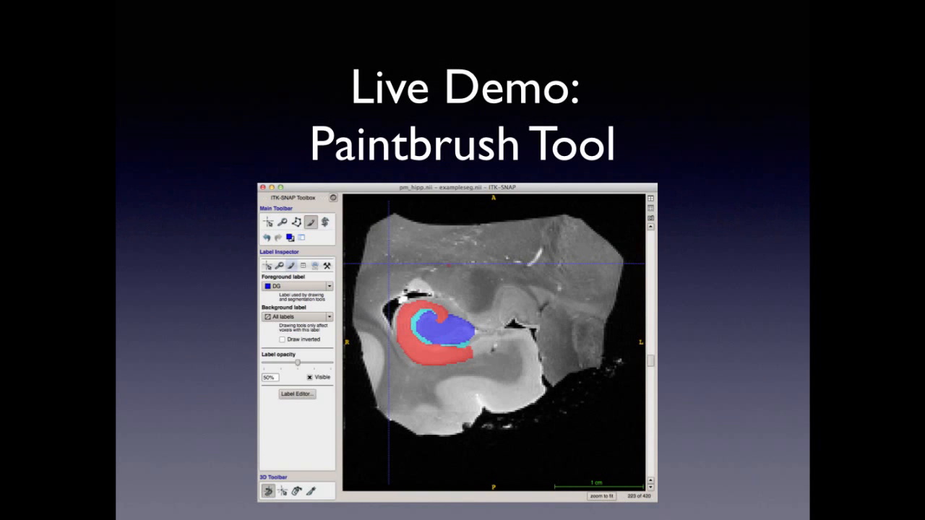
pyautogui.press('right')
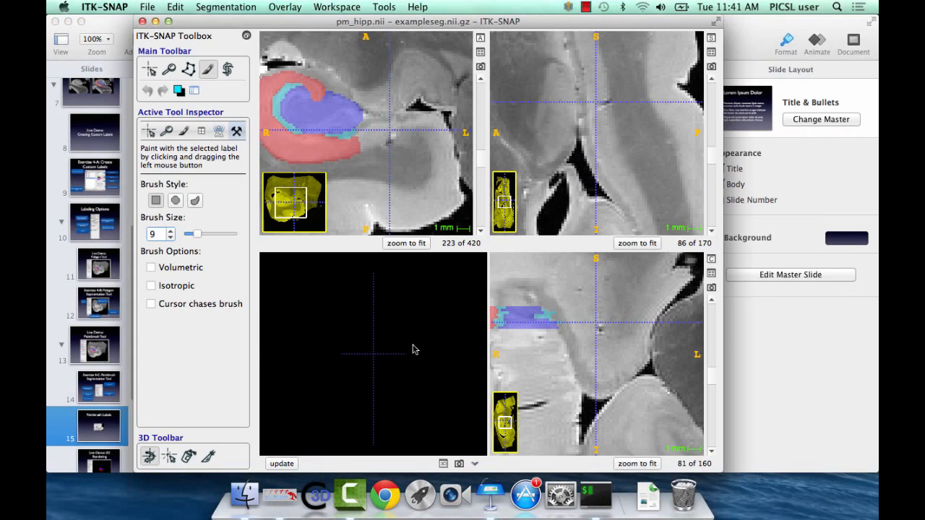
pyautogui.click(179, 90)
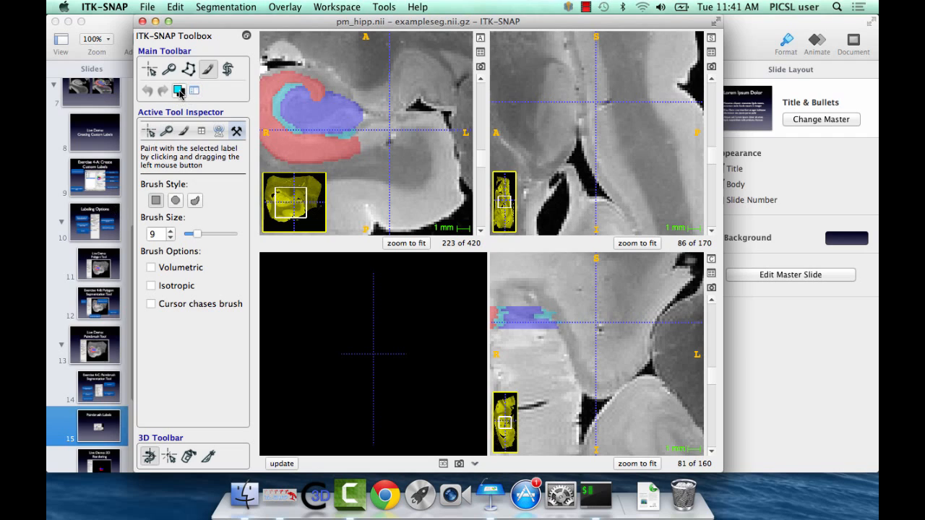
pyautogui.moveTo(179, 90)
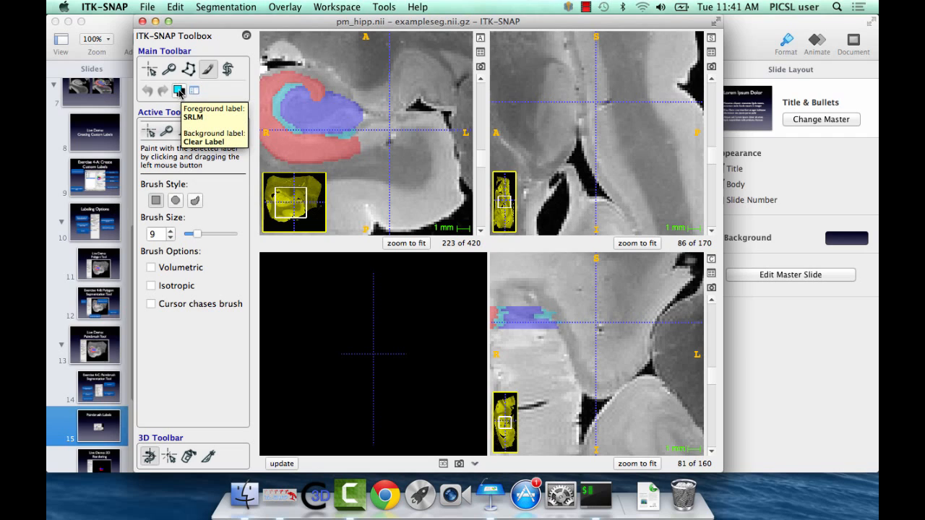
pyautogui.click(179, 90)
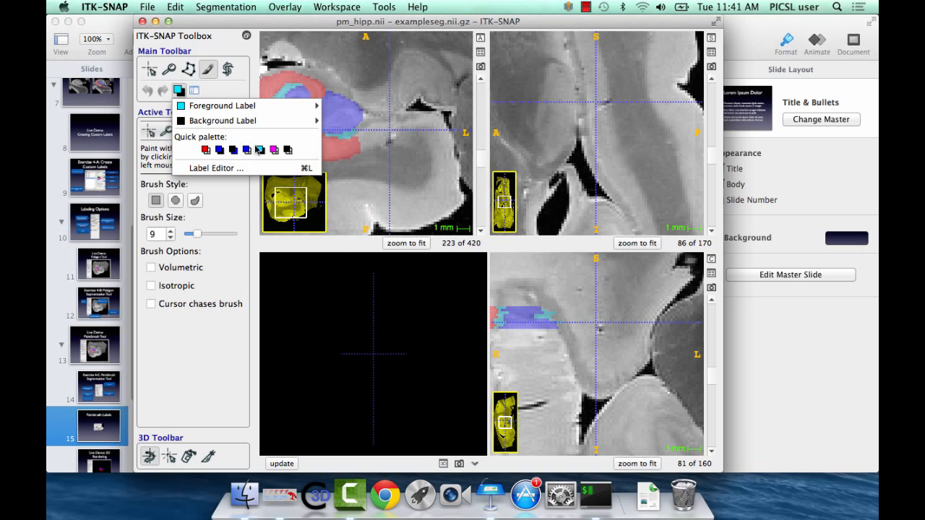
pyautogui.moveTo(217, 168)
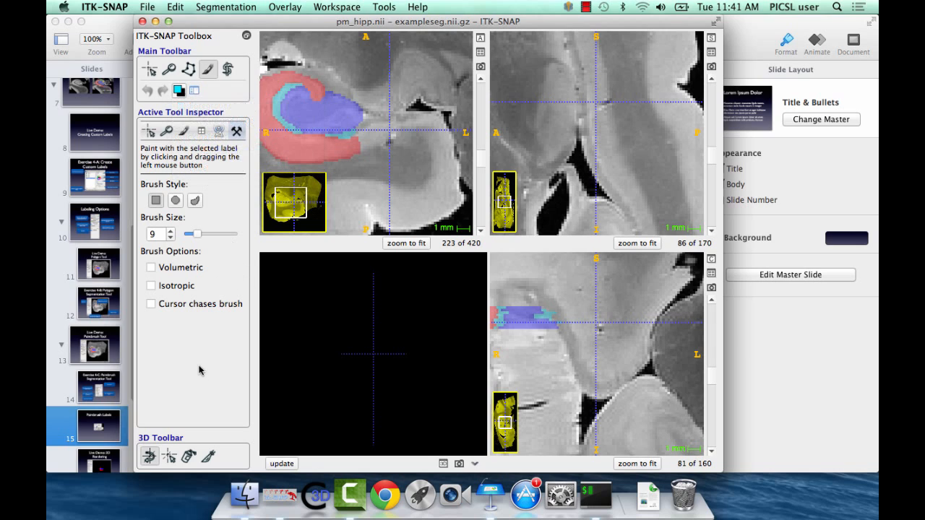
pyautogui.moveTo(201, 157)
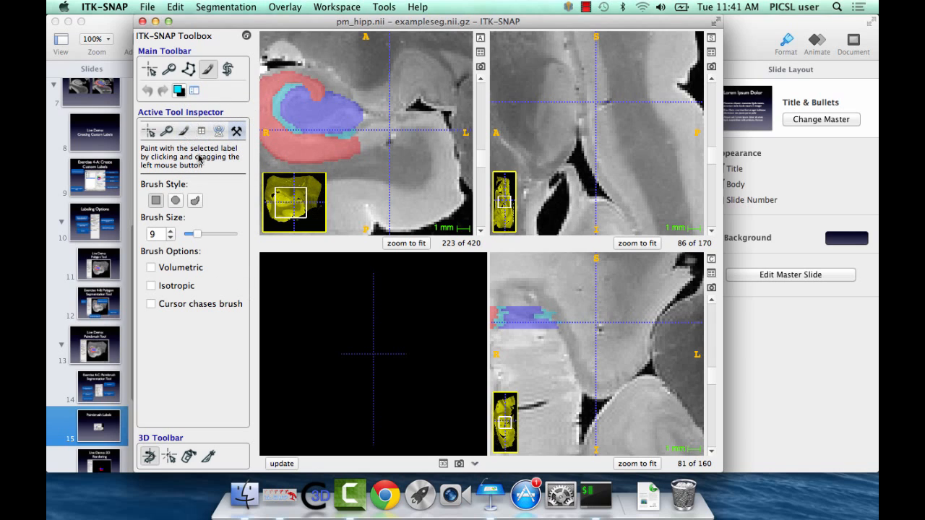
pyautogui.click(215, 131)
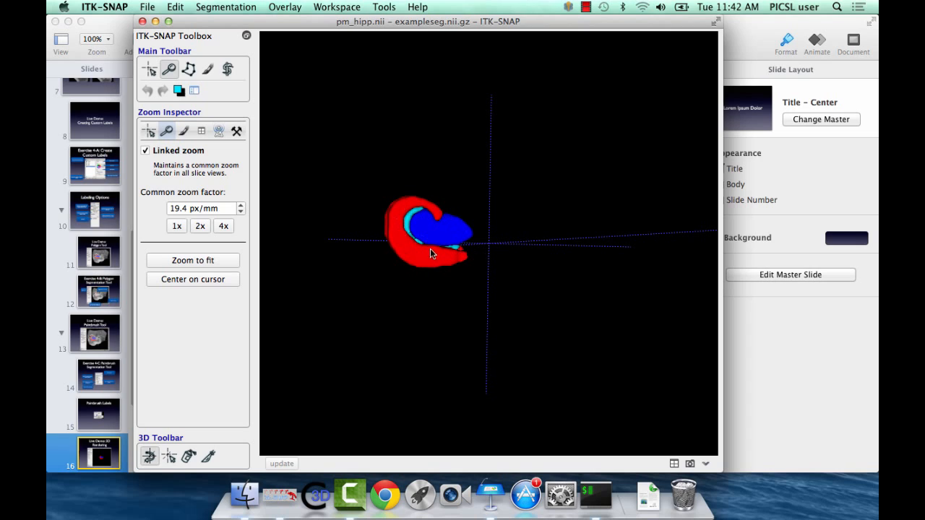
# - Orbit the 3D hippocampus model to tilted and edge-on views to show its thickness
pyautogui.moveTo(430, 253); pyautogui.dragTo(483, 258)
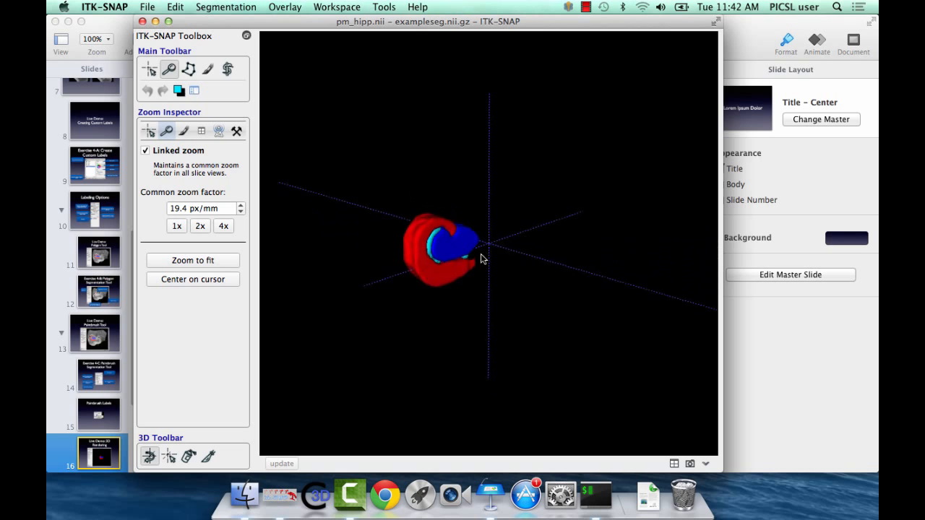
pyautogui.moveTo(483, 259); pyautogui.dragTo(349, 285)
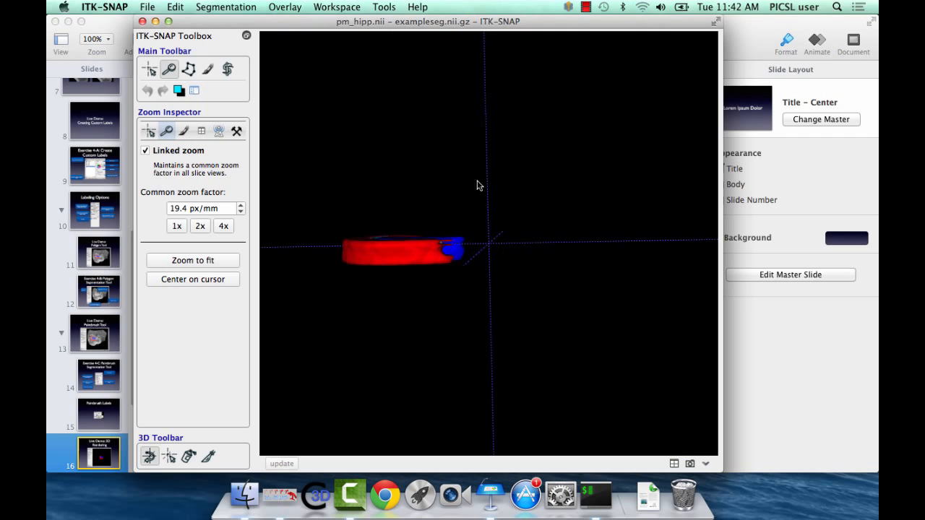
pyautogui.moveTo(477, 185); pyautogui.dragTo(455, 263)
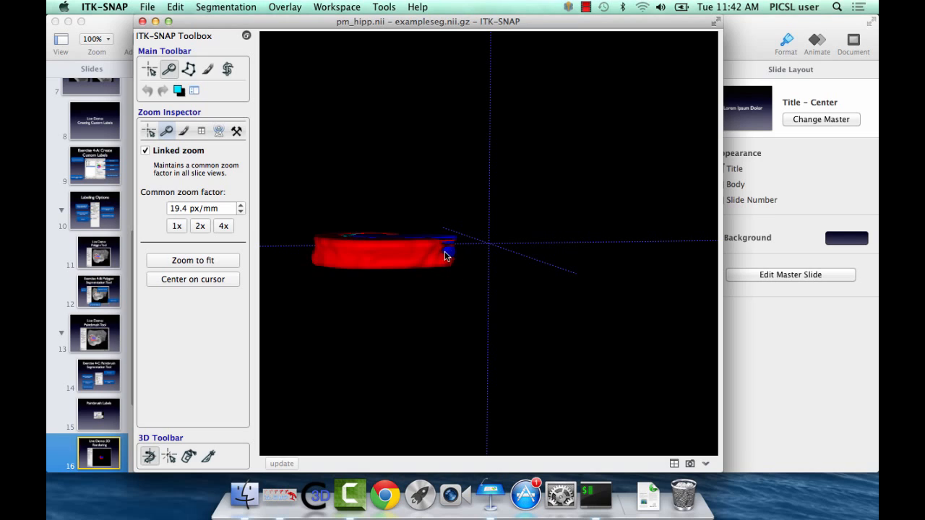
pyautogui.moveTo(446, 255); pyautogui.dragTo(396, 279)
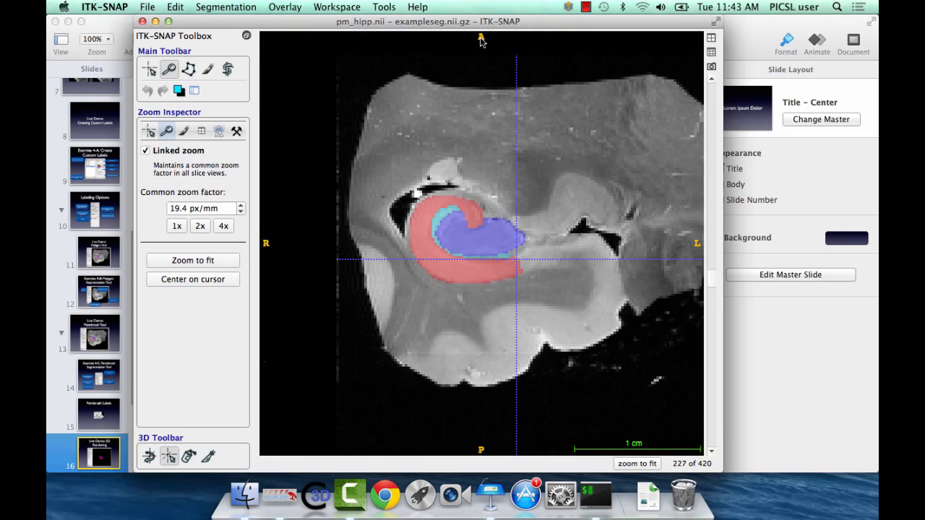
# - Scroll through the axial slices and raise label opacity to 37%
pyautogui.scroll(-3)
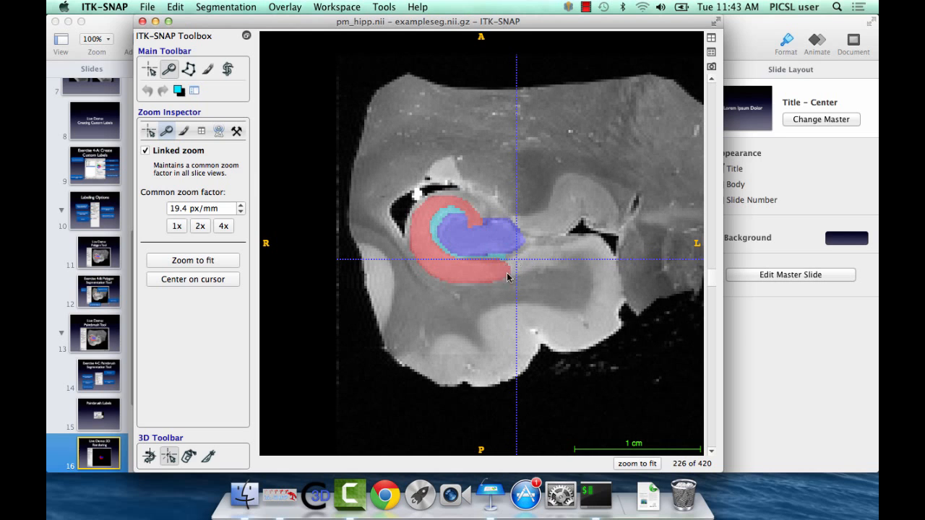
pyautogui.scroll(-3)
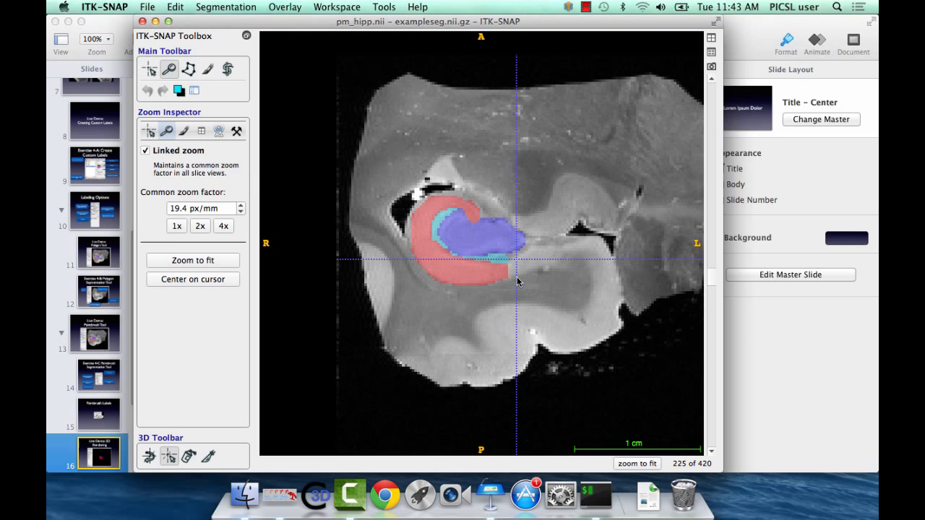
pyautogui.scroll(-3)
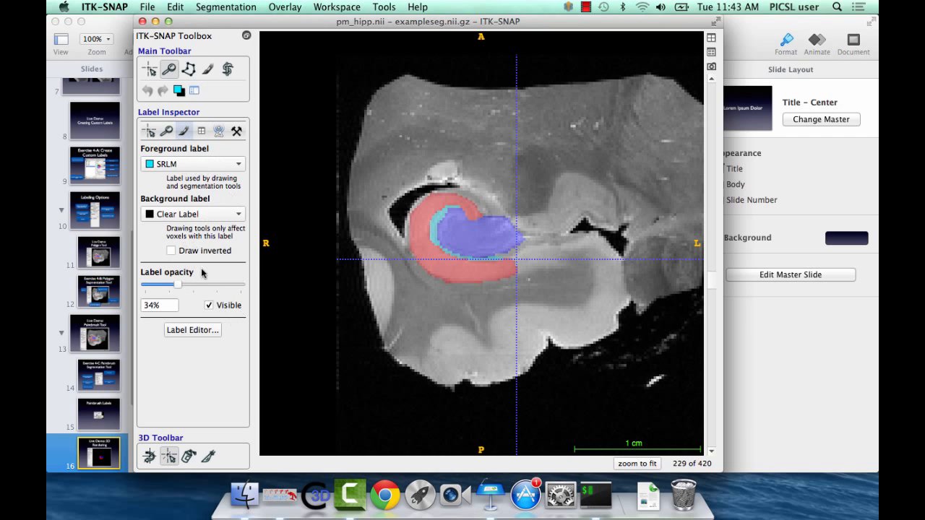
pyautogui.moveTo(169, 284); pyautogui.dragTo(181, 284)
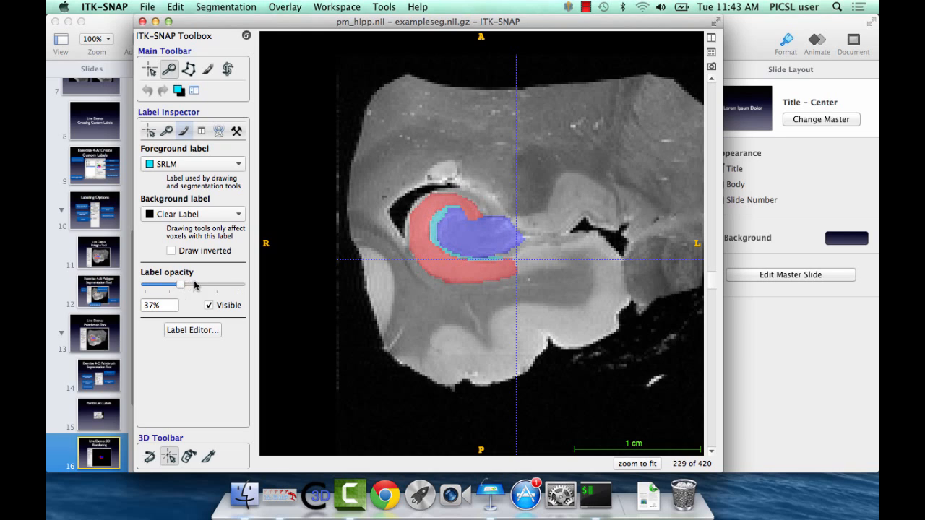
# - Set the DG label's opacity to 0 in the Label Editor
pyautogui.click(192, 330)
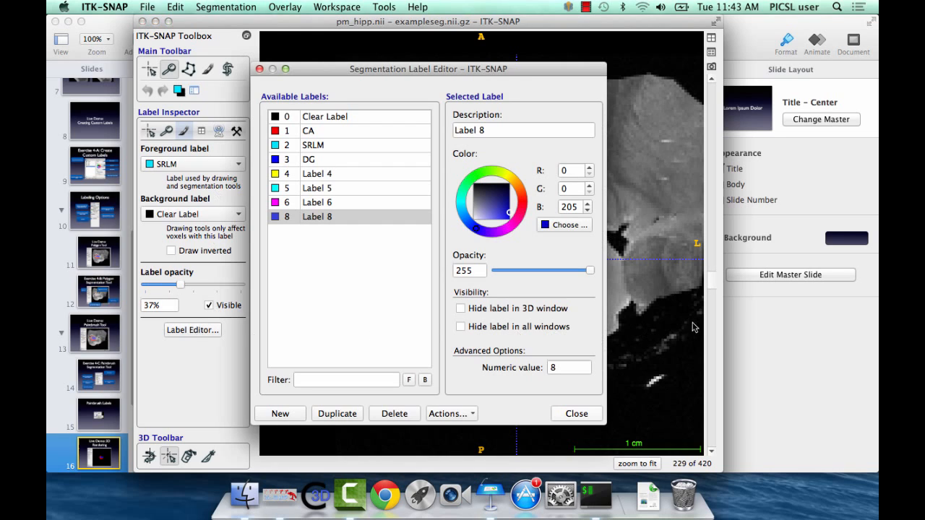
pyautogui.click(326, 131)
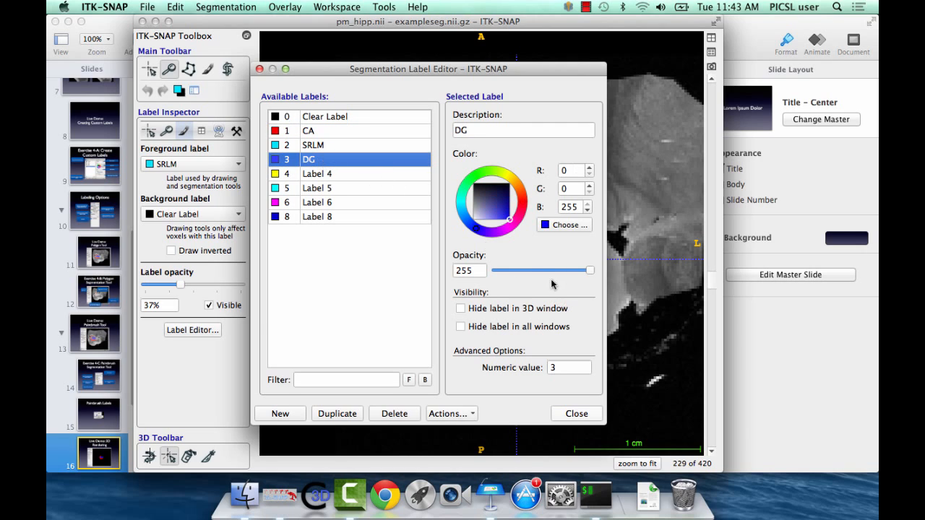
pyautogui.moveTo(590, 269); pyautogui.dragTo(495, 270)
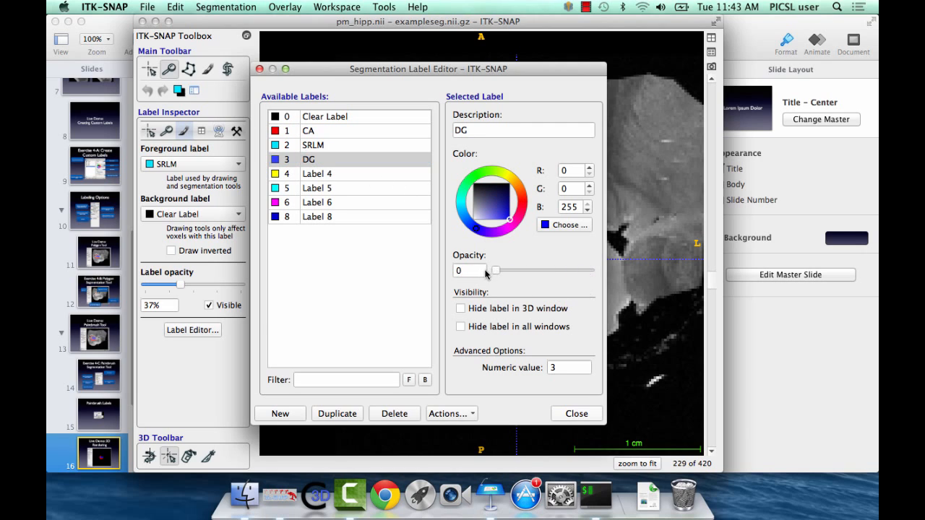
pyautogui.click(576, 413)
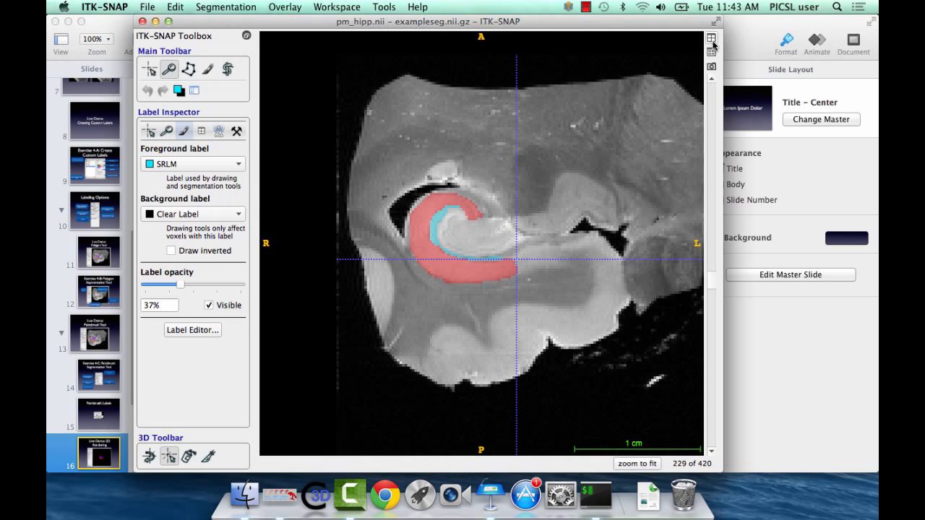
# - Maximize the 3D view, orbit the CA/SRLM model from several sides, and reopen the Label Editor
pyautogui.click(711, 40)
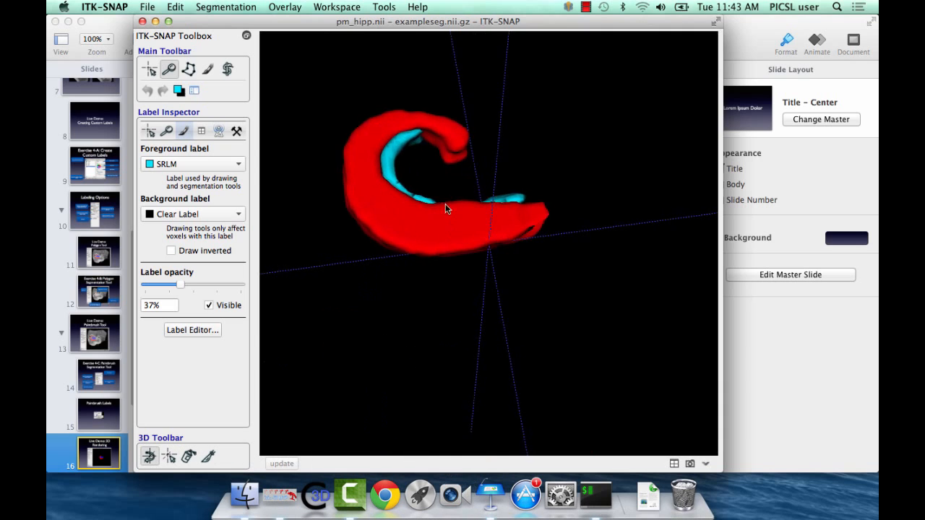
pyautogui.moveTo(446, 209); pyautogui.dragTo(375, 203)
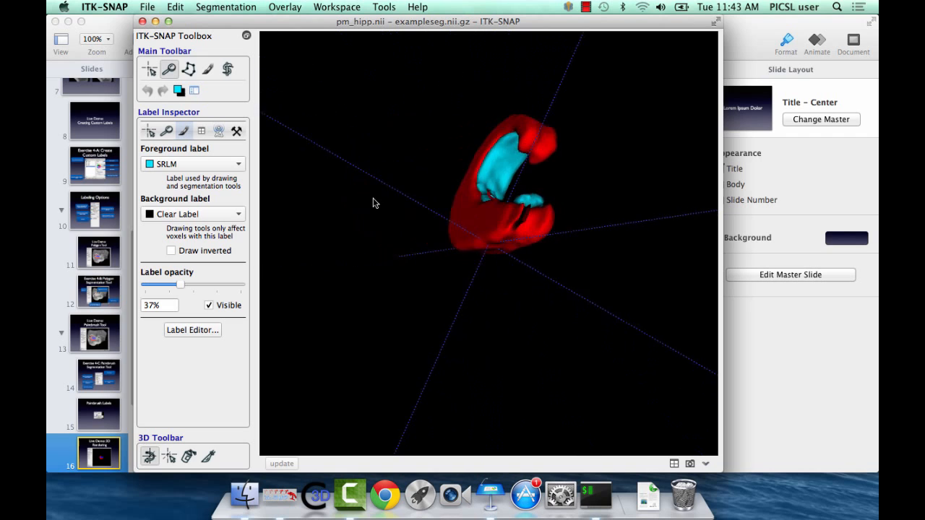
pyautogui.moveTo(375, 203); pyautogui.dragTo(535, 135)
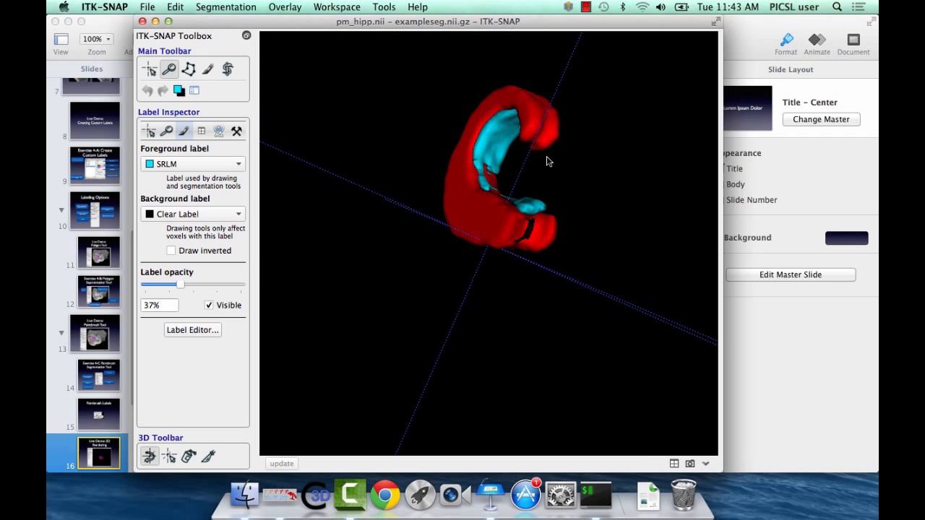
pyautogui.moveTo(547, 161); pyautogui.dragTo(556, 220)
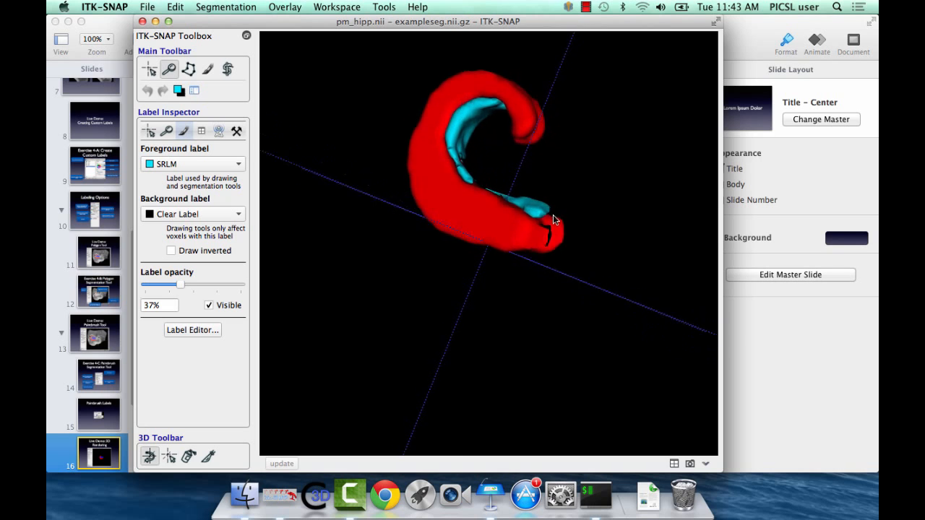
pyautogui.moveTo(555, 220); pyautogui.dragTo(481, 194)
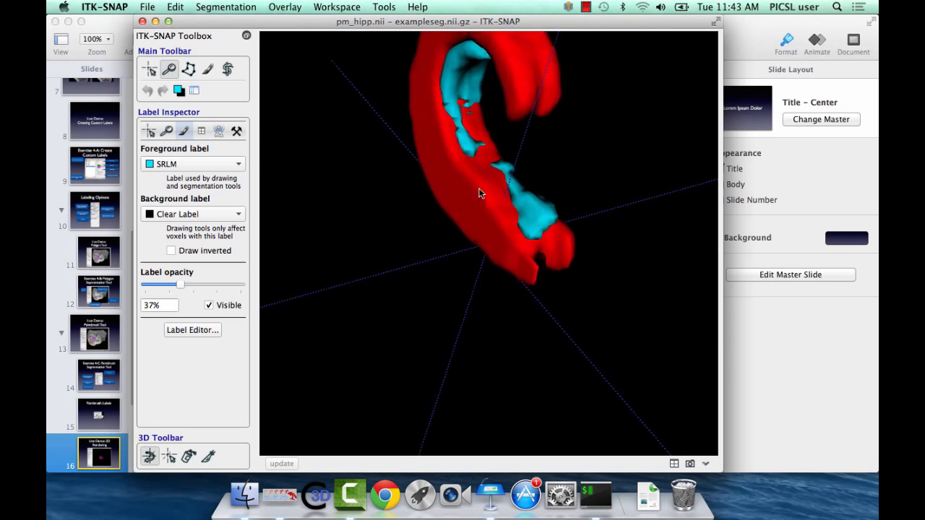
pyautogui.moveTo(481, 193); pyautogui.dragTo(388, 185)
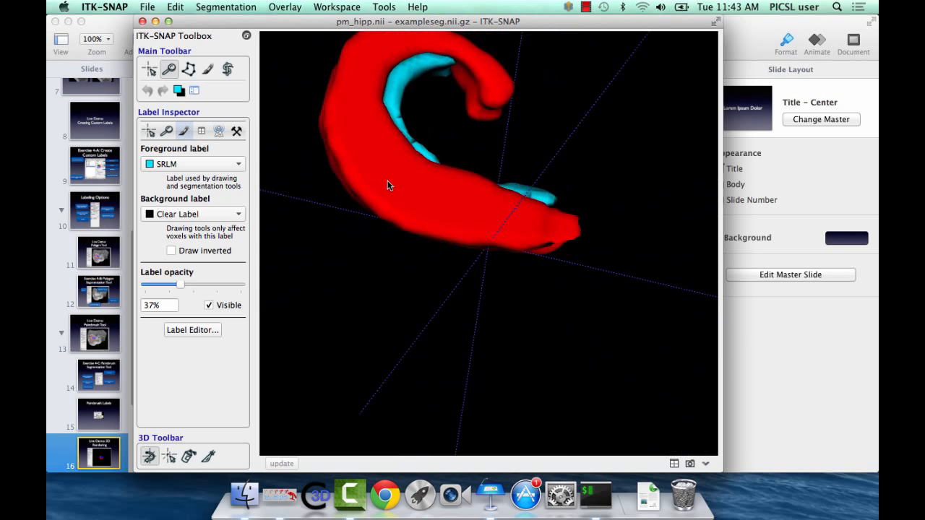
pyautogui.moveTo(388, 186); pyautogui.dragTo(461, 200)
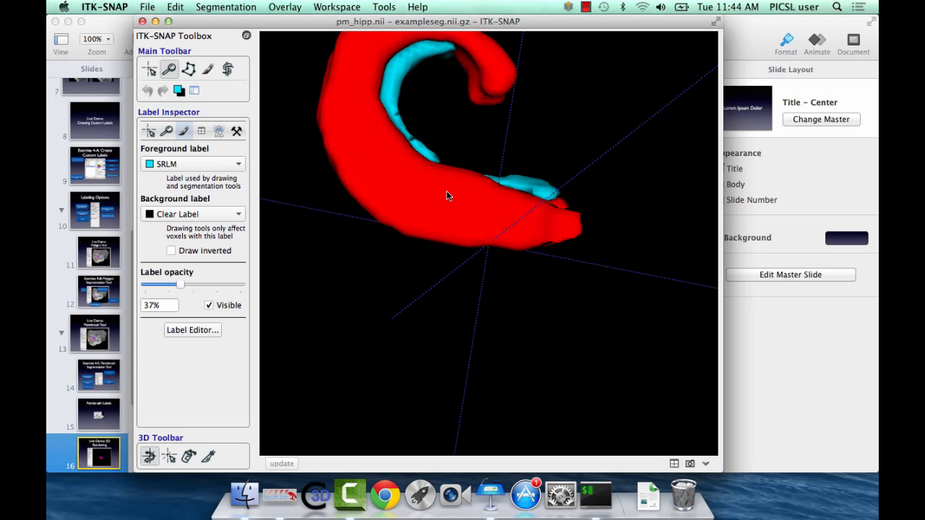
pyautogui.moveTo(396, 92)
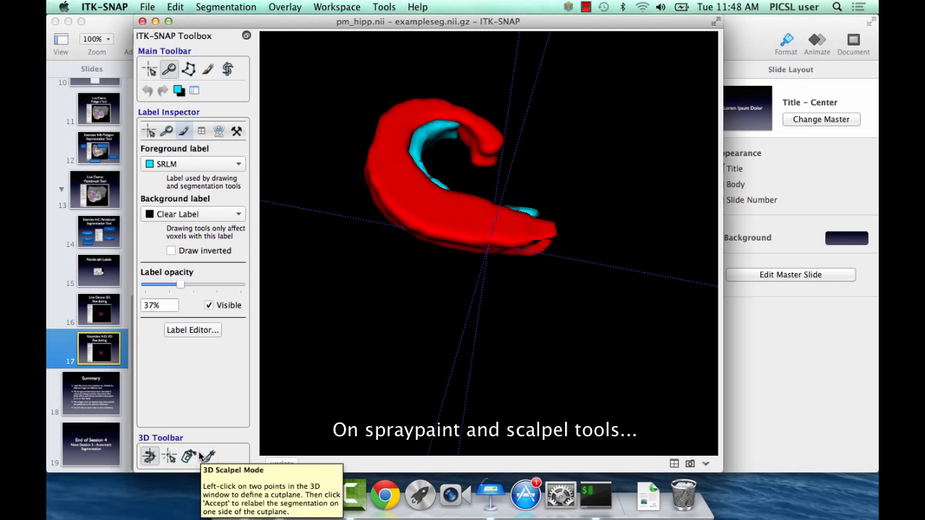
pyautogui.moveTo(189, 456)
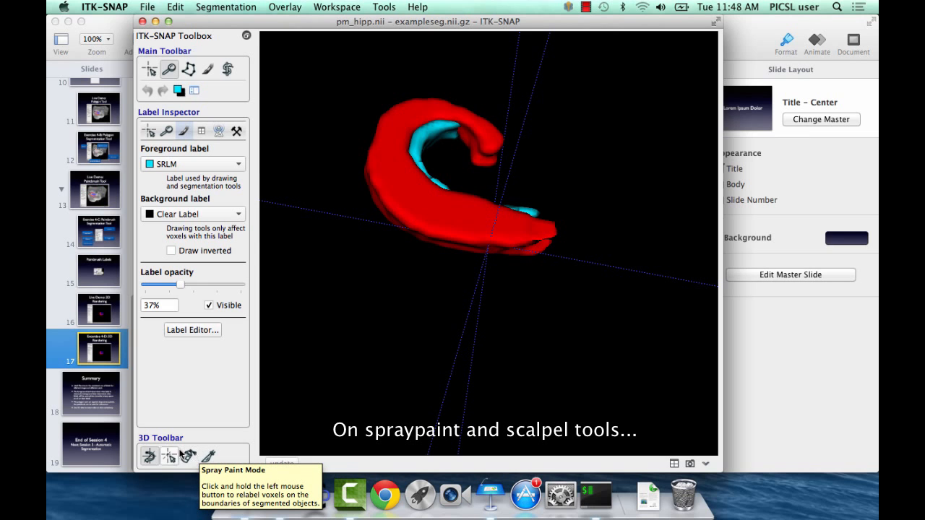
pyautogui.click(192, 329)
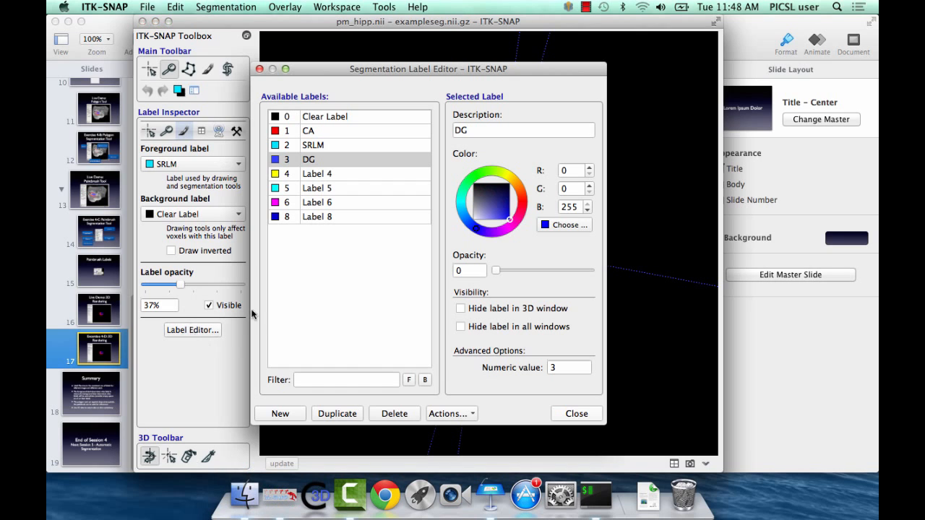
# - Restore DG opacity to 255 and orbit the 3D model to view the blue DG
pyautogui.moveTo(495, 270); pyautogui.dragTo(590, 270)
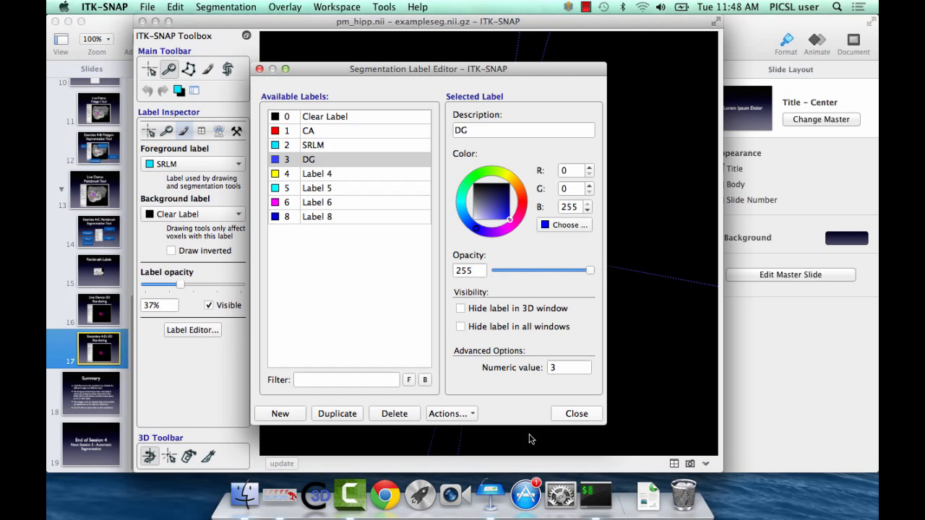
pyautogui.click(576, 414)
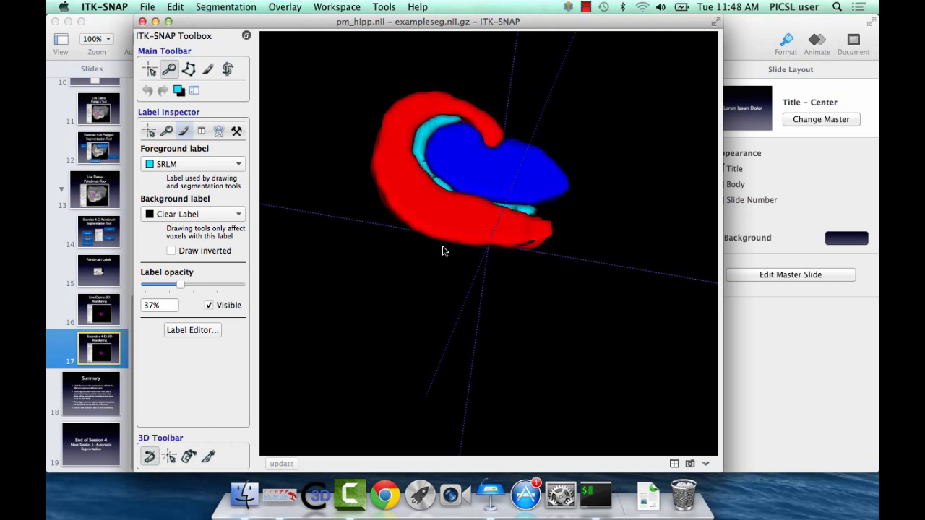
pyautogui.moveTo(444, 251); pyautogui.dragTo(430, 183)
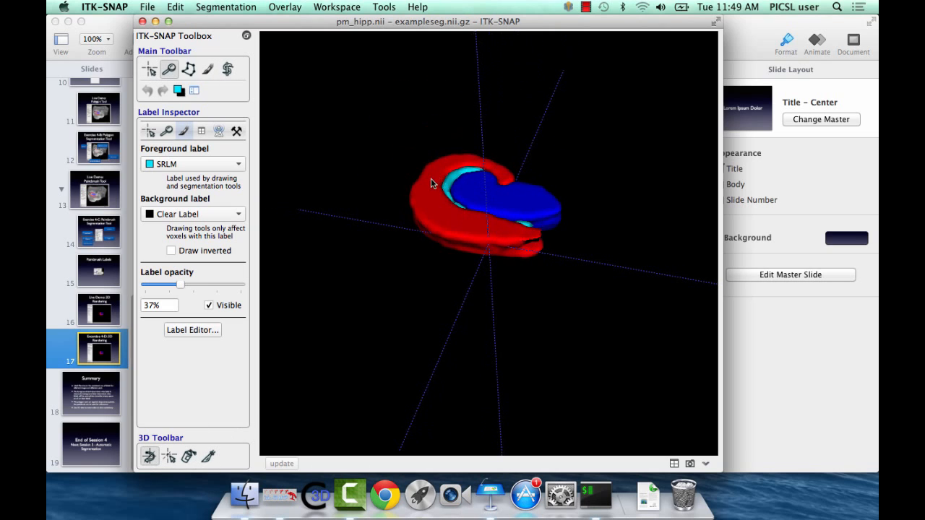
pyautogui.moveTo(432, 183); pyautogui.dragTo(475, 282)
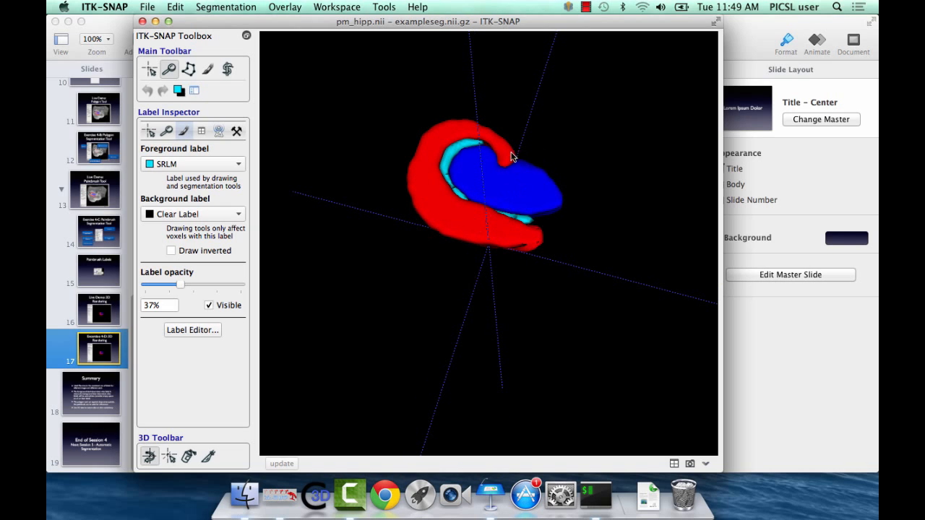
pyautogui.moveTo(525, 183)
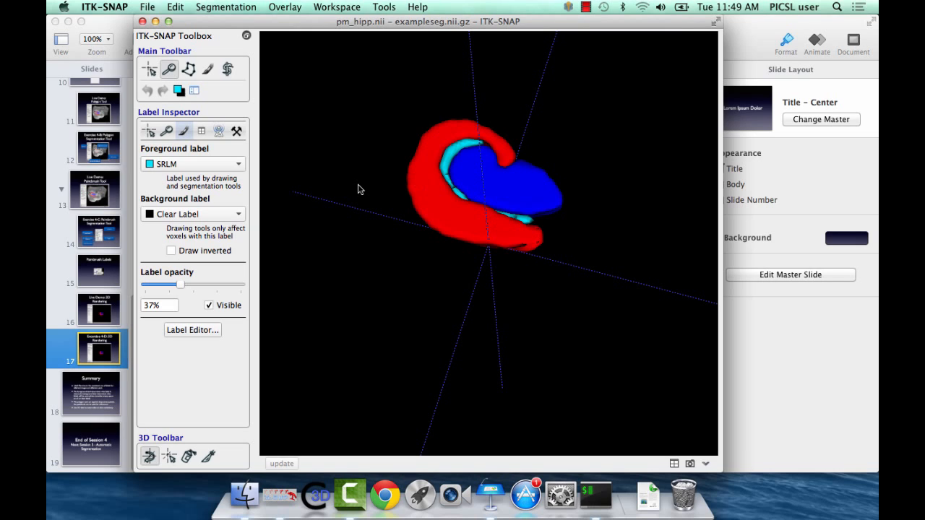
pyautogui.moveTo(226, 172)
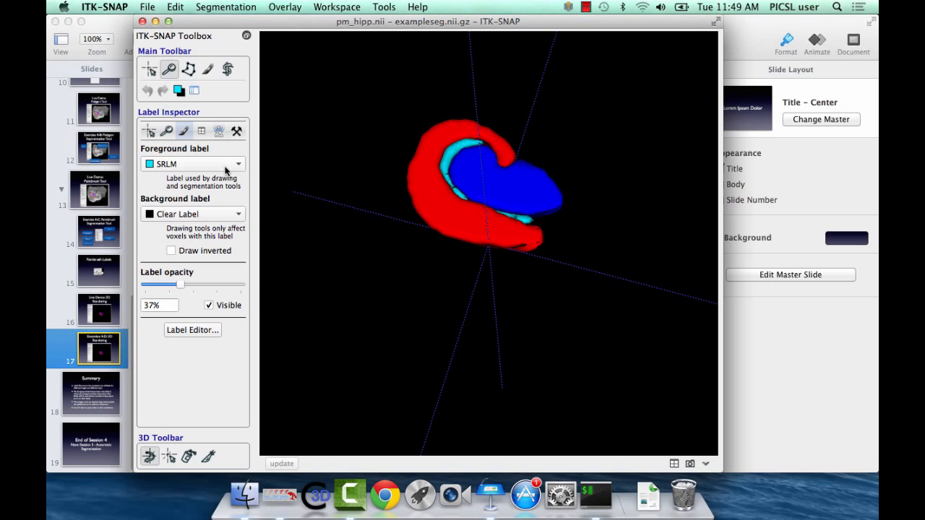
# - Rename label 4 to 'DG2' in the Label Editor
pyautogui.click(192, 330)
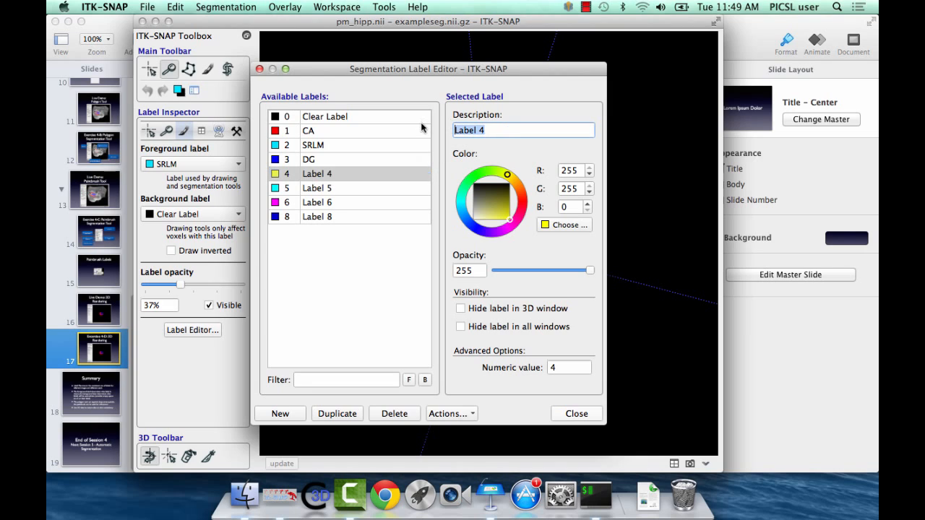
pyautogui.write('DG2')
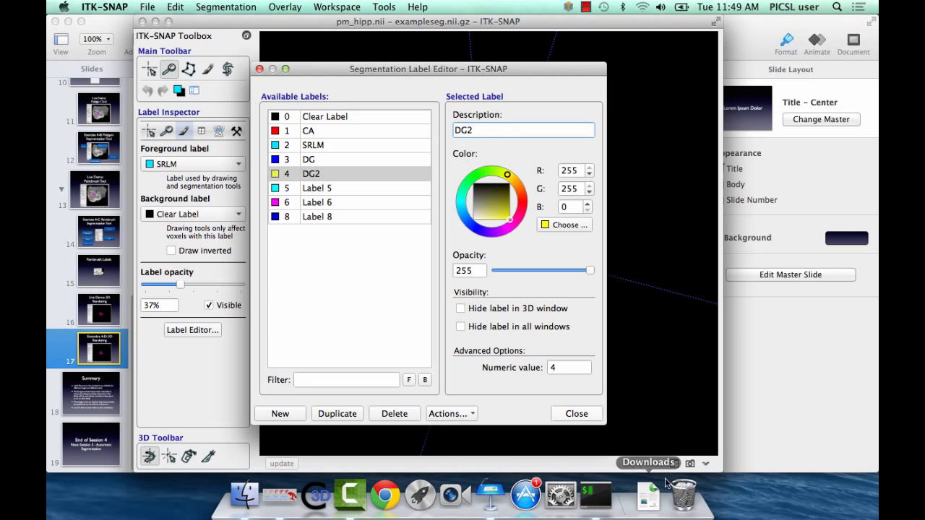
pyautogui.click(577, 413)
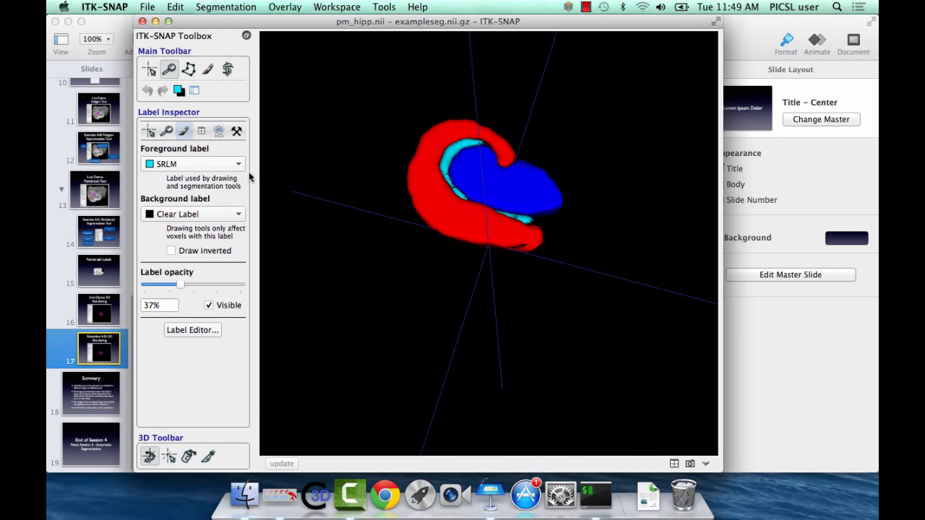
# - Set DG2 as foreground painting over DG only, and choose the 3D scalpel mode
pyautogui.click(191, 163)
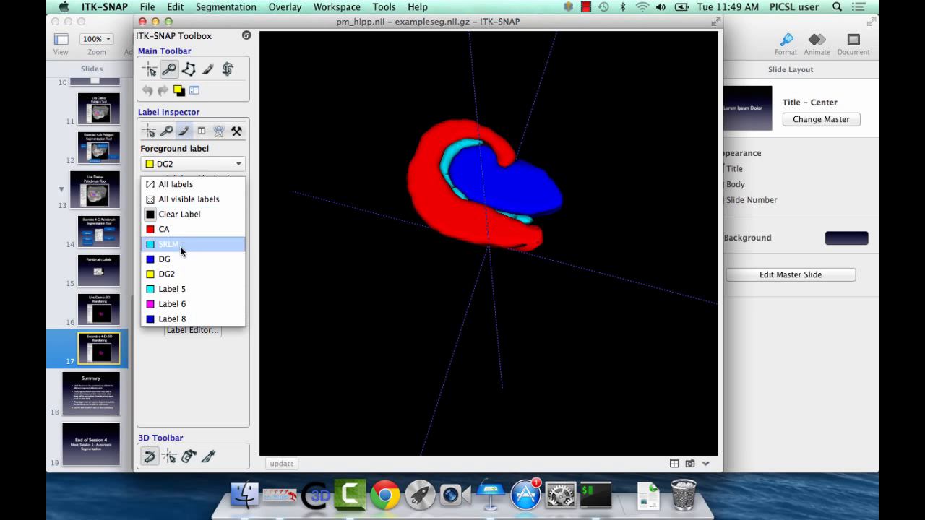
pyautogui.click(164, 259)
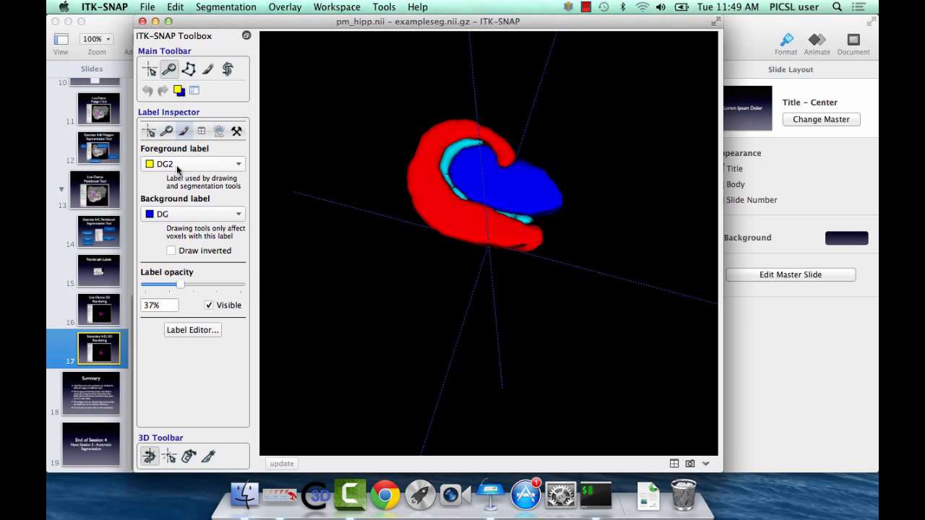
pyautogui.click(208, 456)
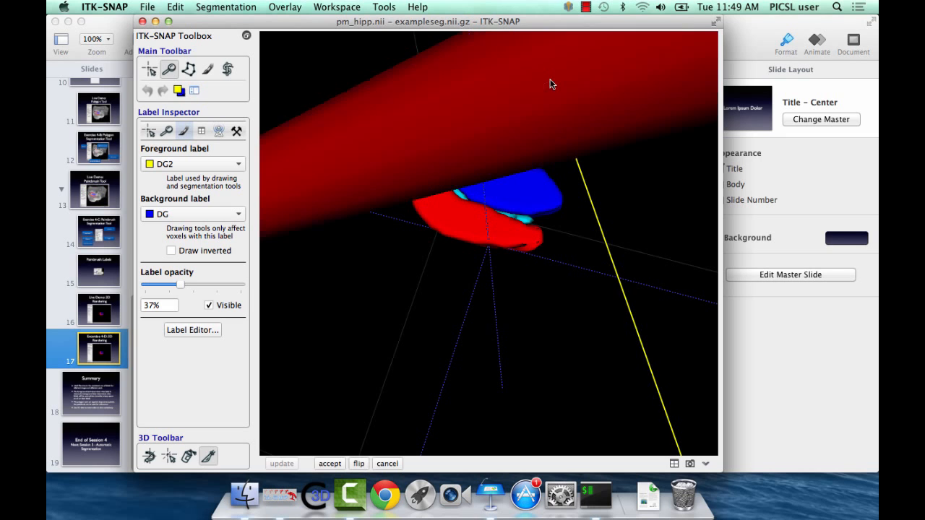
# - Orbit around the cutting plane to check it, then accept the cut, relabeling DG as DG2
pyautogui.moveTo(552, 84); pyautogui.dragTo(568, 385)
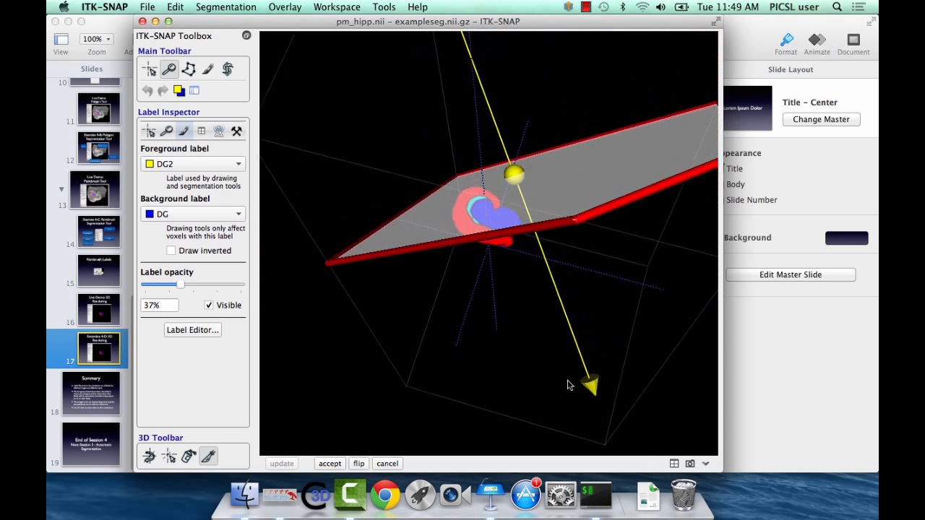
pyautogui.moveTo(567, 385); pyautogui.dragTo(571, 219)
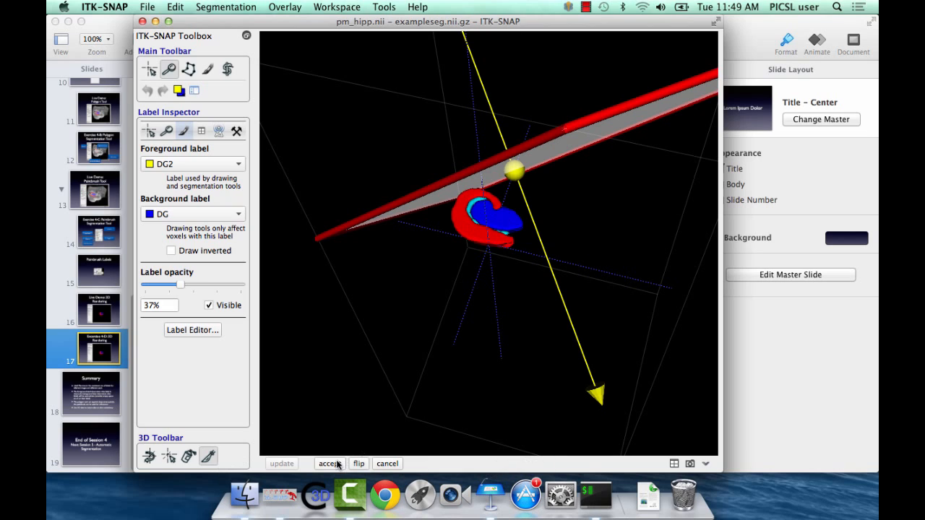
pyautogui.click(330, 464)
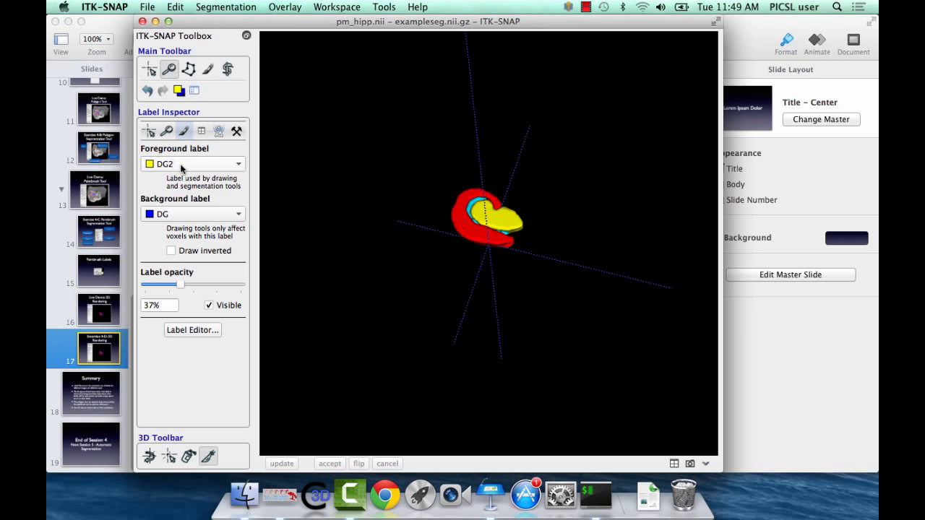
pyautogui.moveTo(461, 204)
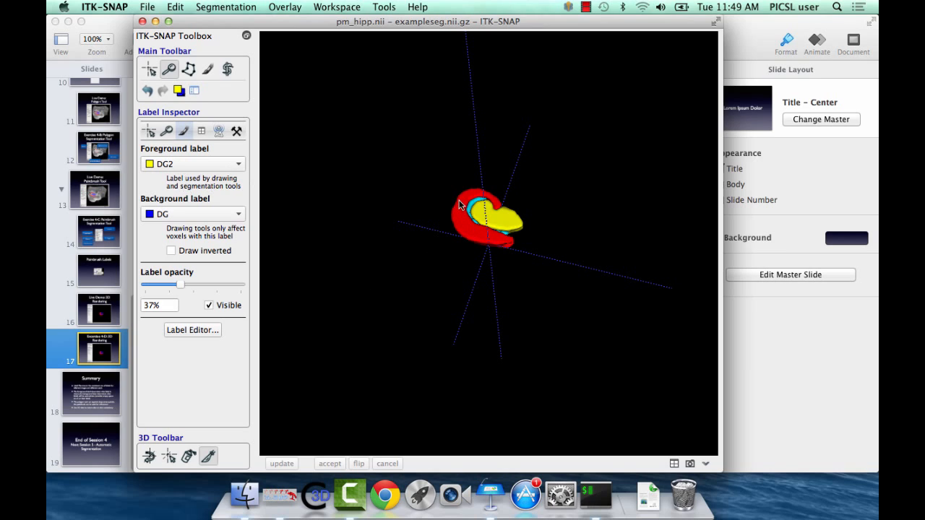
pyautogui.moveTo(241, 402)
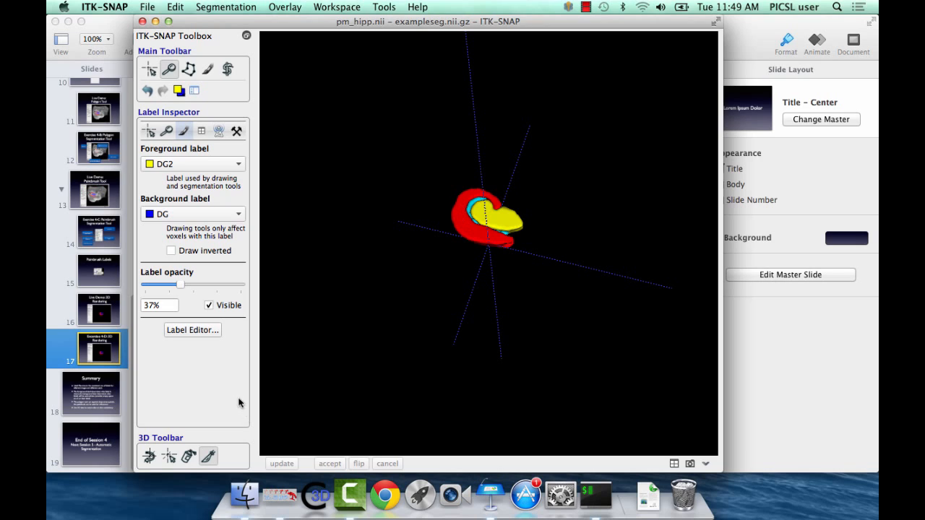
pyautogui.moveTo(192, 202)
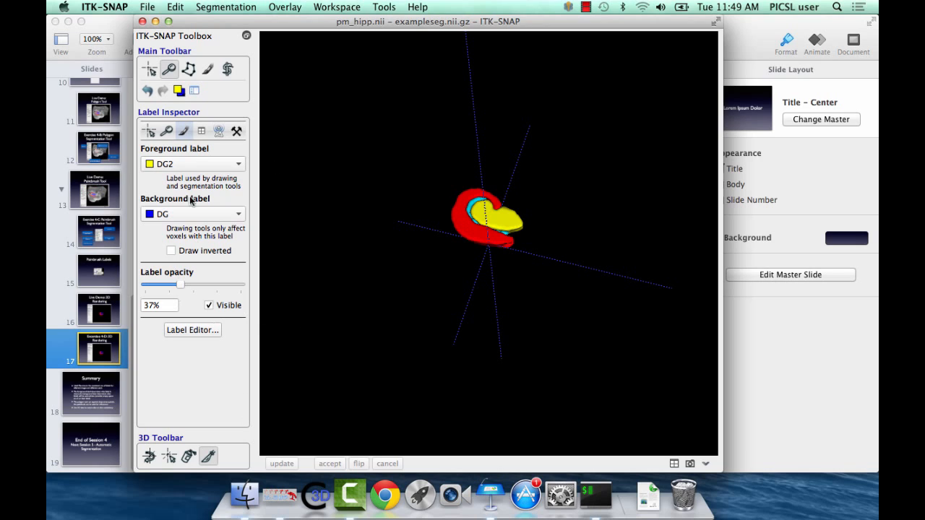
pyautogui.moveTo(206, 169)
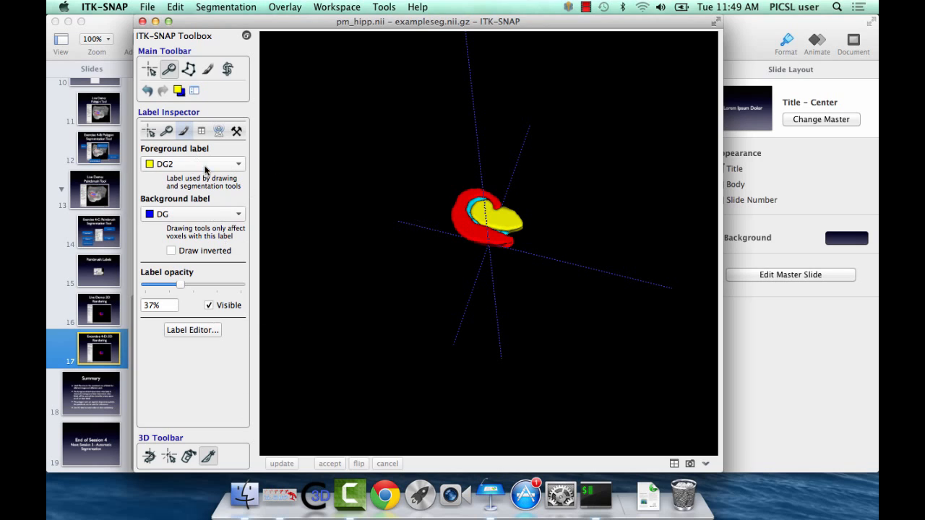
# - Set foreground label DG over background CA and accept the scalpel cut, turning part of CA blue
pyautogui.click(193, 164)
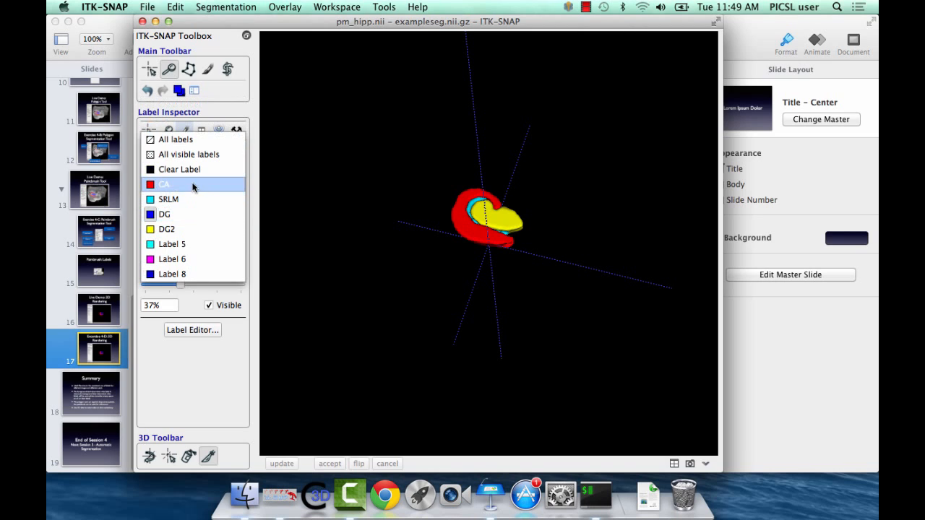
pyautogui.click(165, 214)
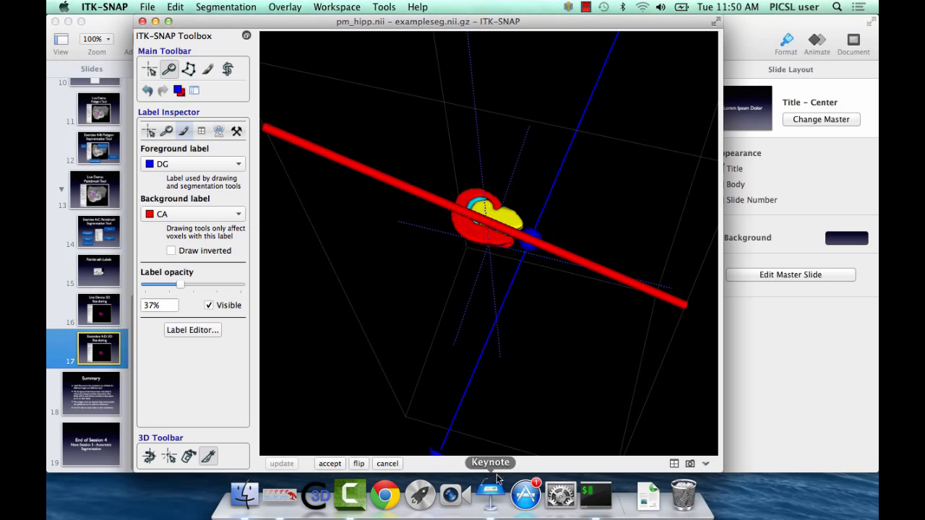
pyautogui.click(282, 463)
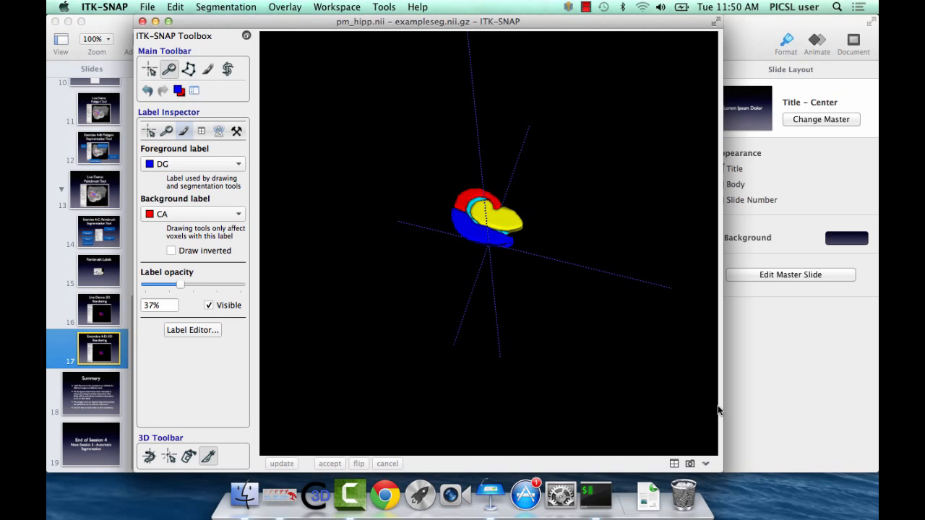
pyautogui.moveTo(712, 384)
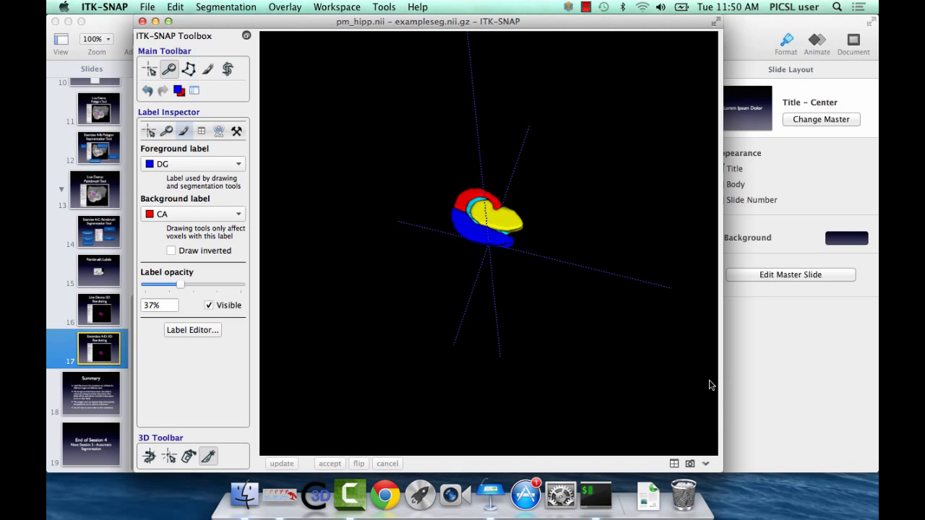